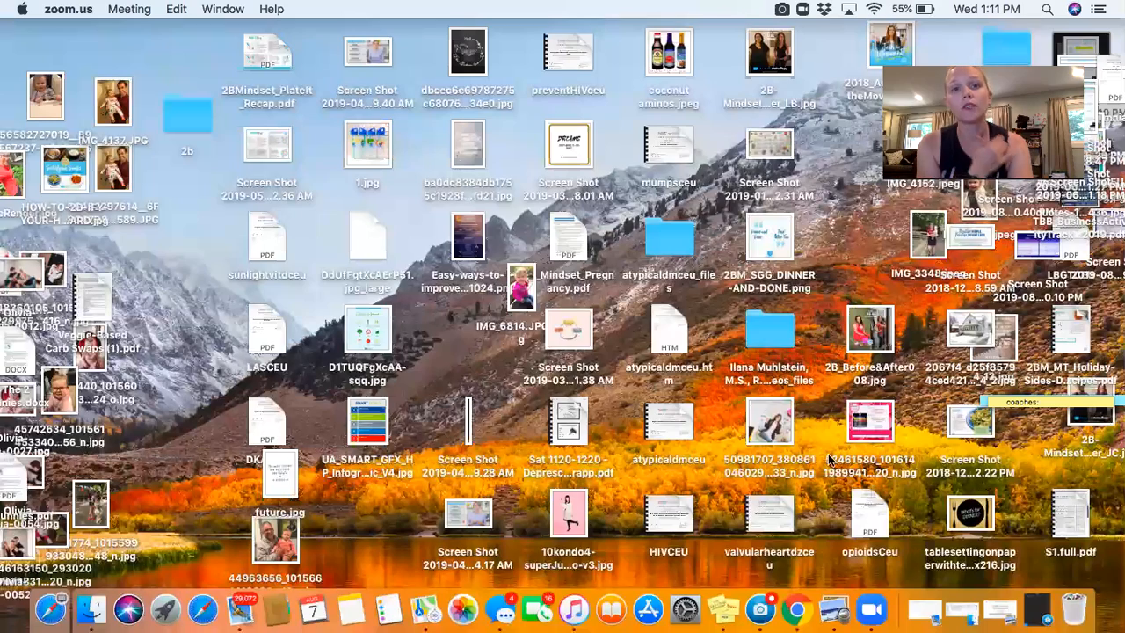
mouse_move(759, 608)
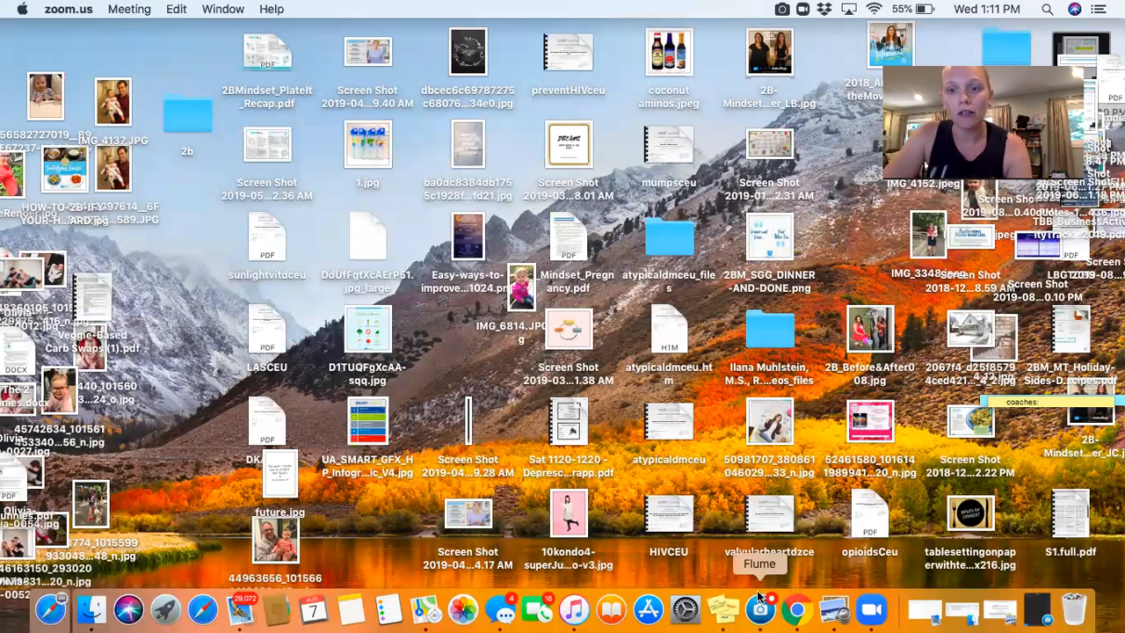
- Launch Google Chrome from the Dock and get a new blank tab ready
left_click(794, 608)
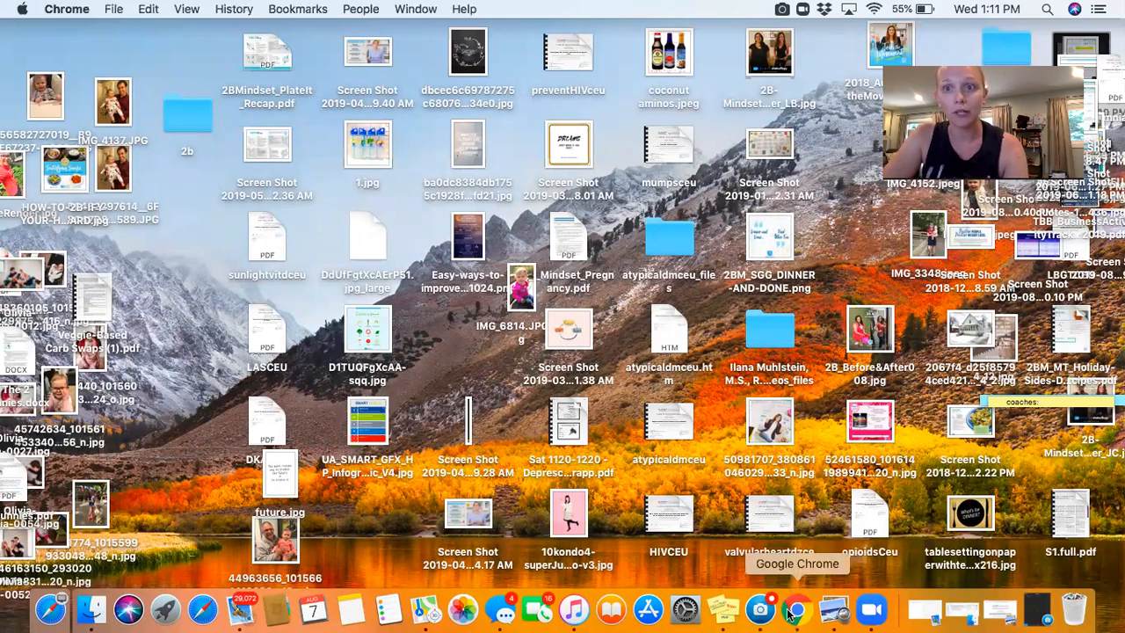
left_click(794, 608)
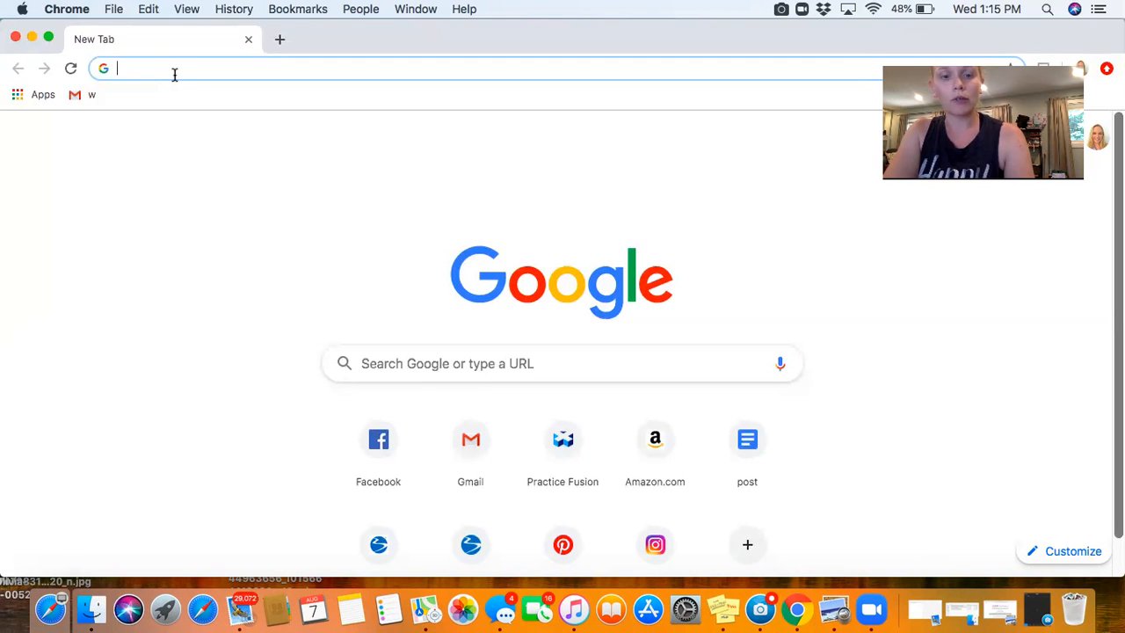
- Go to 2bmindset.com, choosing the 2B Mindset Beachbody On Demand suggestion
type("2bmindset.com")
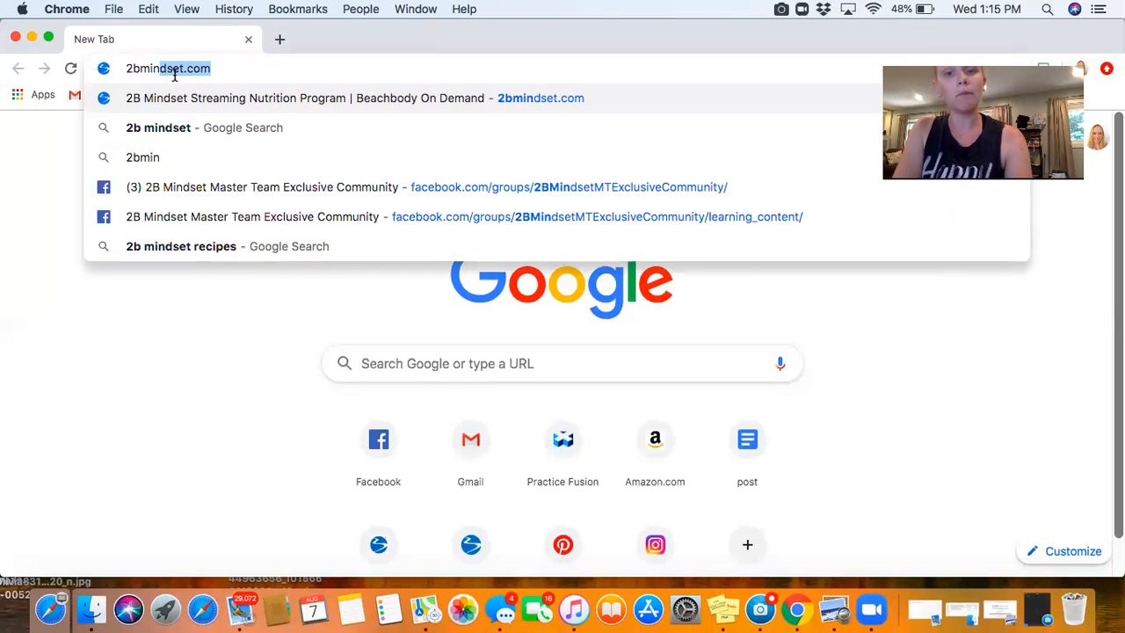
left_click(352, 99)
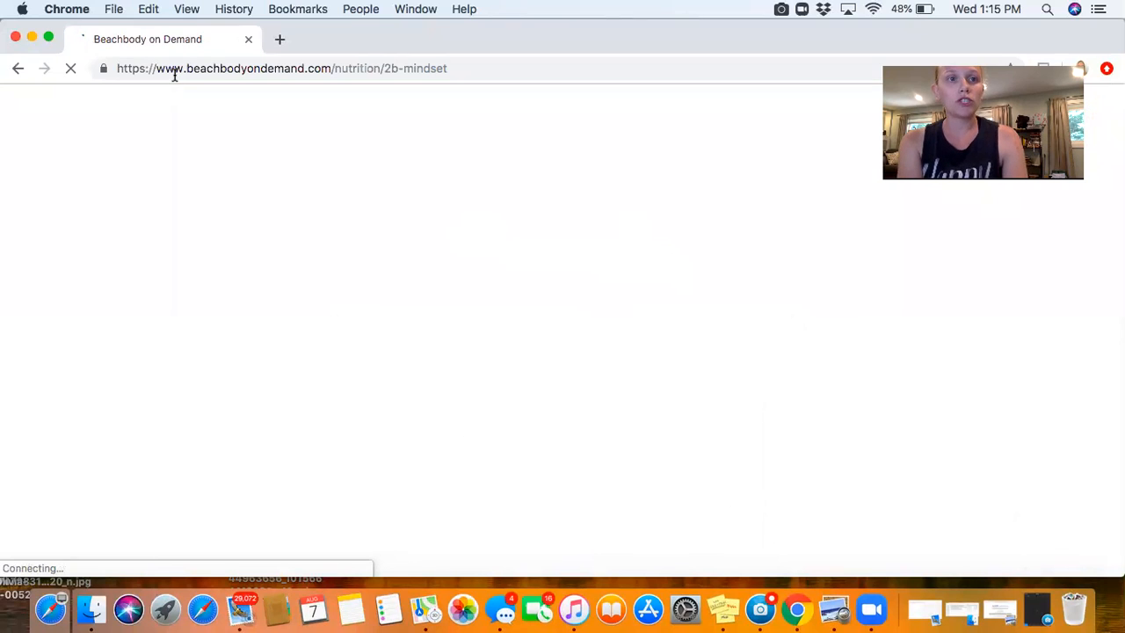
mouse_move(215, 95)
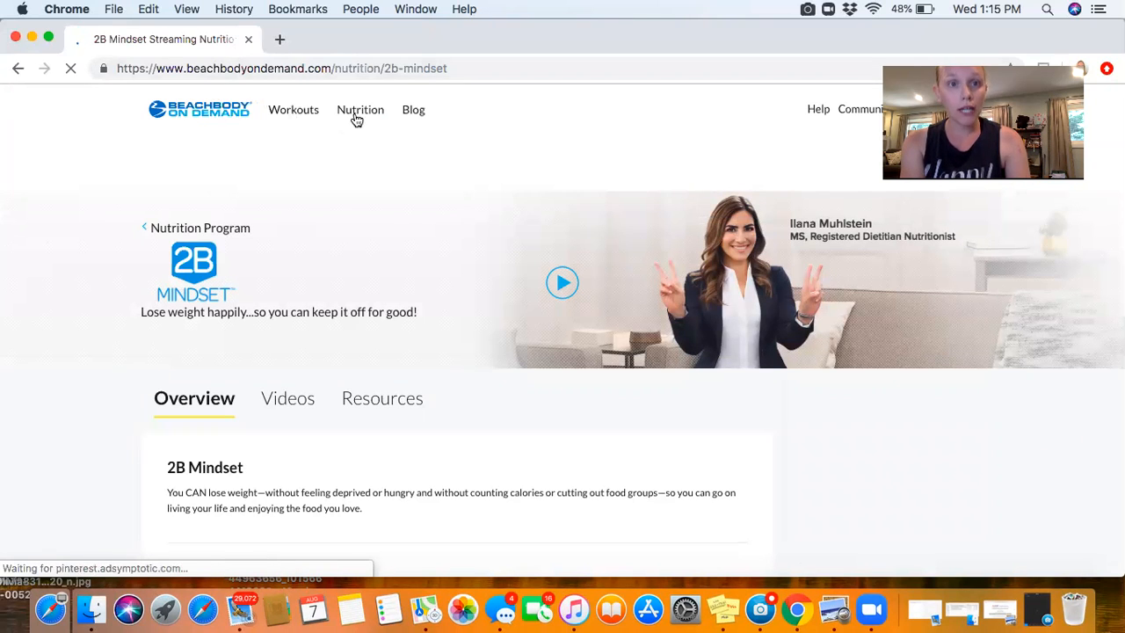
mouse_move(292, 109)
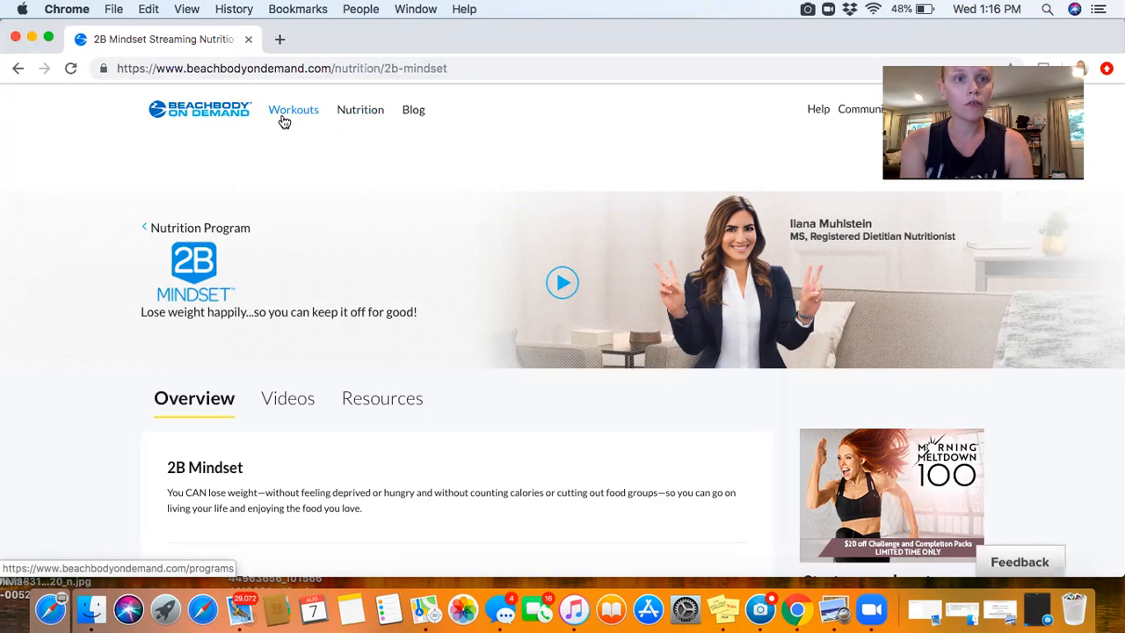
- Browse the Workouts program list, then go to the Beachbody Nutrition overview page
left_click(293, 109)
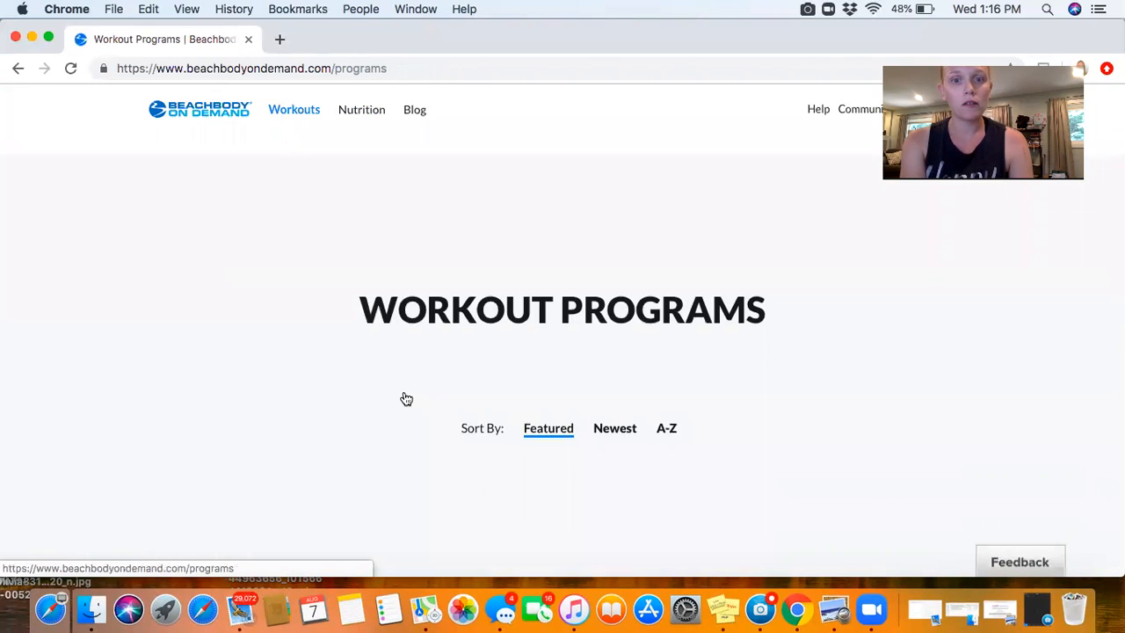
scroll("down", 3)
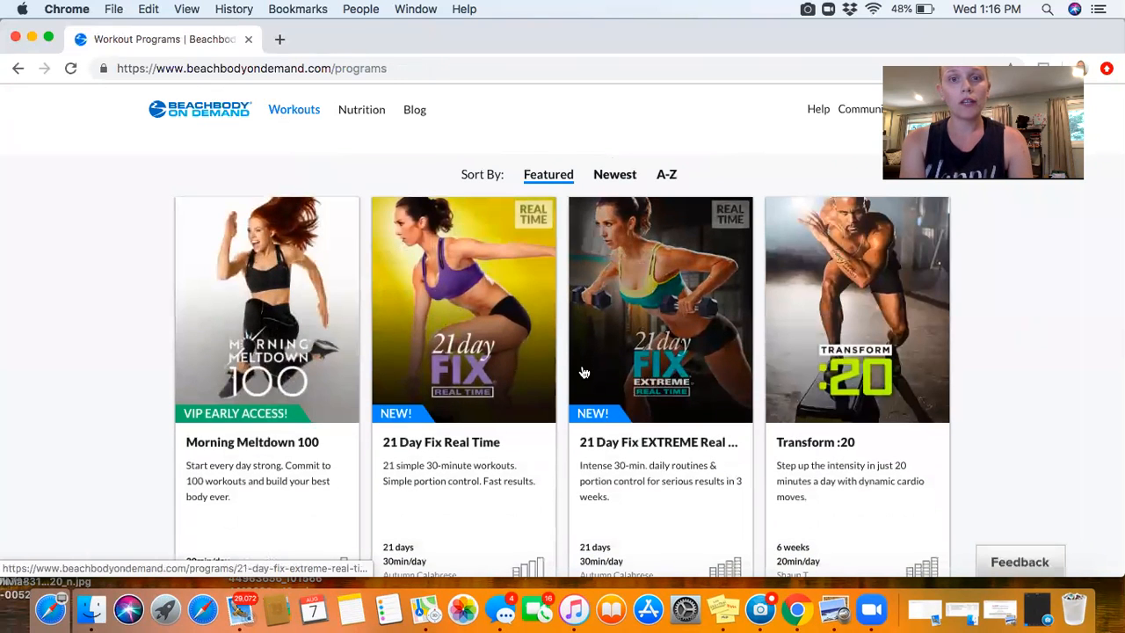
scroll("down", 3)
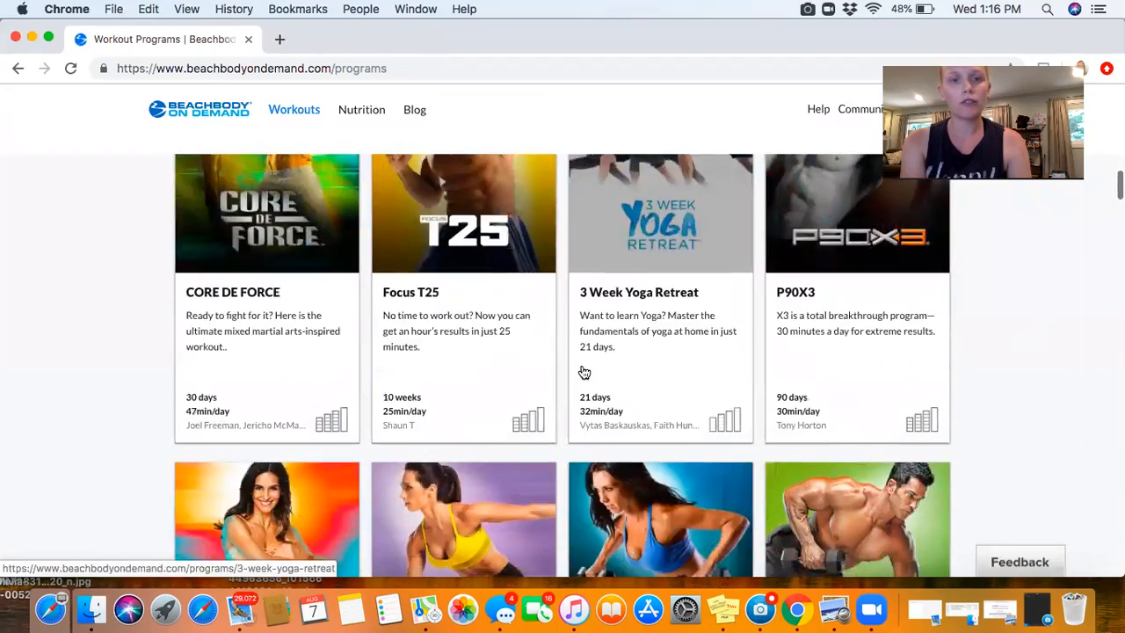
scroll("down", 3)
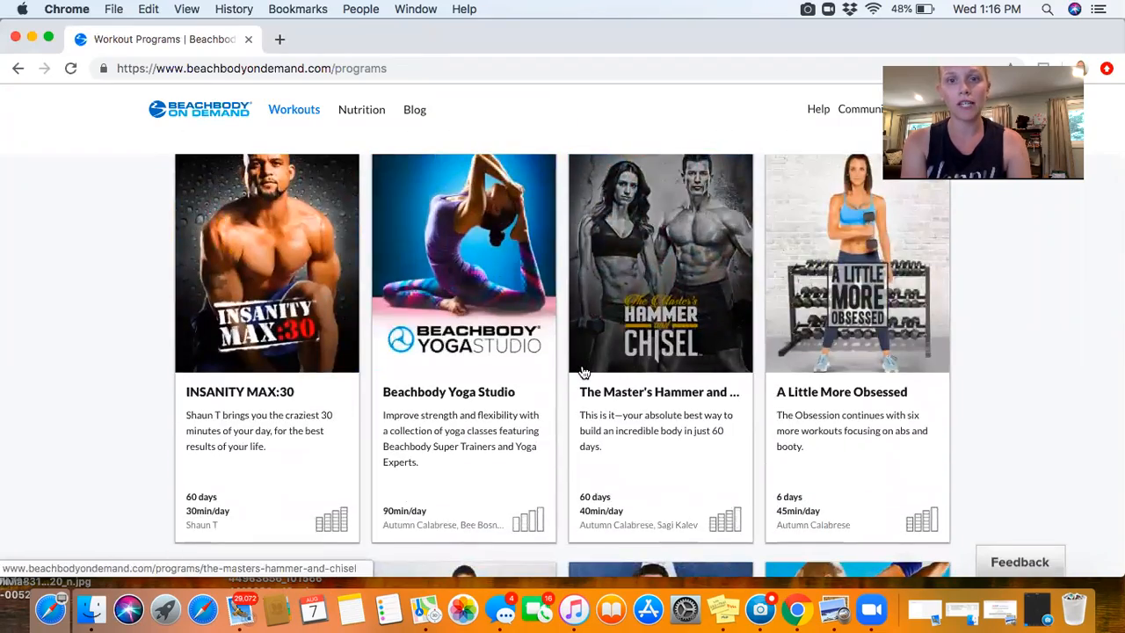
scroll("up", 3)
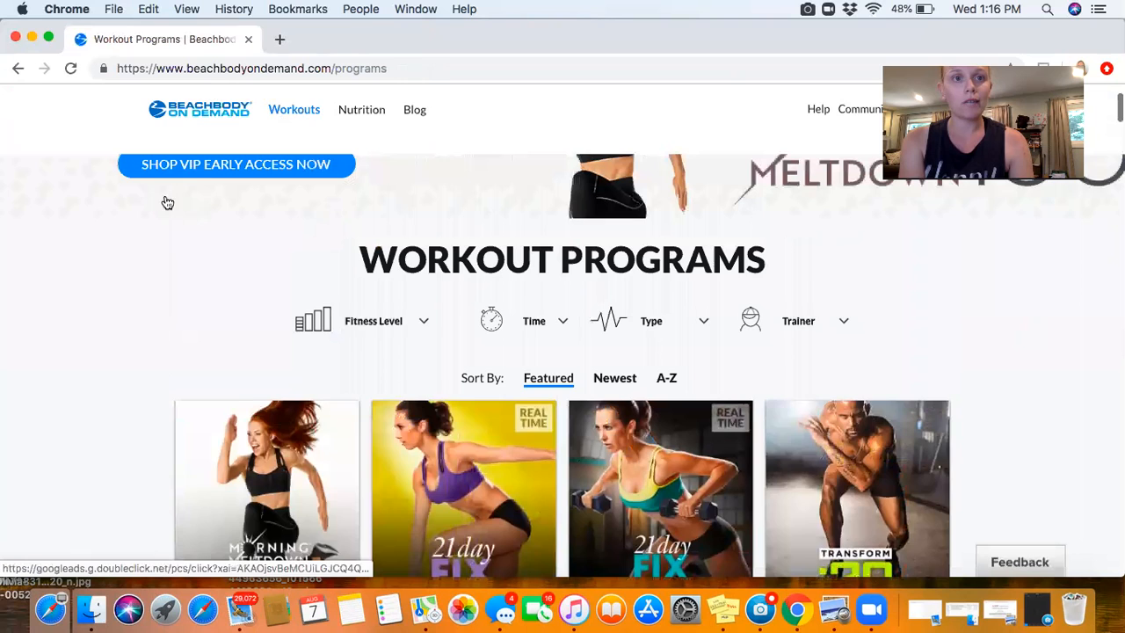
scroll("up", 3)
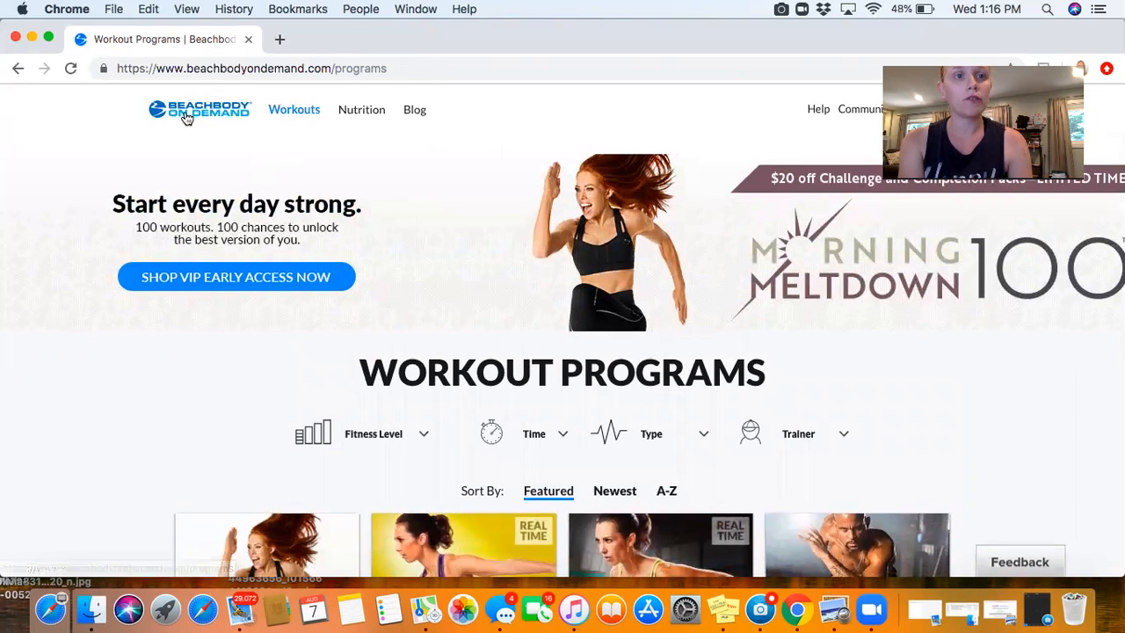
mouse_move(295, 109)
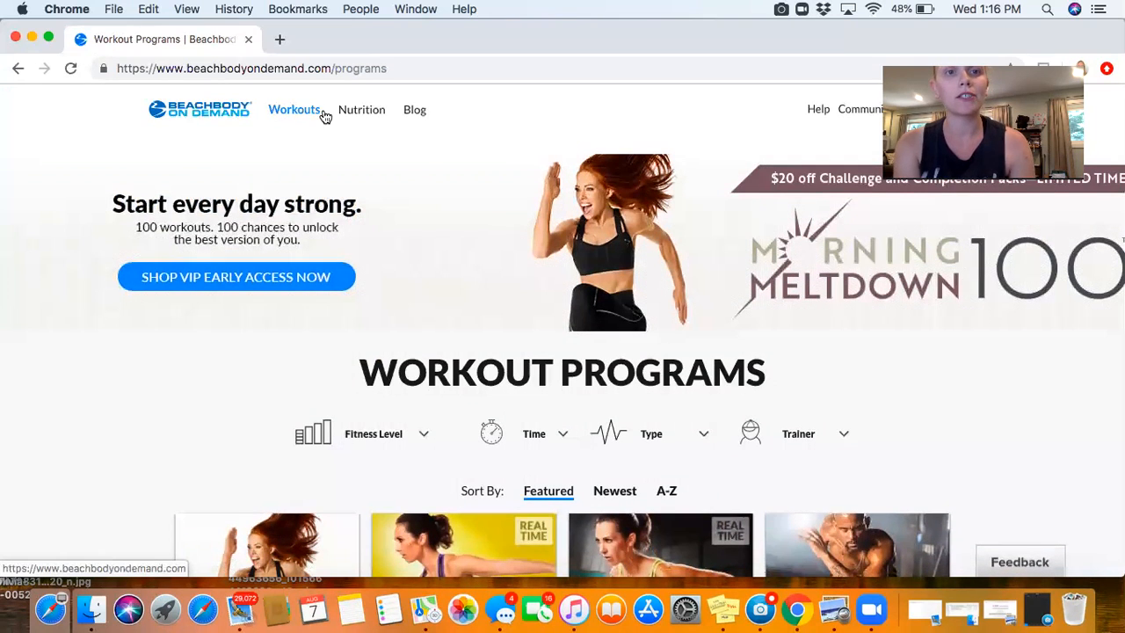
left_click(360, 109)
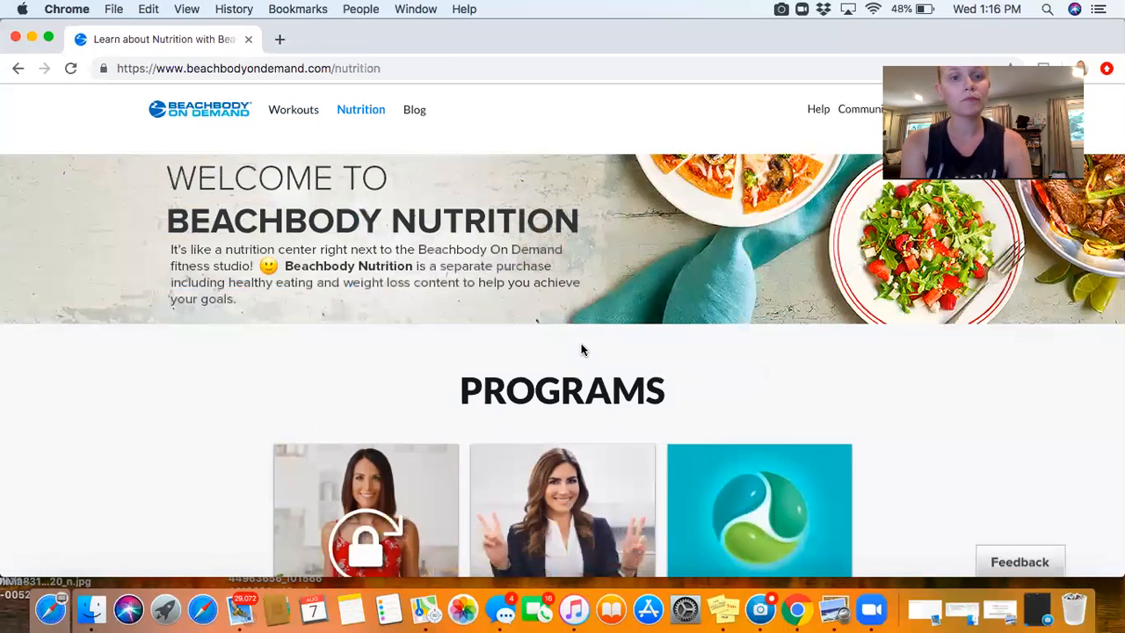
- Open the 2B Mindset program page and show its Videos lesson list
scroll("down", 3)
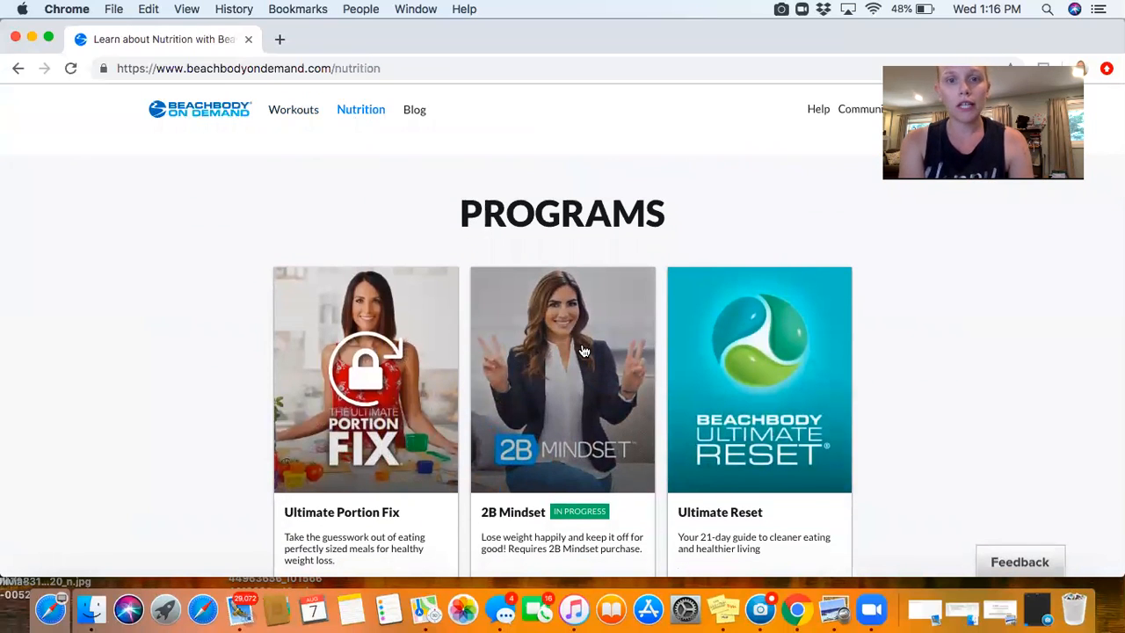
left_click(562, 379)
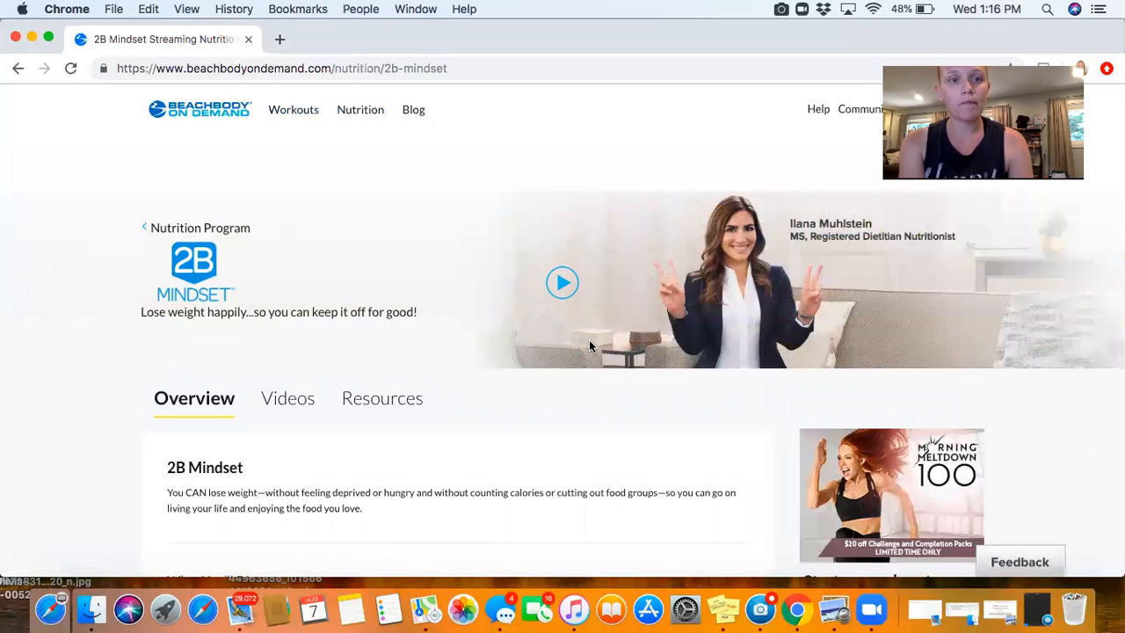
scroll("down", 3)
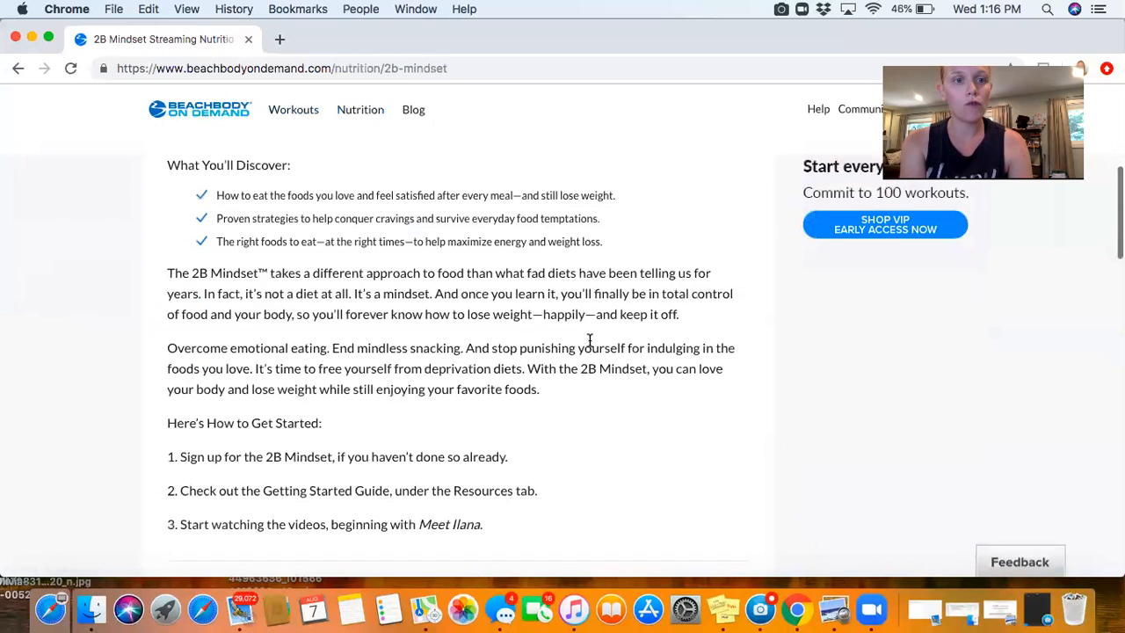
scroll("down", 3)
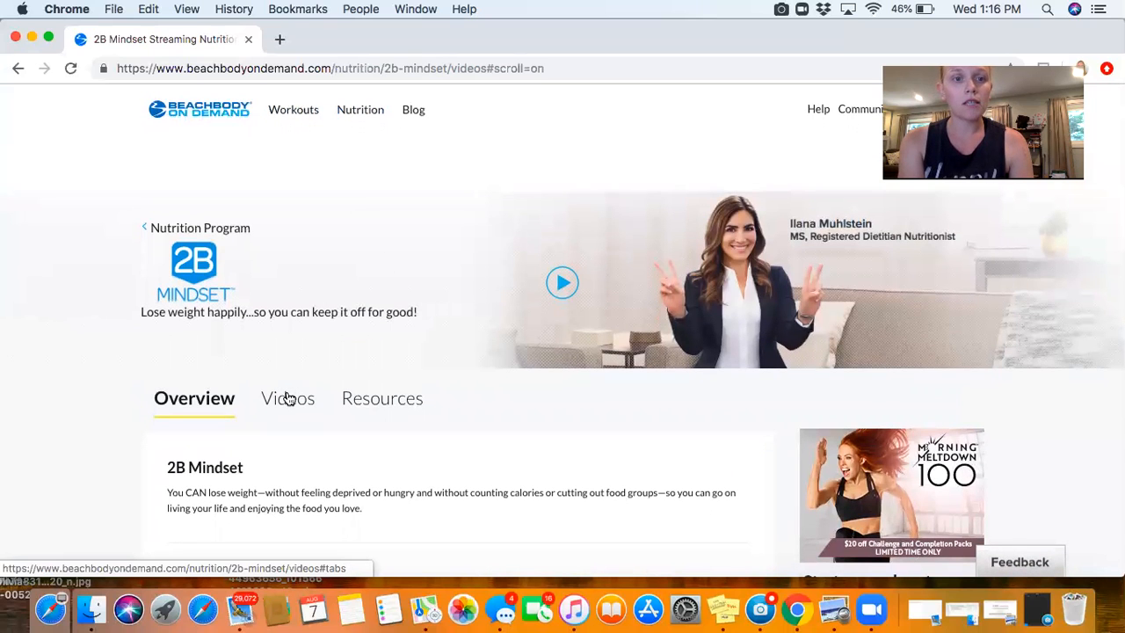
left_click(285, 397)
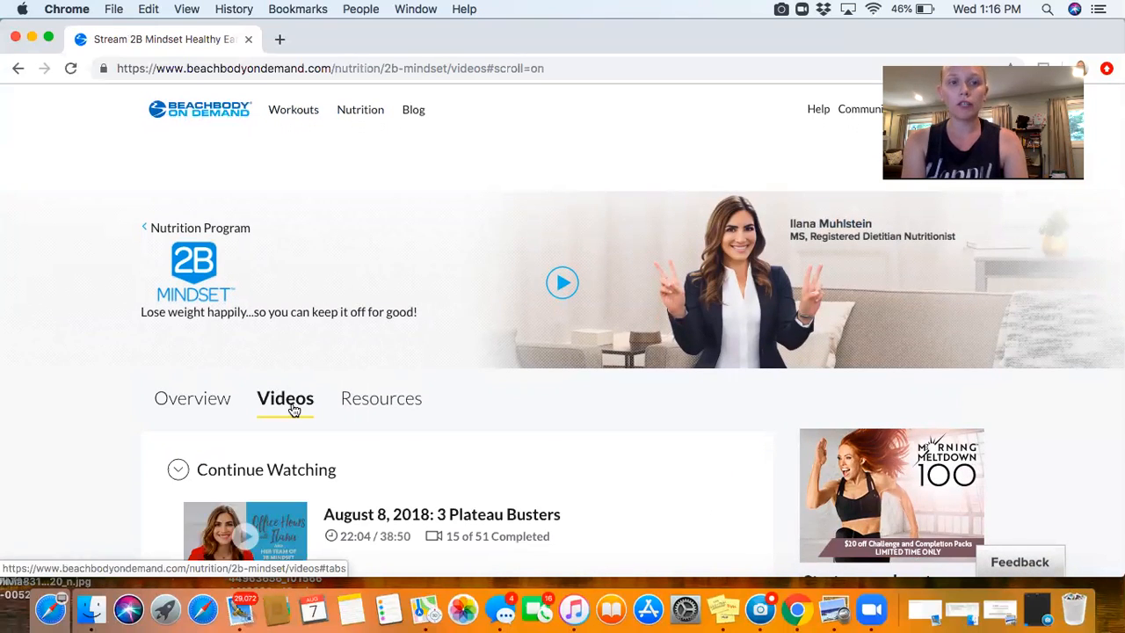
- Expand the Learn the 2B Mindset lessons, look through them, and head to Resources
scroll("down", 3)
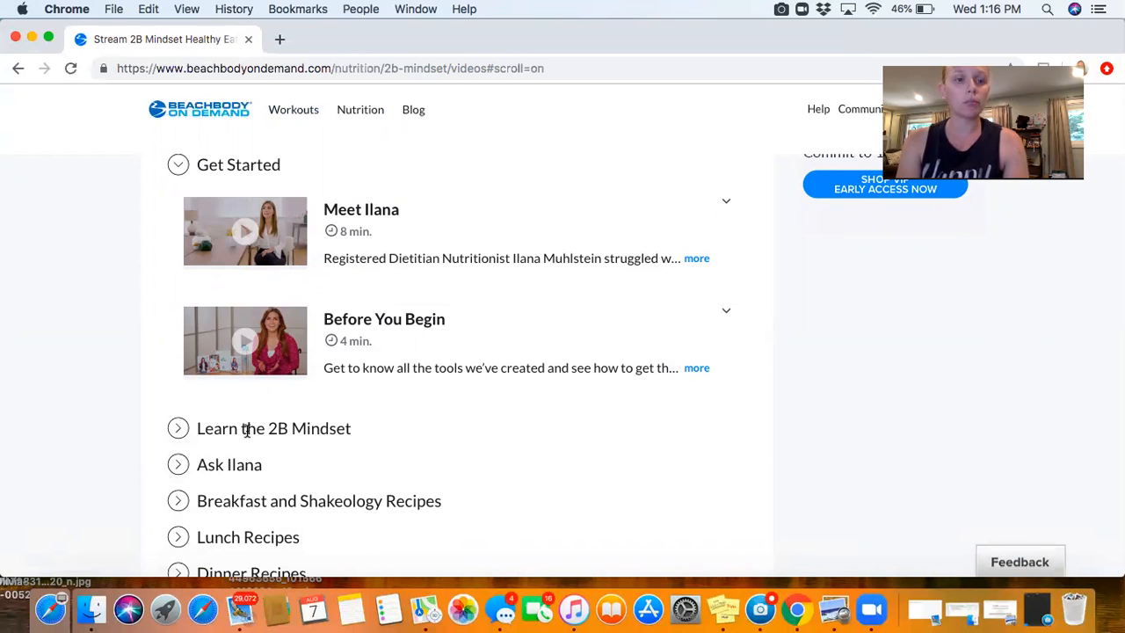
left_click(179, 428)
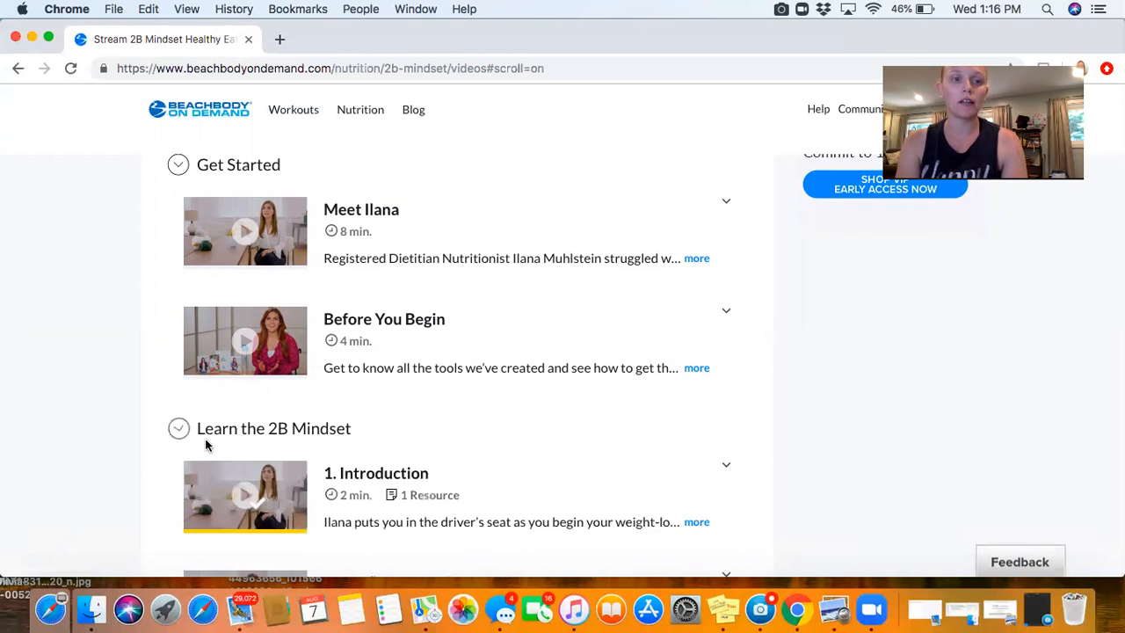
scroll("down", 3)
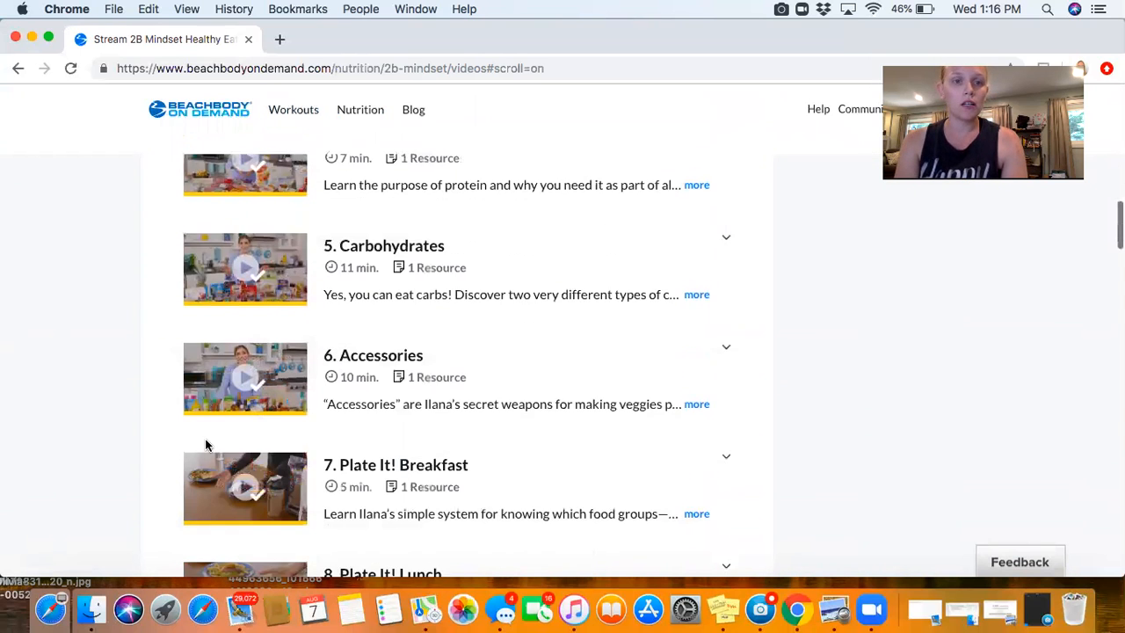
scroll("down", 3)
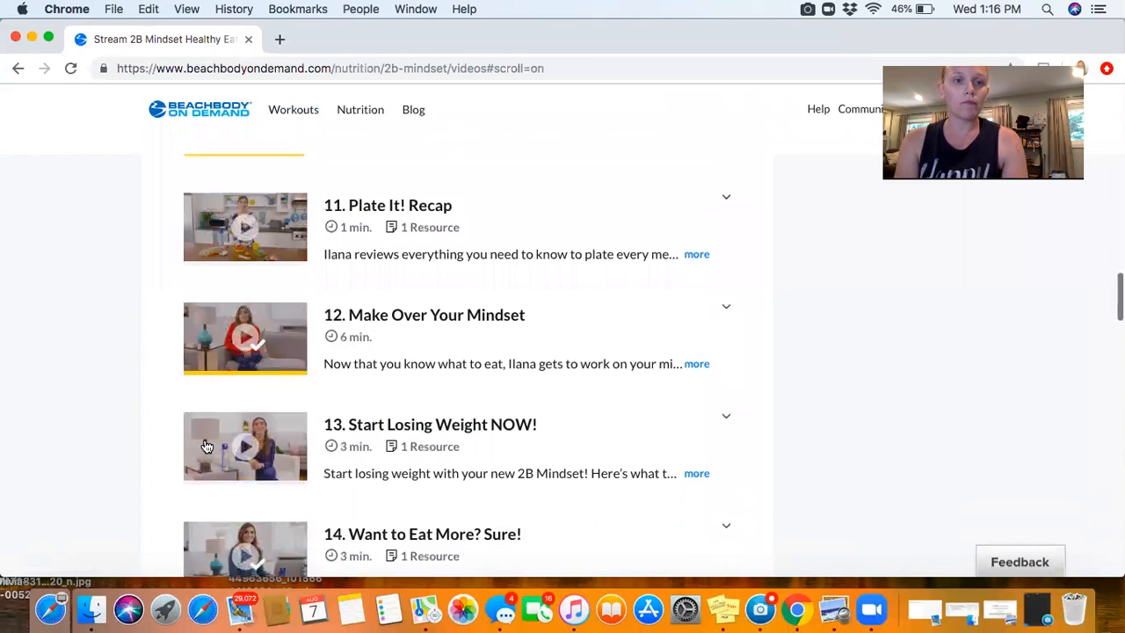
scroll("up", 3)
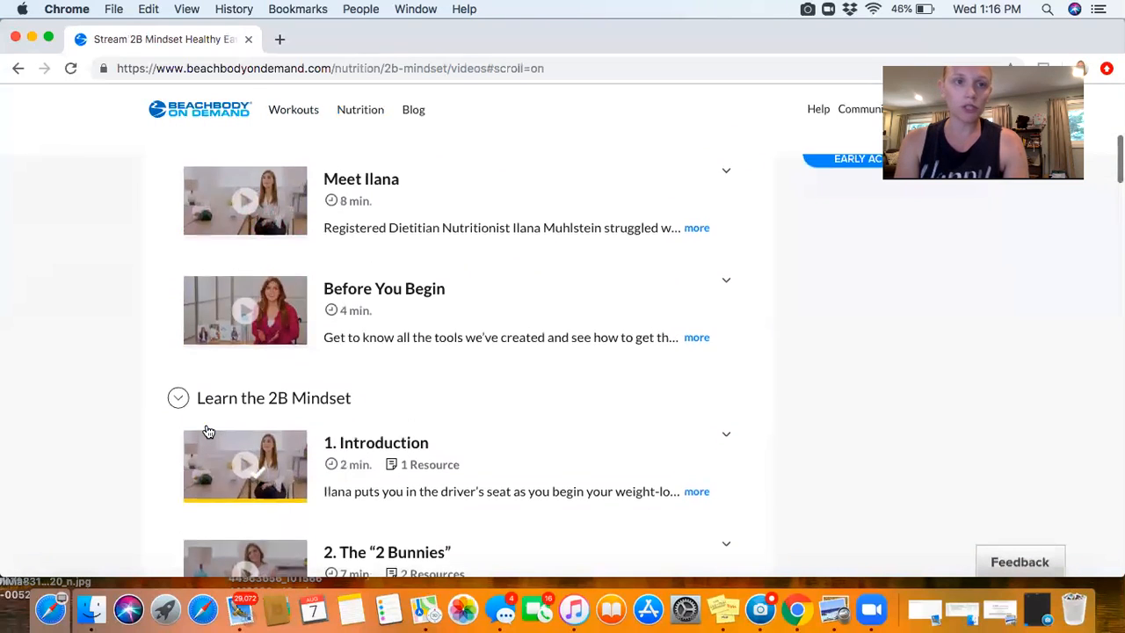
left_click(380, 378)
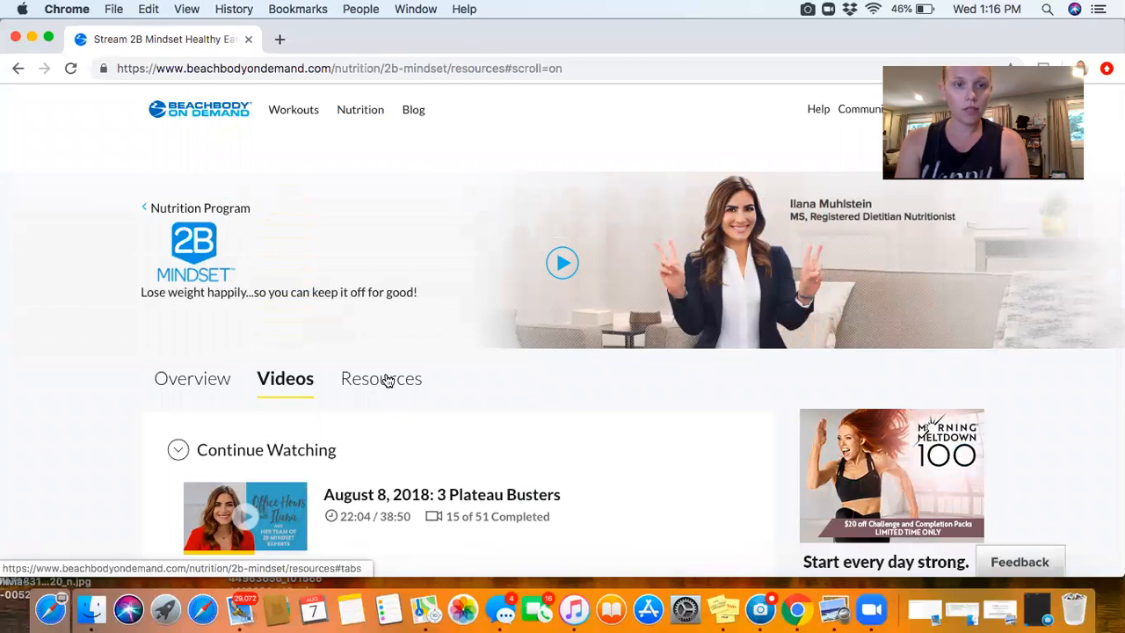
- Show the Getting Started resources and expand the Program Guide section
left_click(380, 378)
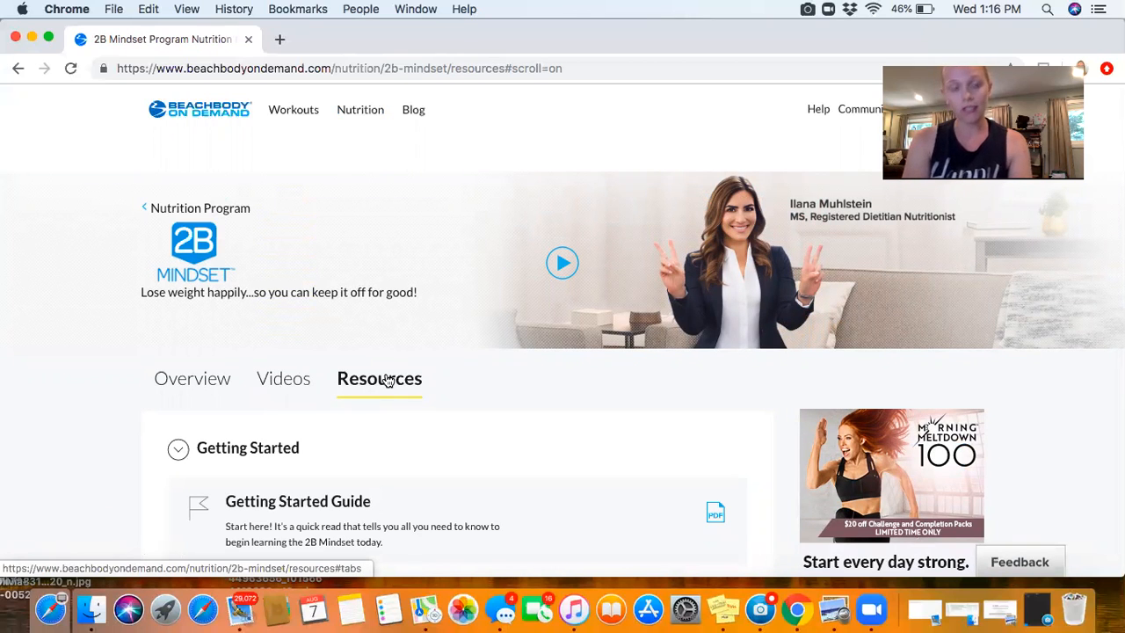
scroll("down", 3)
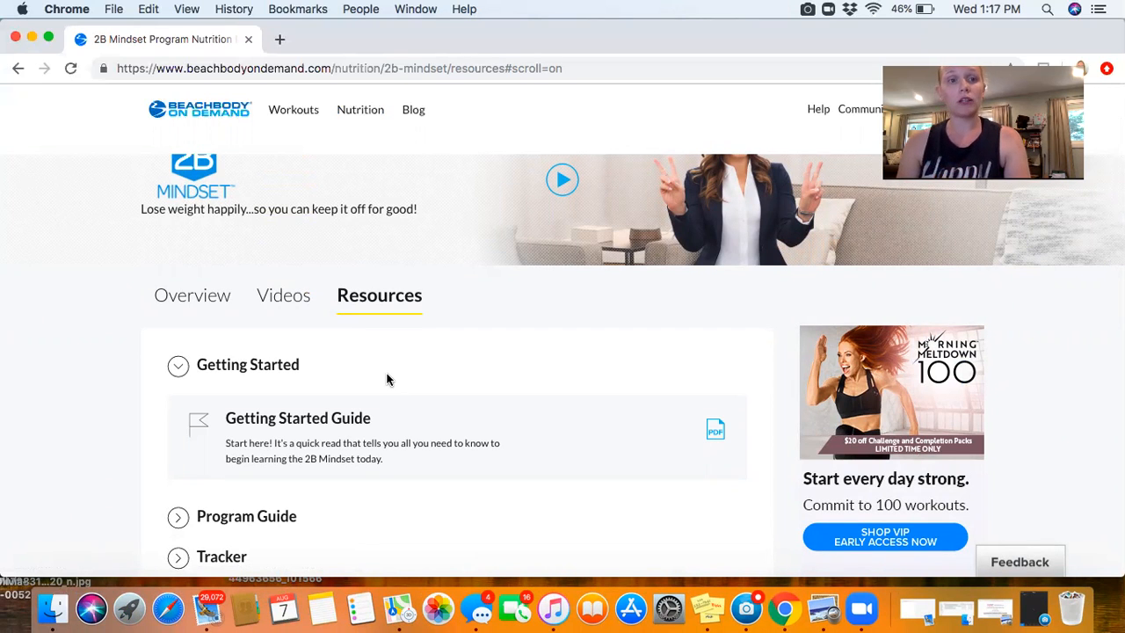
scroll("down", 3)
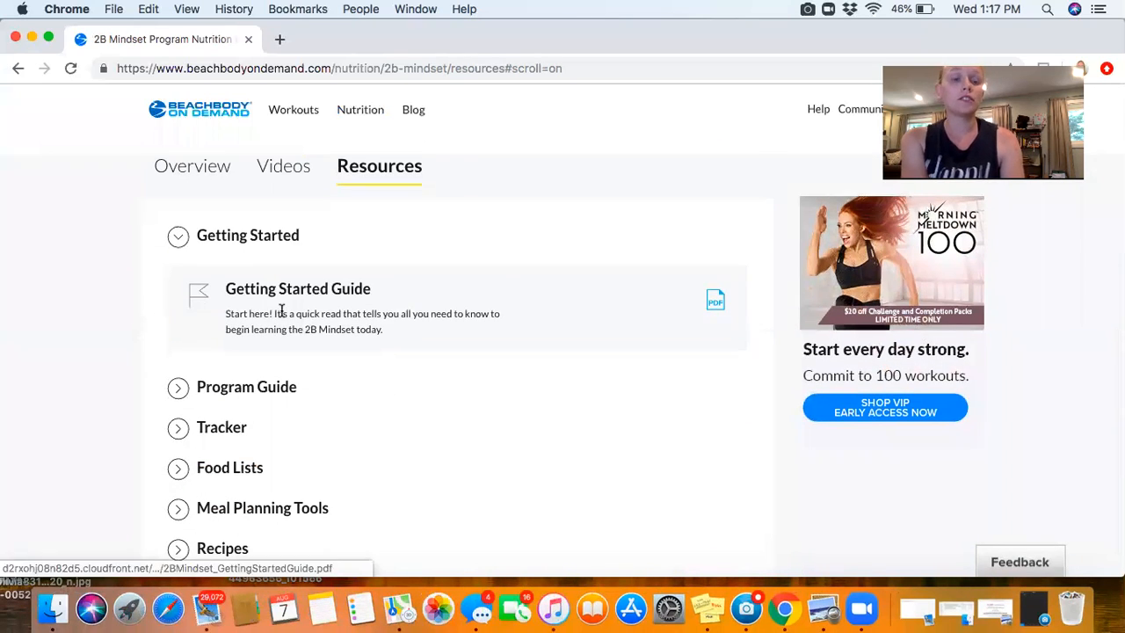
scroll("down", 3)
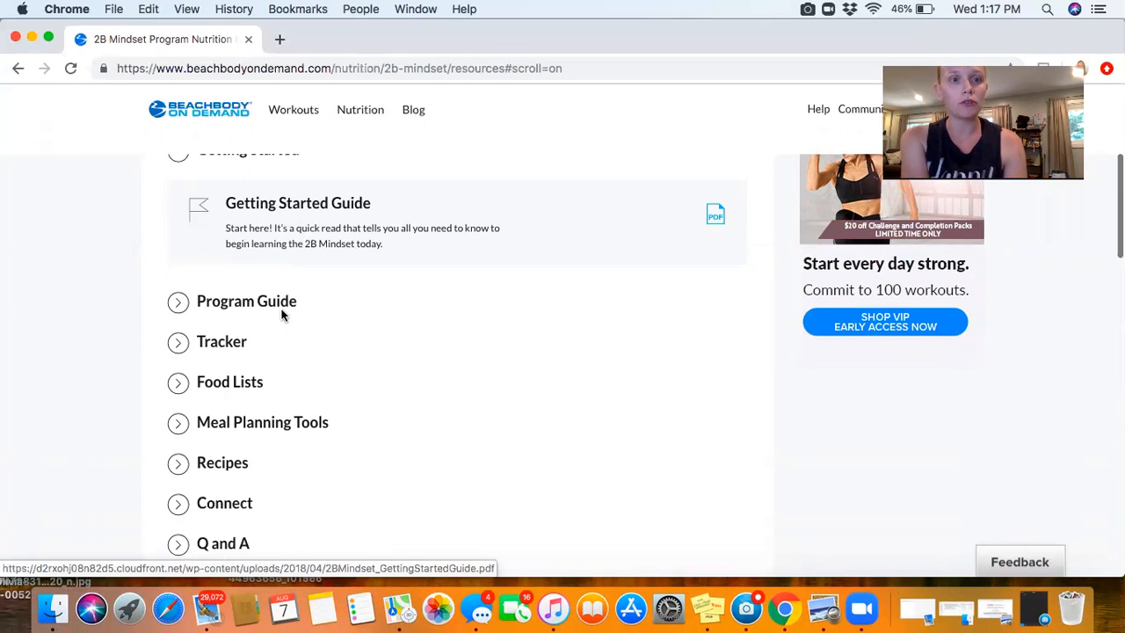
left_click(177, 300)
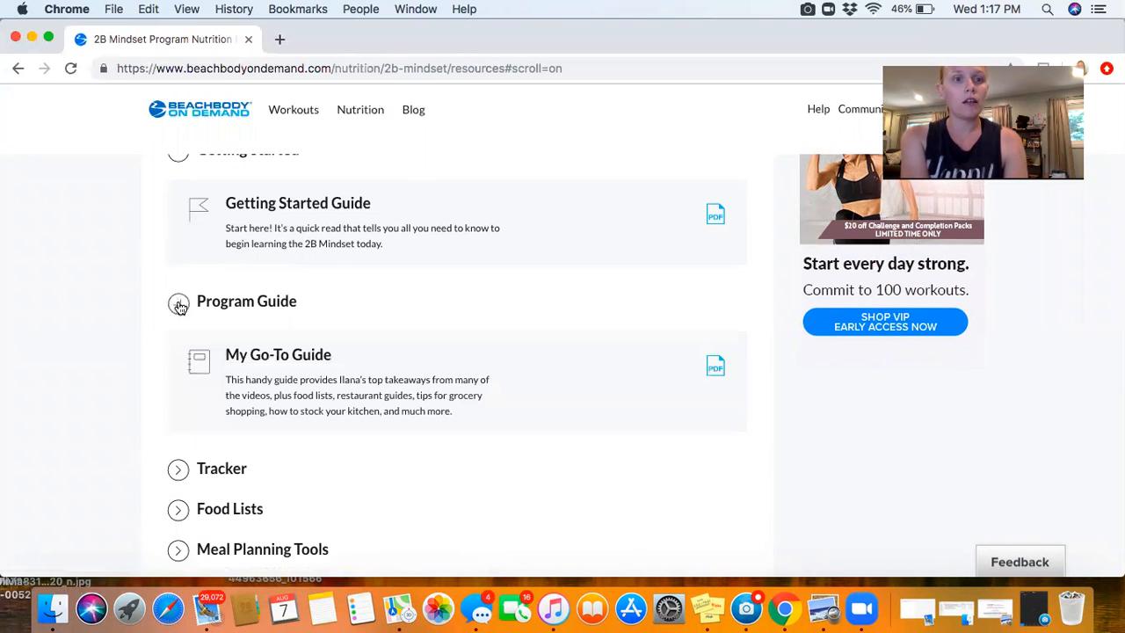
scroll("down", 3)
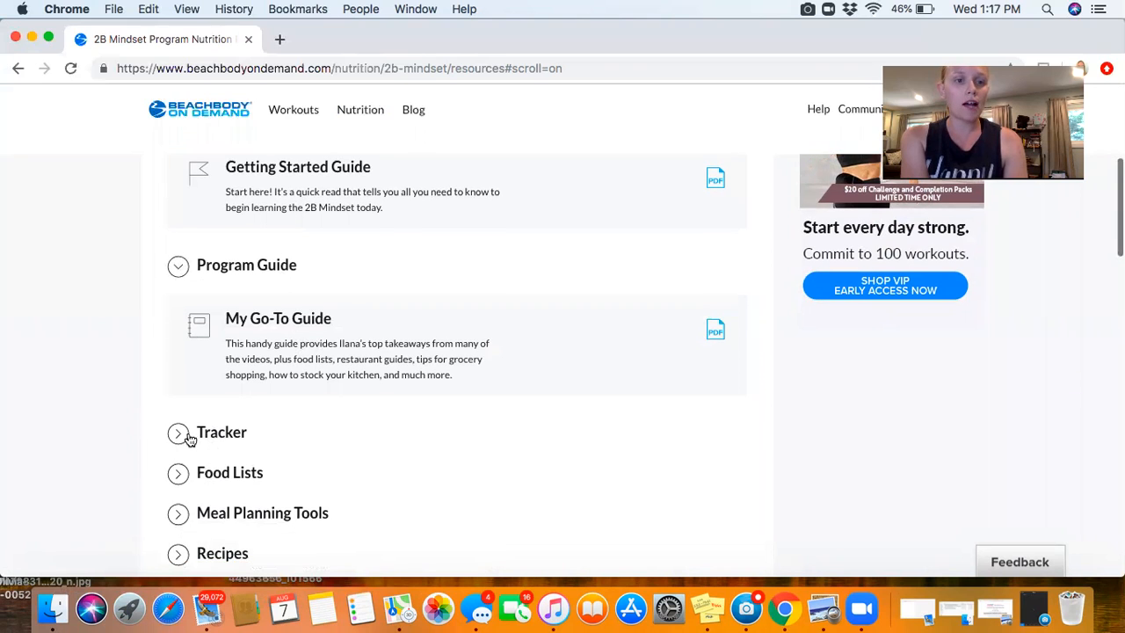
scroll("down", 3)
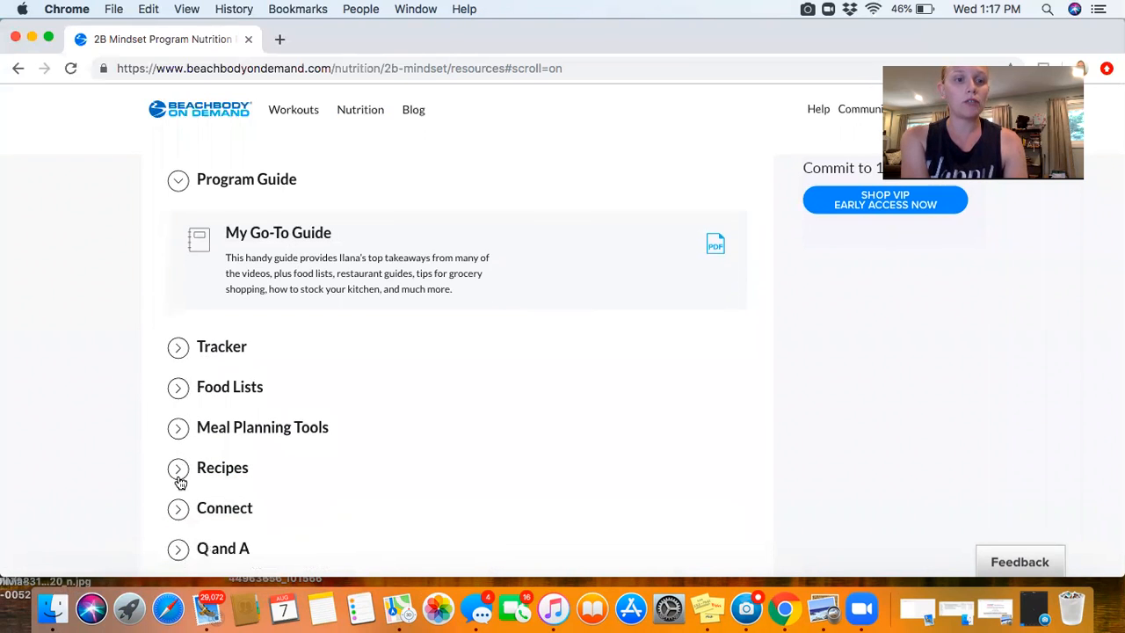
- Expand the Recipes and Connect sections and browse down through the Q and A documents
left_click(179, 468)
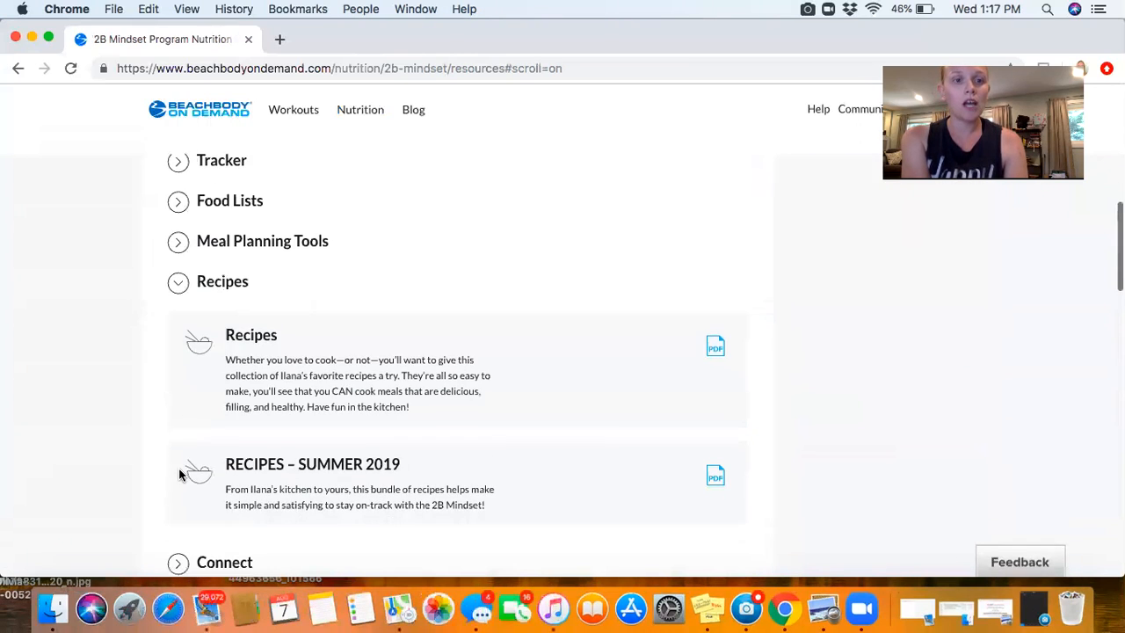
mouse_move(250, 496)
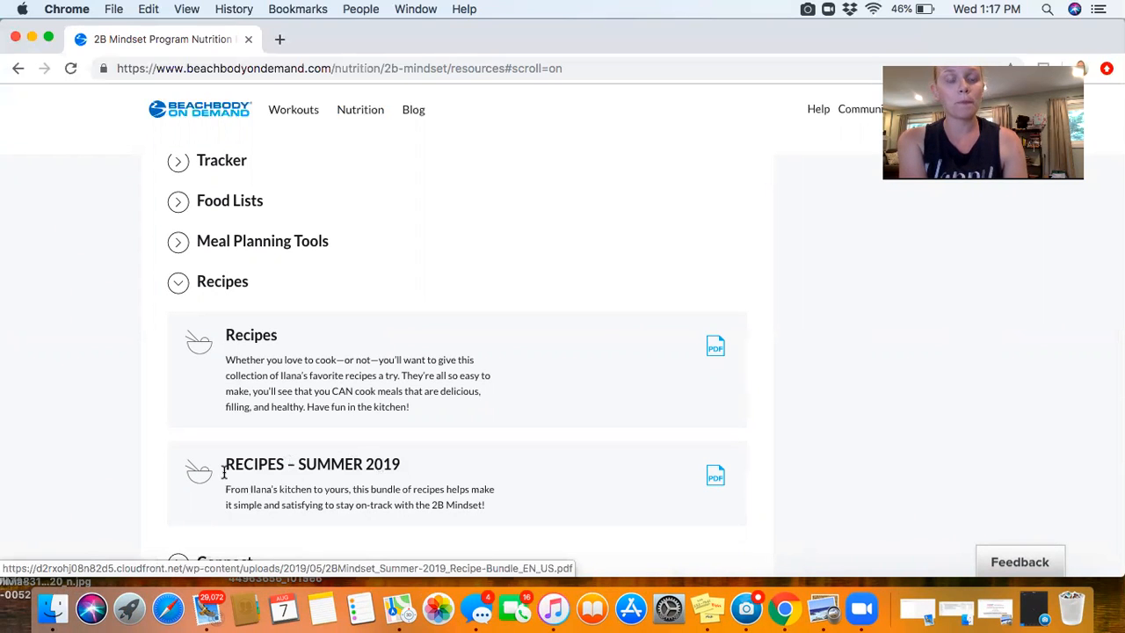
mouse_move(339, 486)
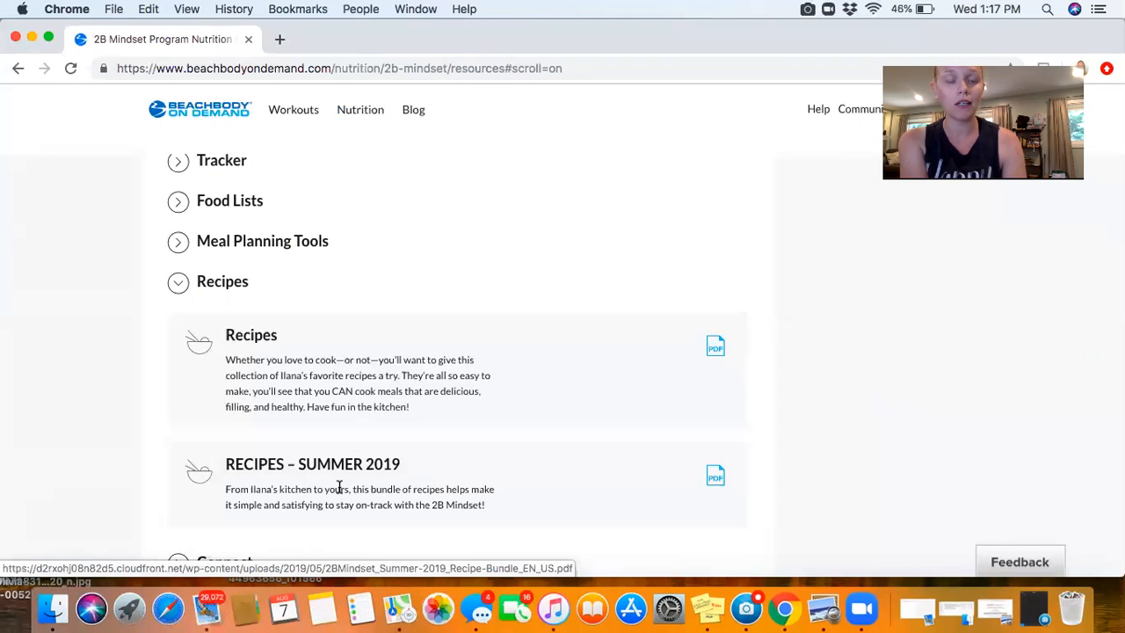
scroll("down", 3)
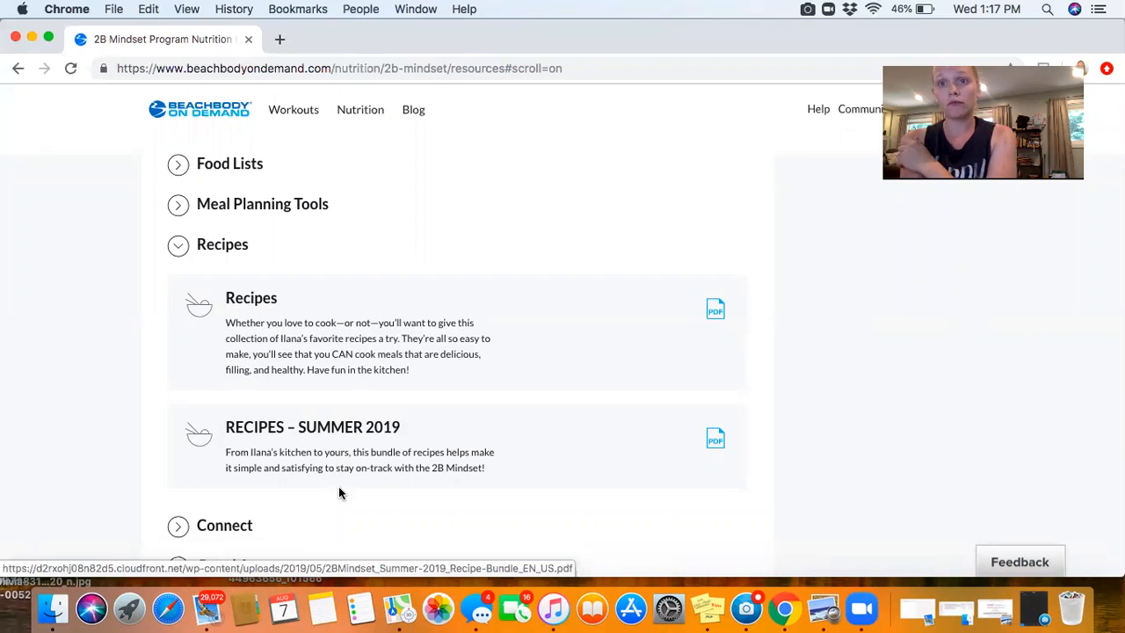
scroll("down", 3)
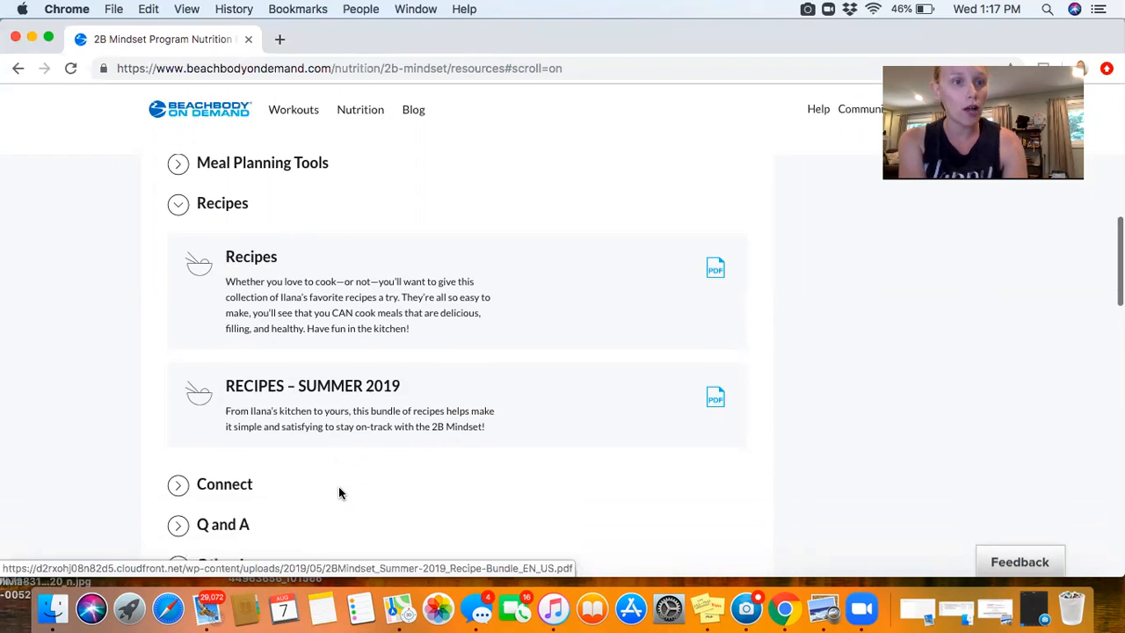
scroll("down", 3)
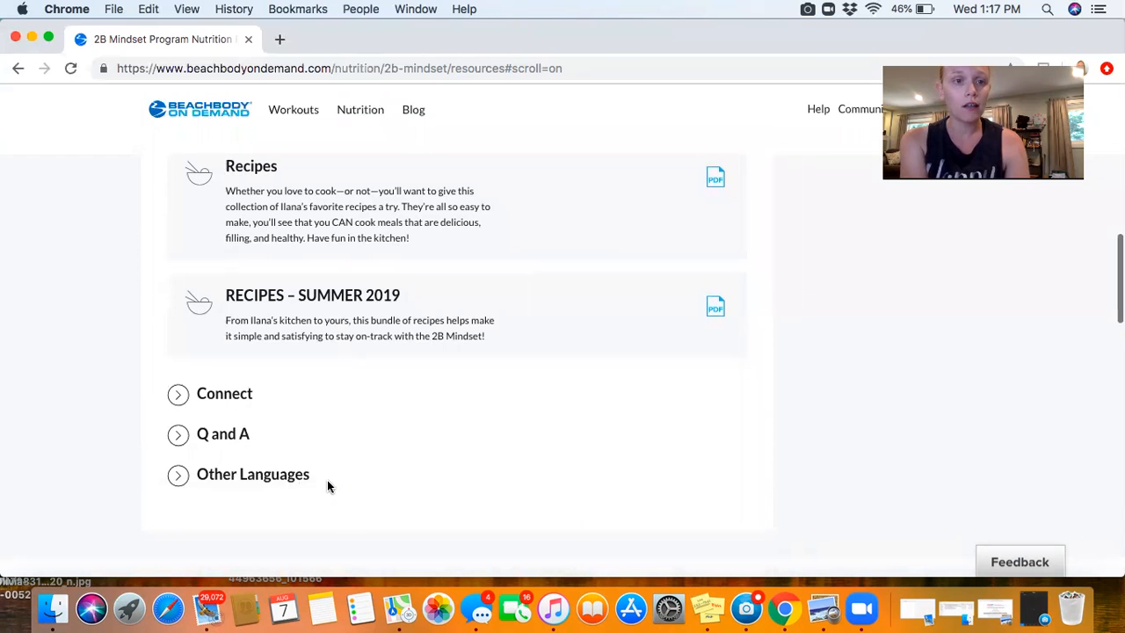
left_click(179, 394)
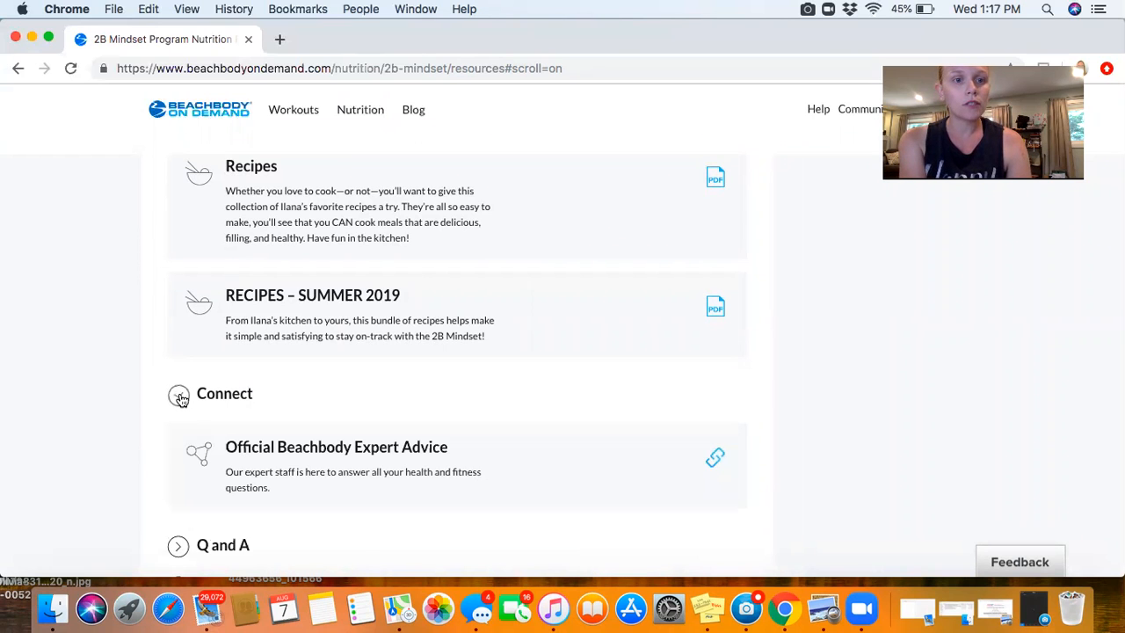
scroll("down", 3)
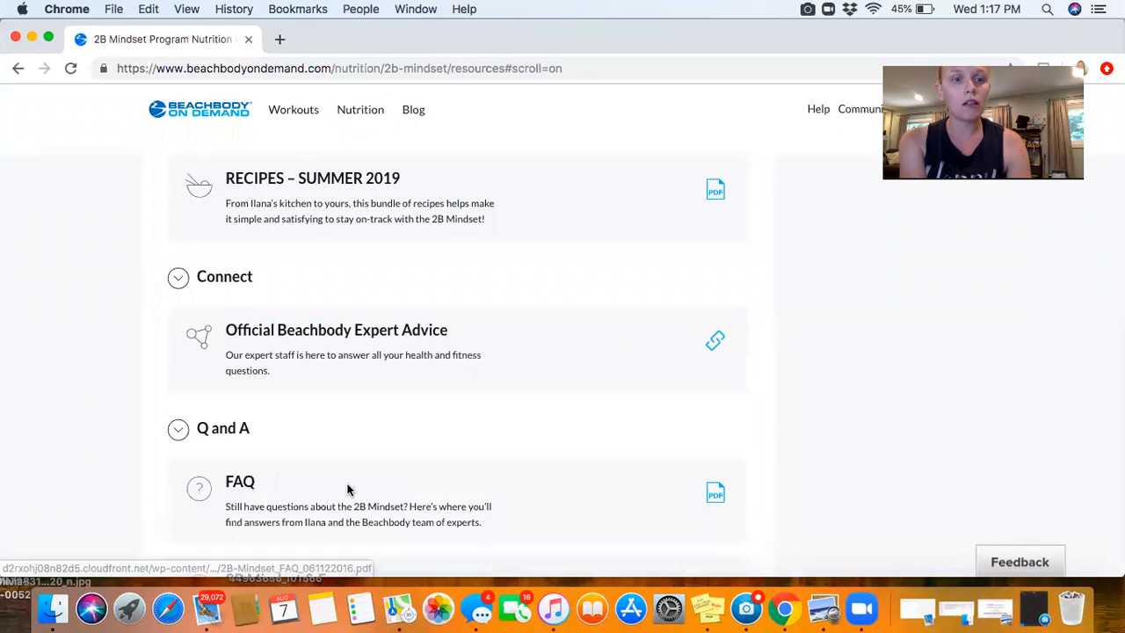
scroll("down", 3)
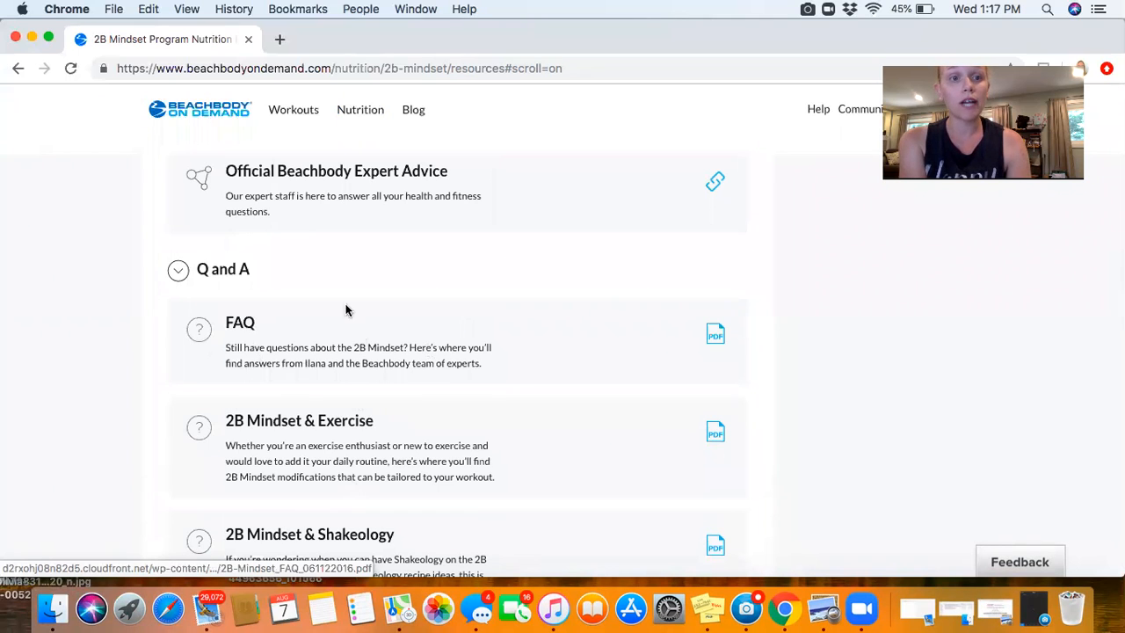
mouse_move(272, 342)
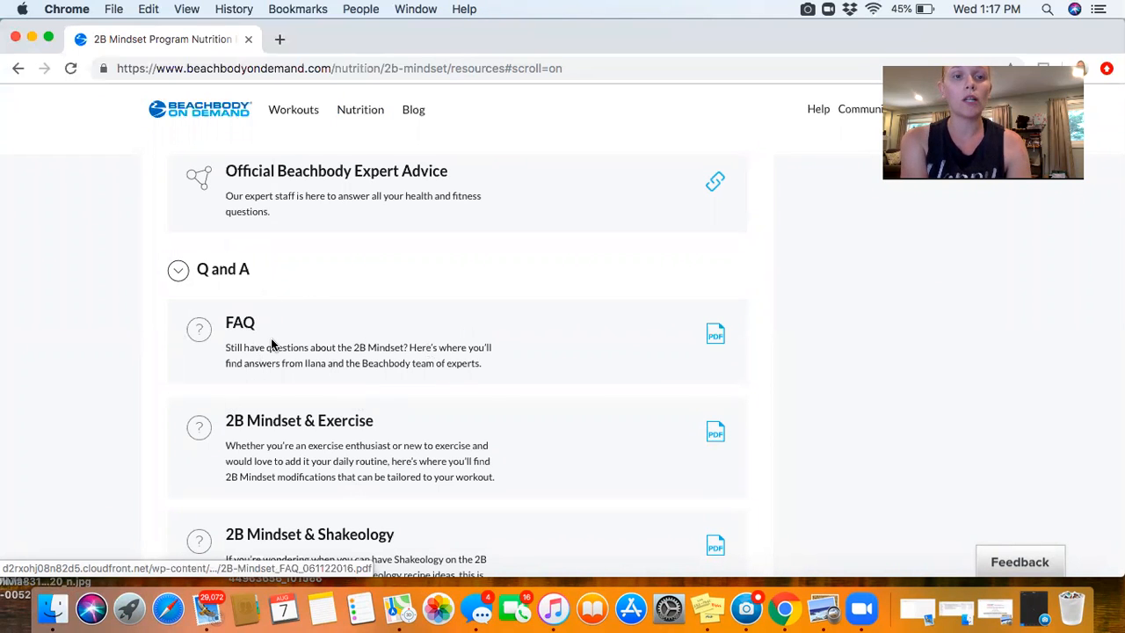
mouse_move(246, 331)
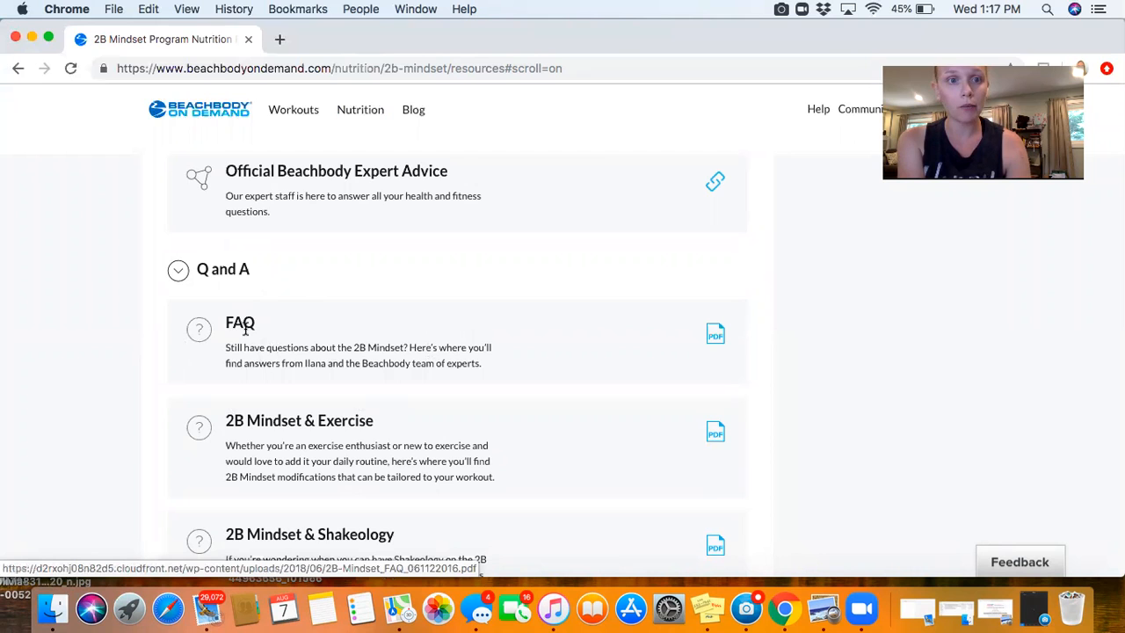
scroll("down", 3)
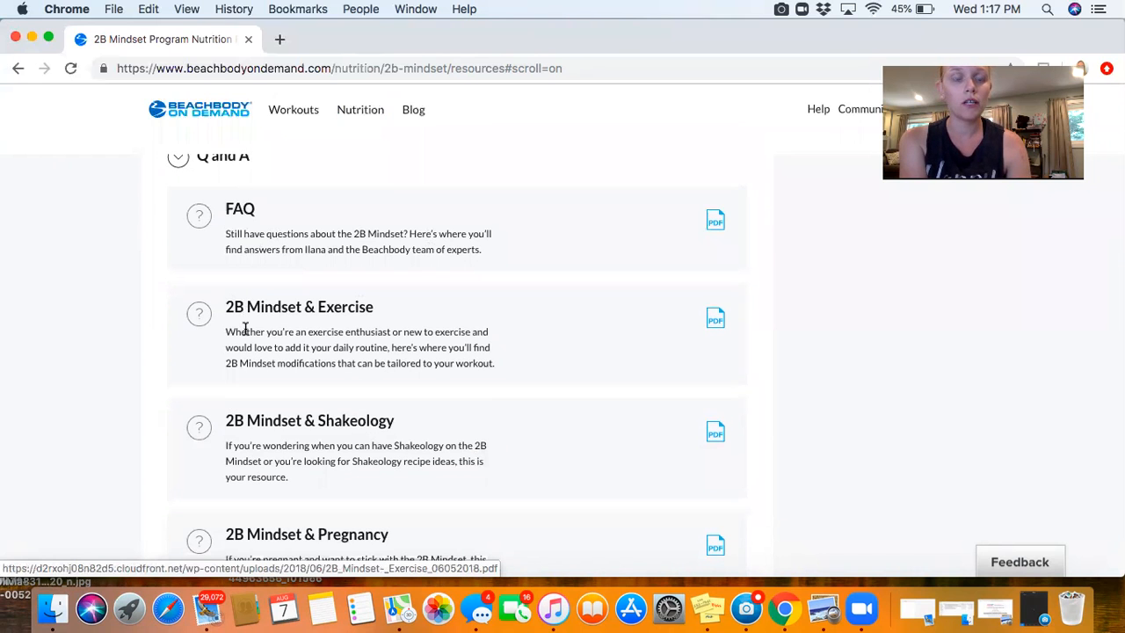
scroll("down", 3)
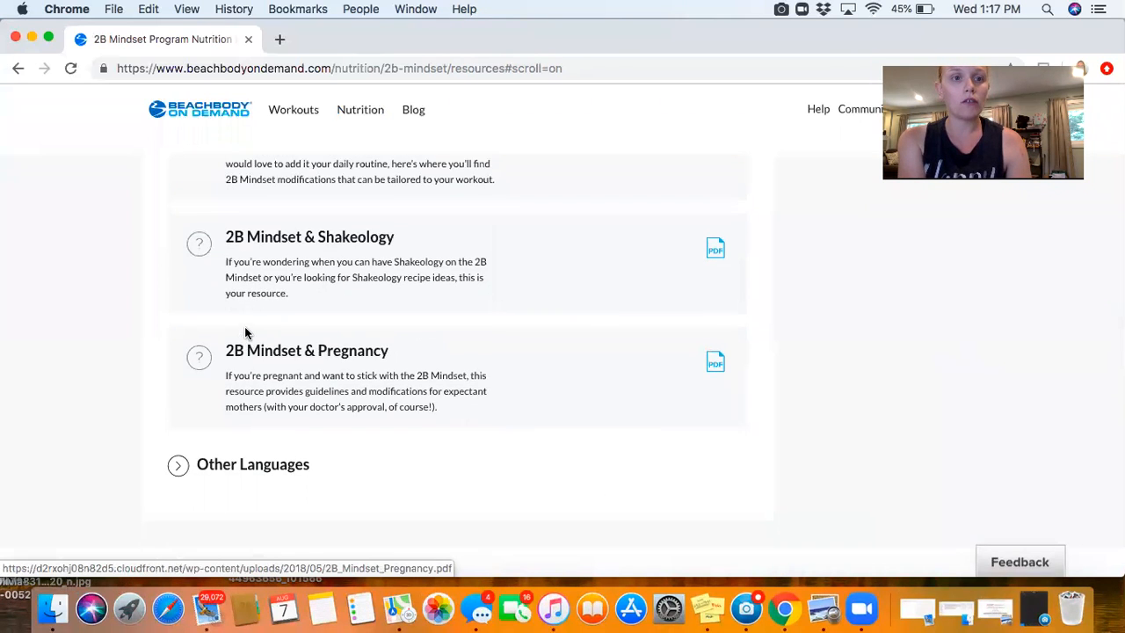
scroll("up", 3)
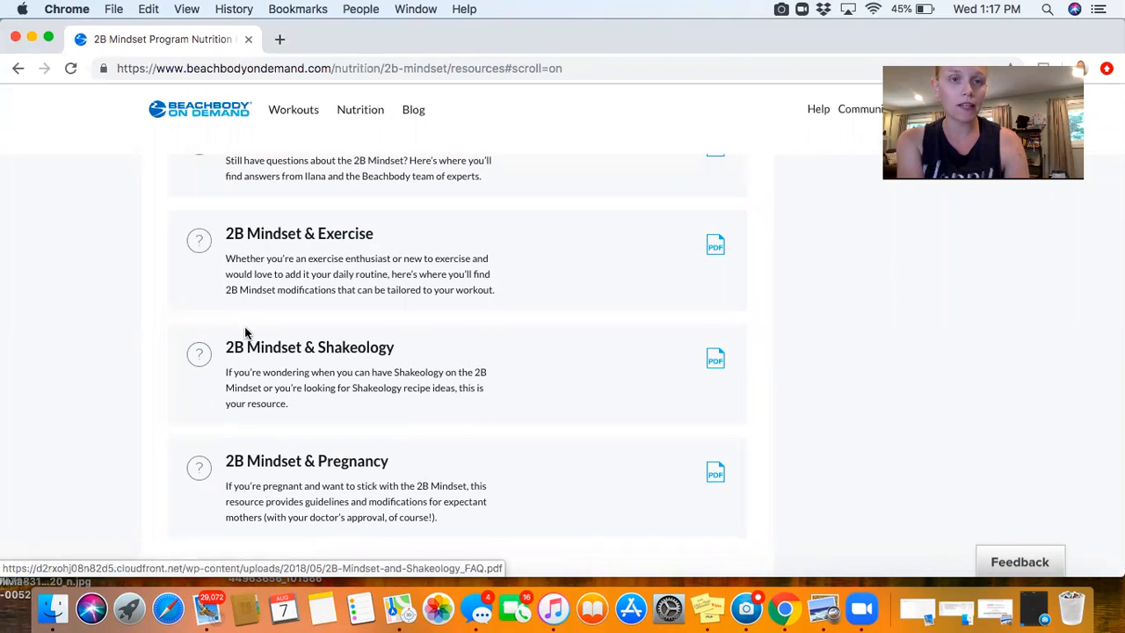
mouse_move(343, 478)
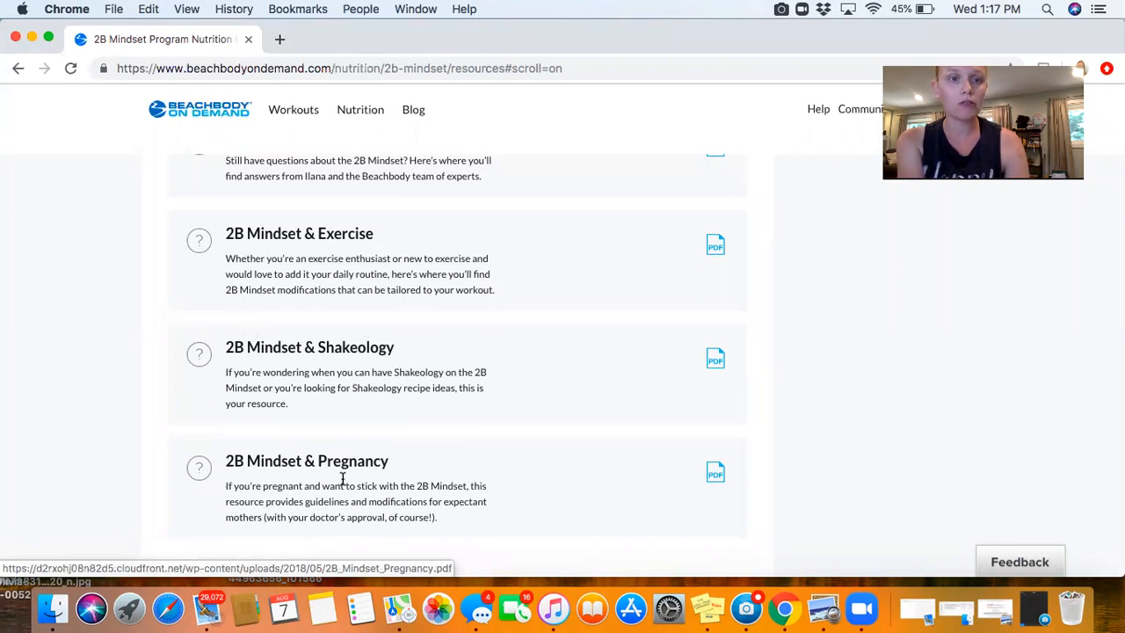
mouse_move(311, 272)
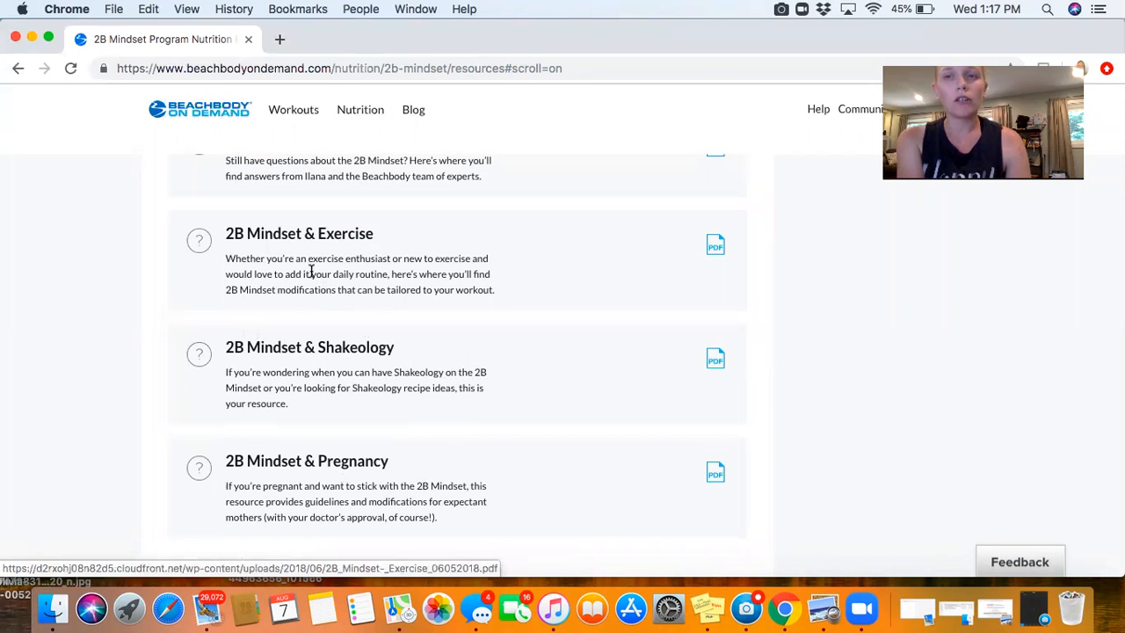
mouse_move(342, 277)
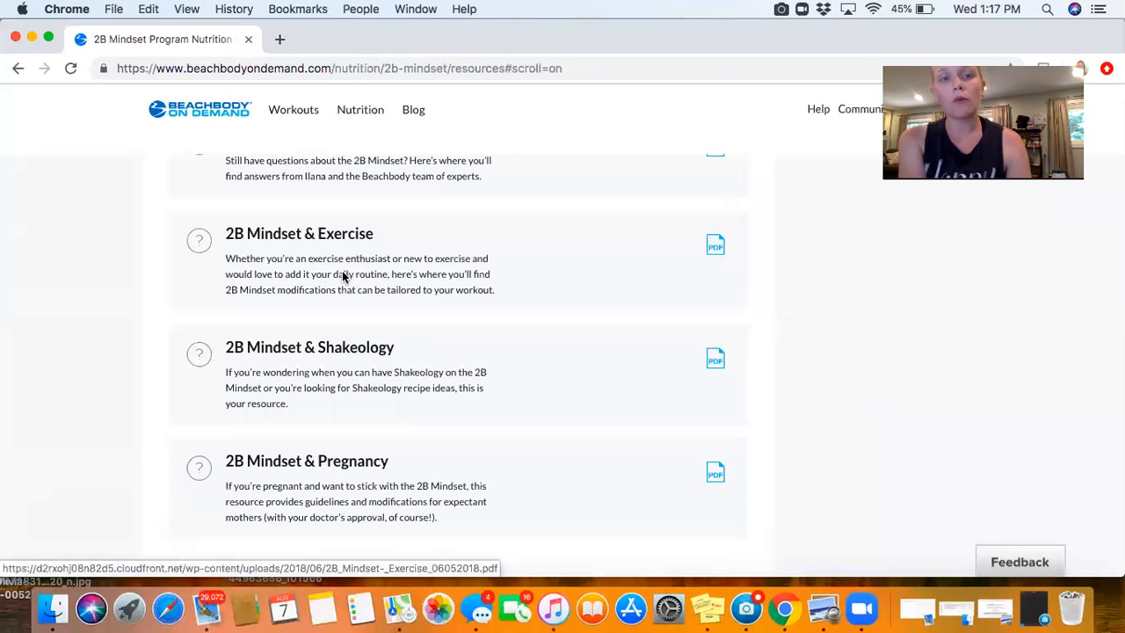
mouse_move(372, 364)
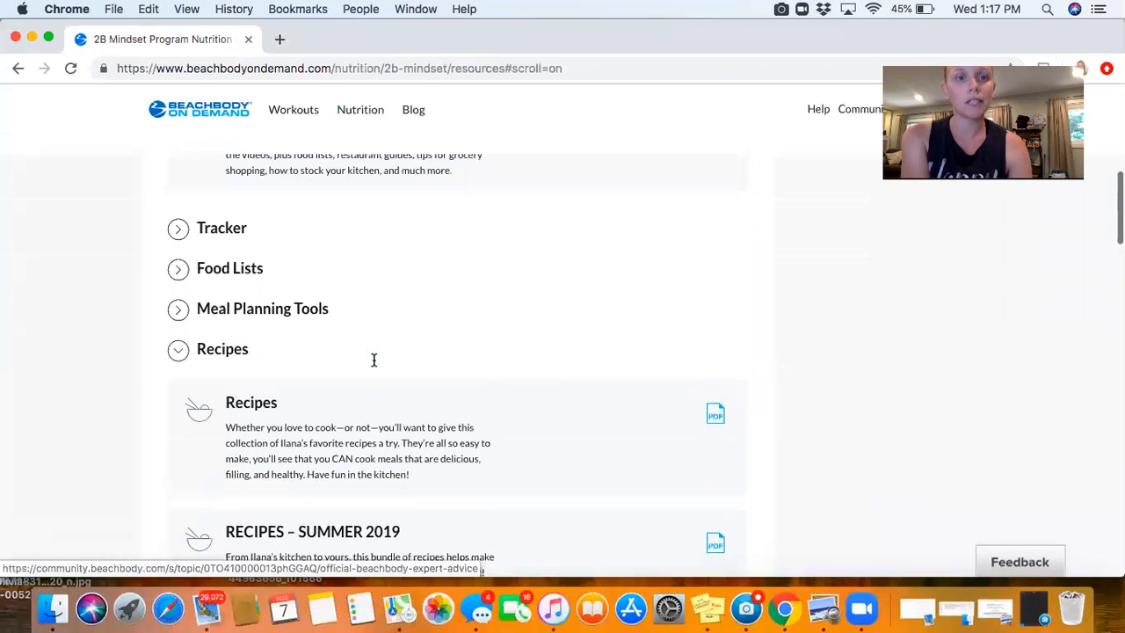
- Expand the Tracker section and open the My Monthly Tracker PDF
scroll("up", 3)
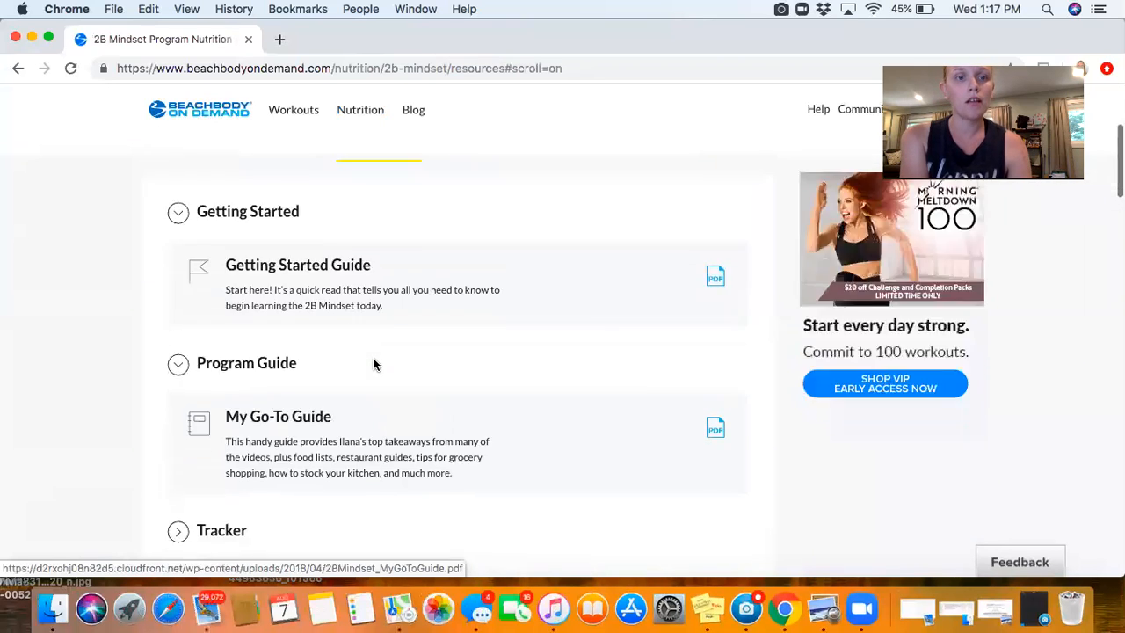
scroll("down", 3)
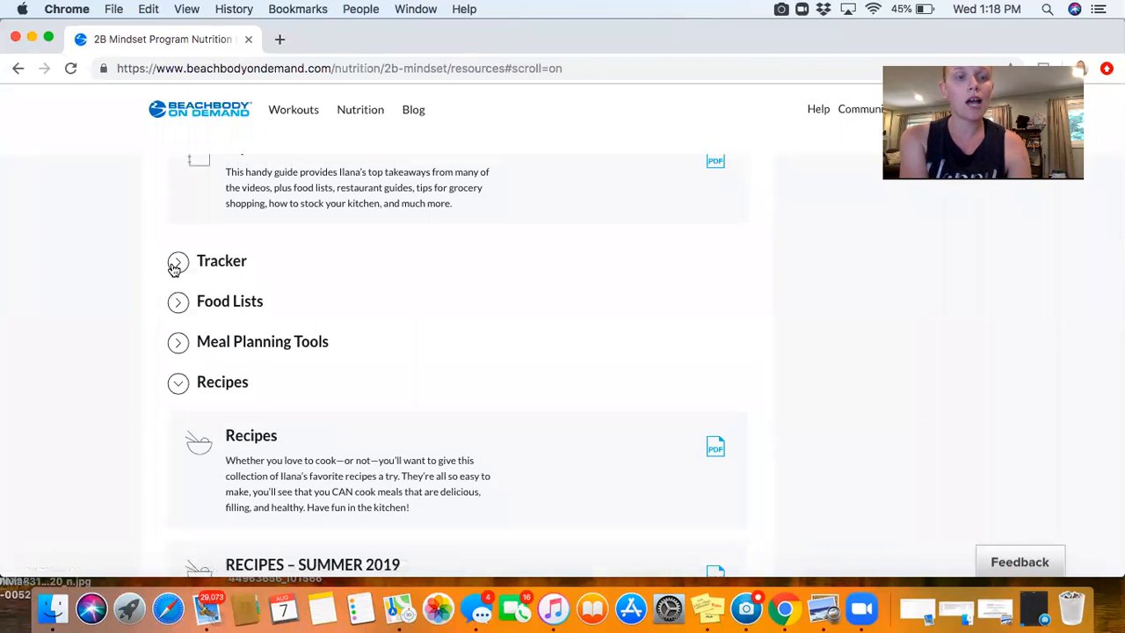
left_click(178, 260)
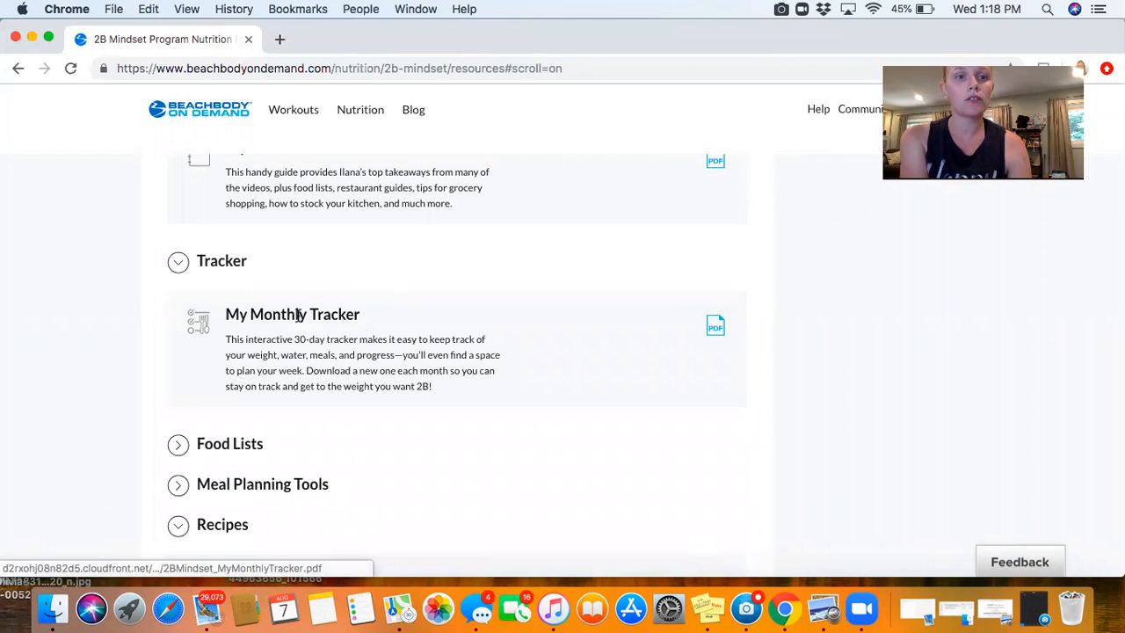
mouse_move(298, 350)
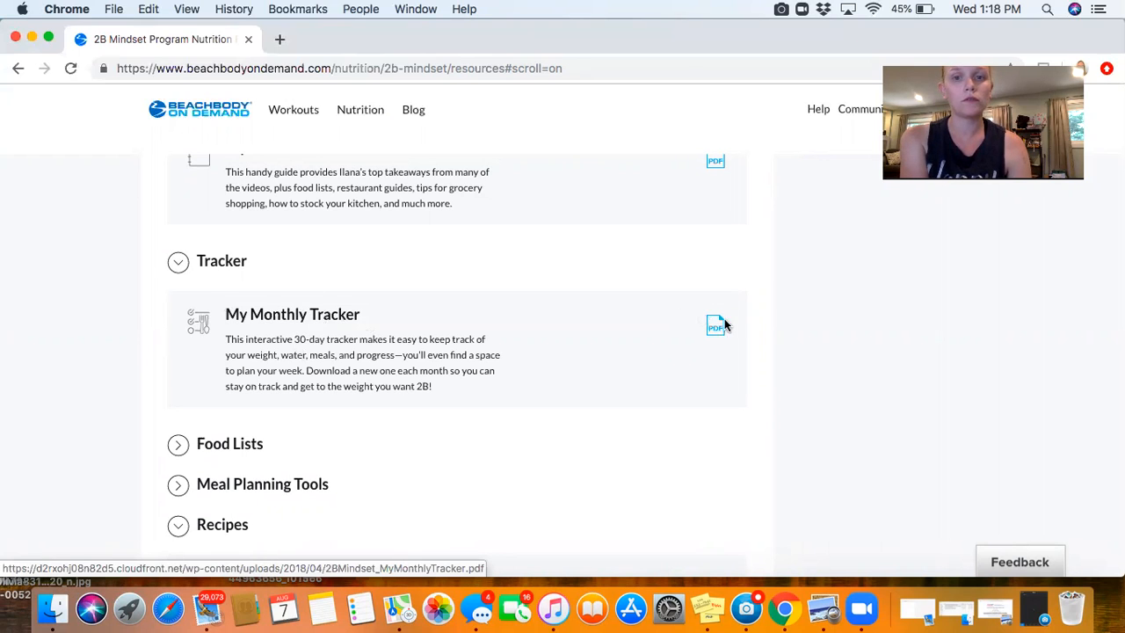
left_click(715, 325)
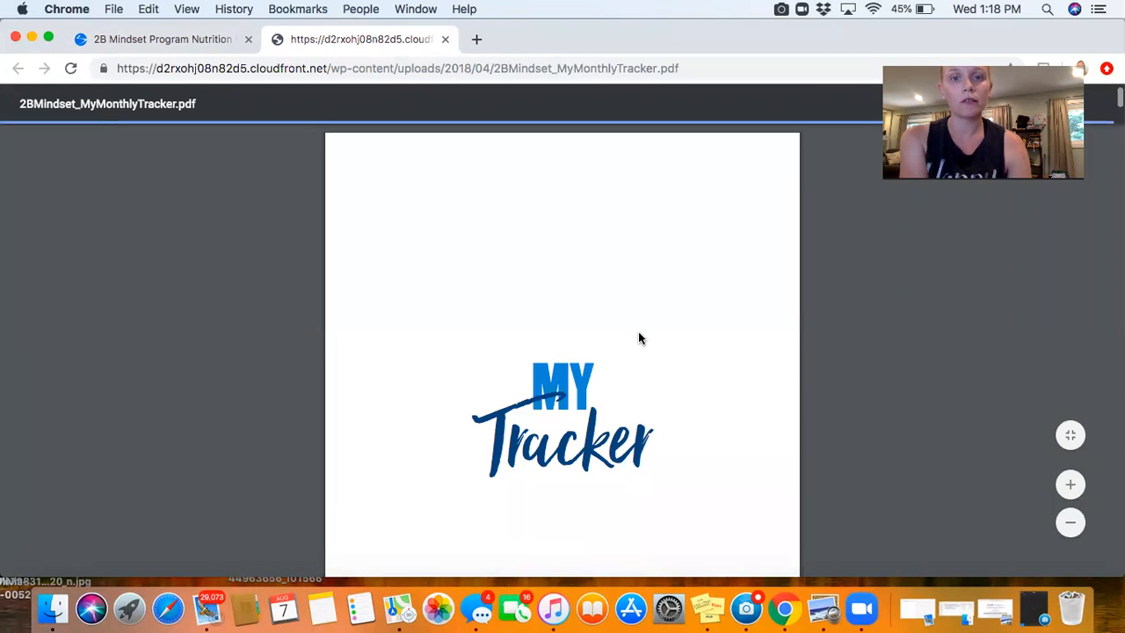
- Page through the My Monthly Tracker PDF past measurement and weekly planner pages to My Day (page 13 of 55)
scroll("down", 3)
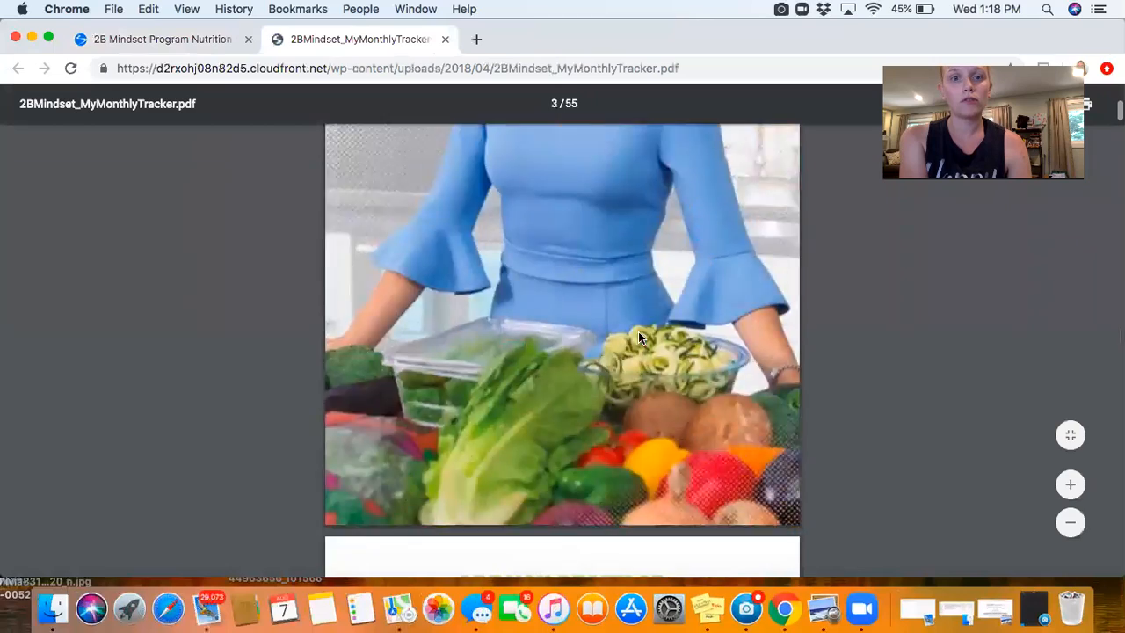
scroll("down", 3)
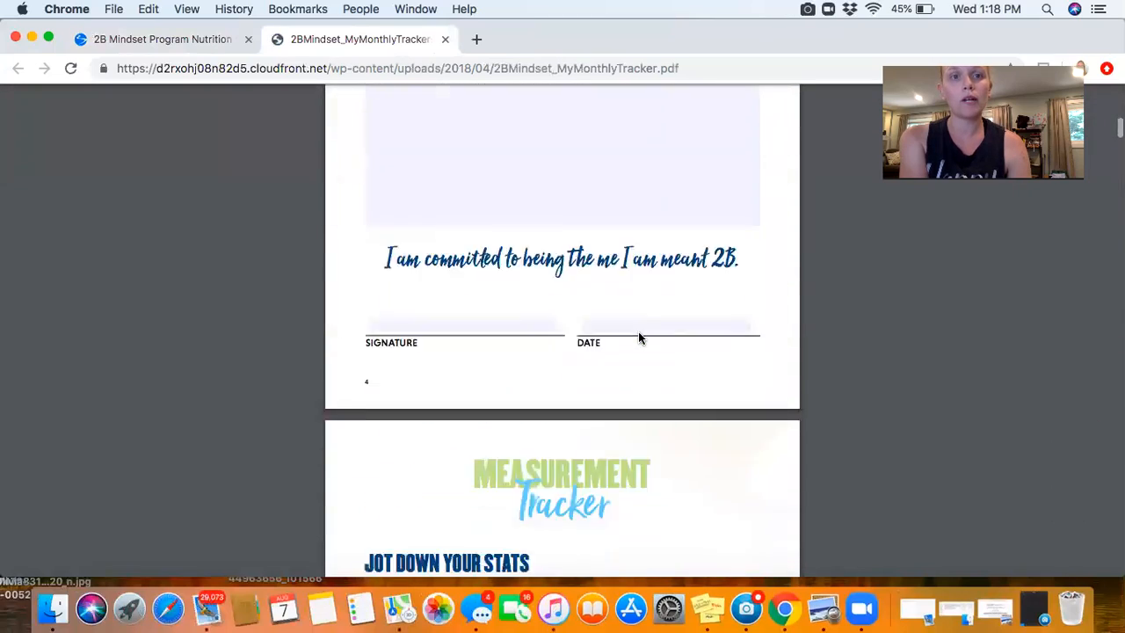
scroll("down", 3)
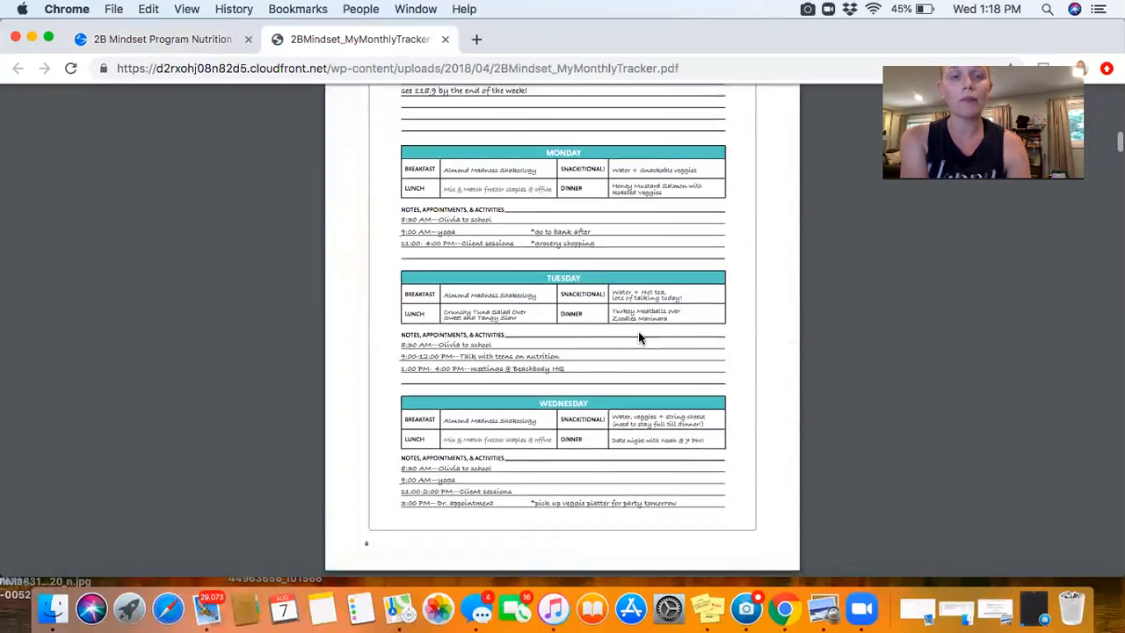
scroll("down", 3)
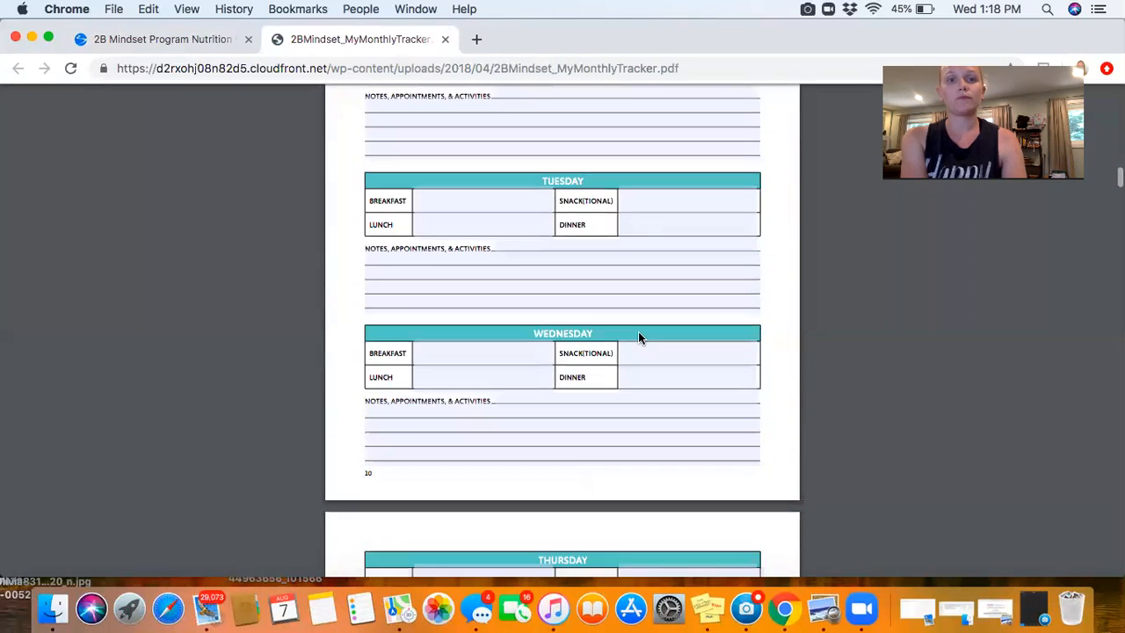
scroll("down", 3)
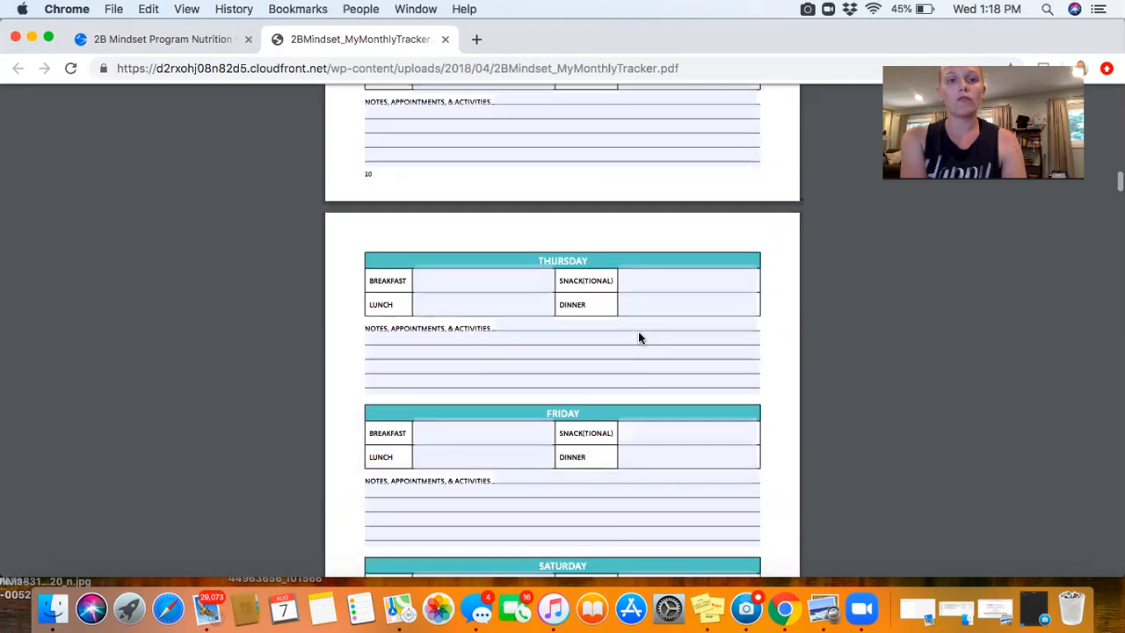
scroll("down", 3)
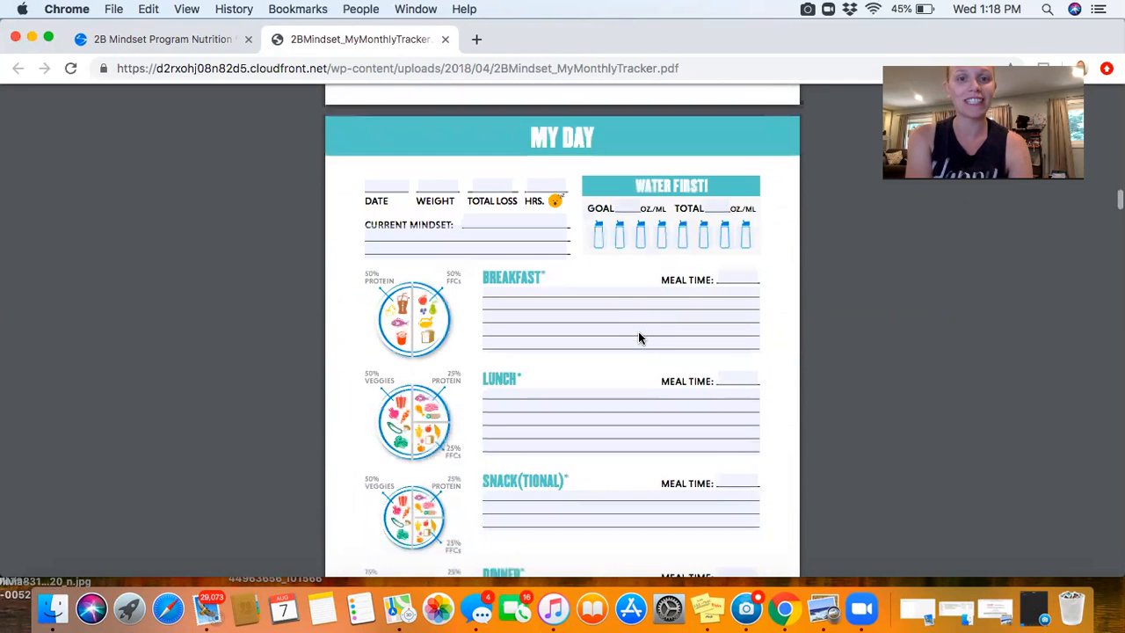
scroll("down", 3)
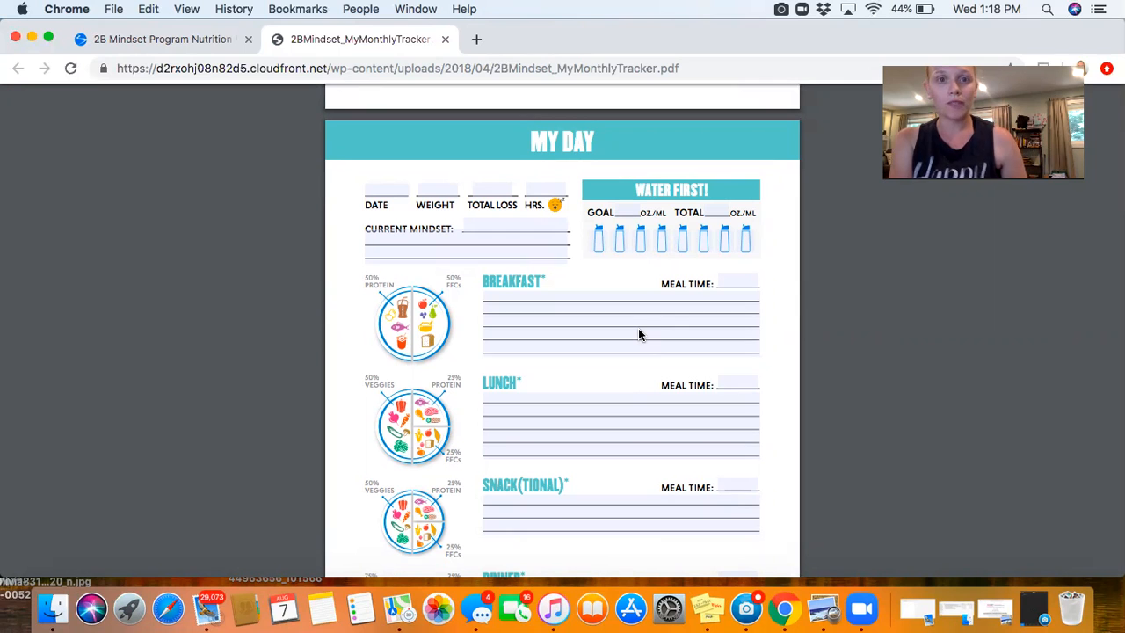
scroll("down", 3)
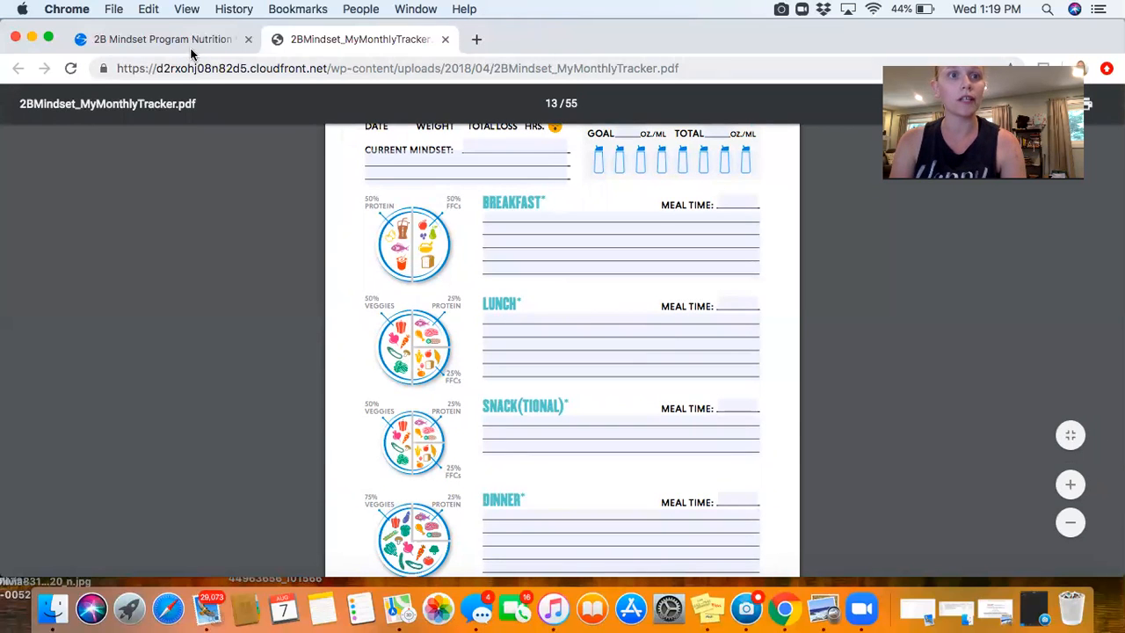
- Return to the 2B Mindset resources tab and start entering facebook.com in the address bar
left_click(158, 39)
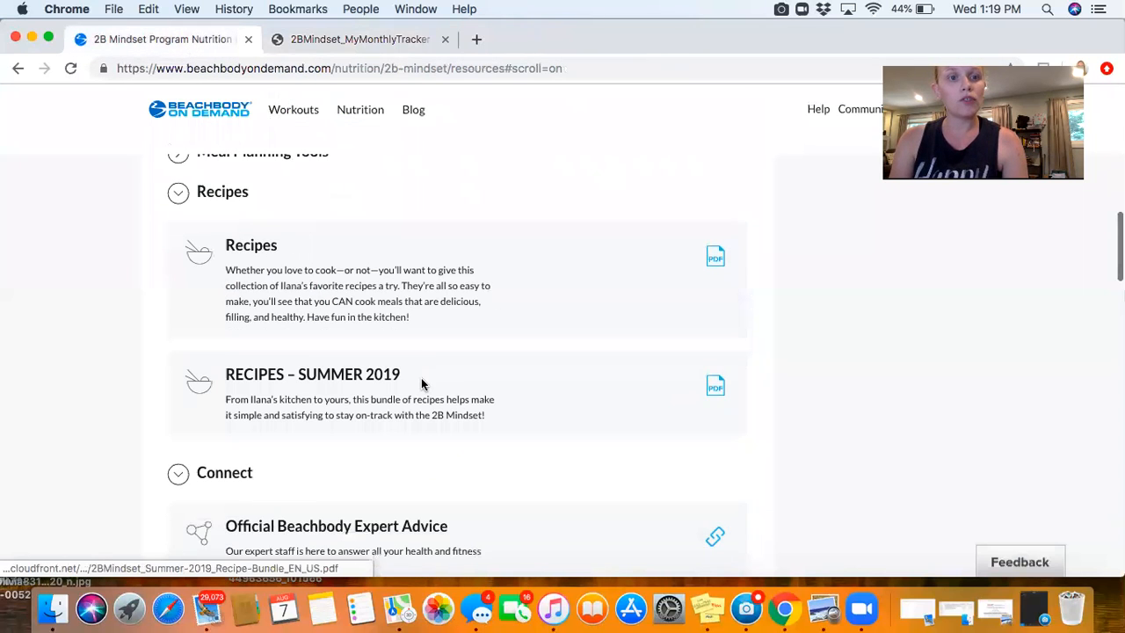
scroll("up", 3)
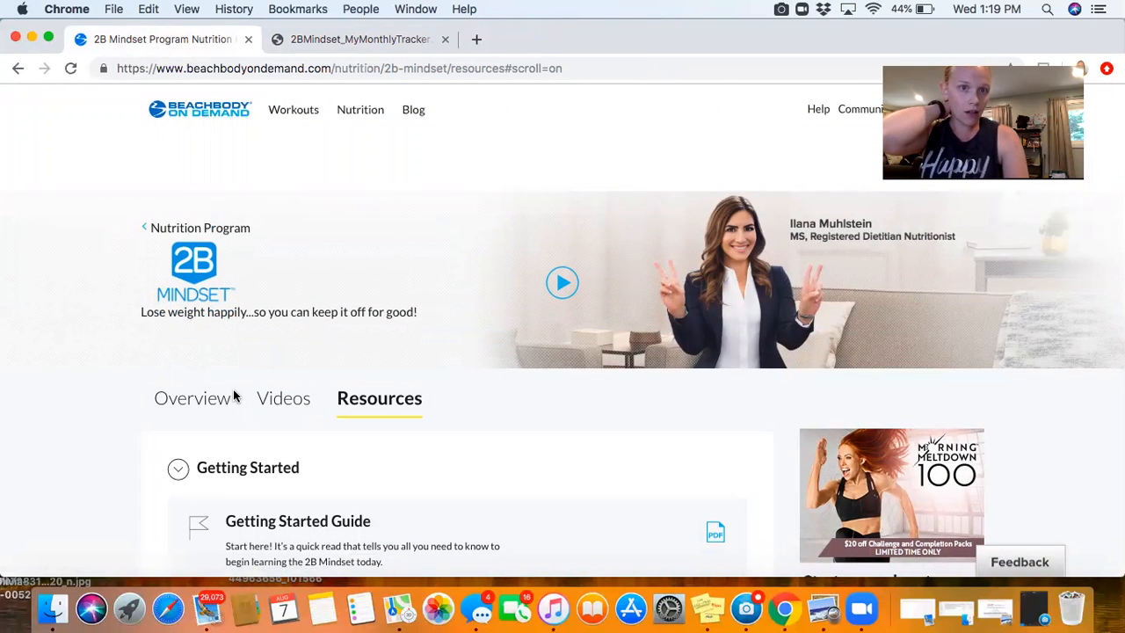
left_click(338, 67)
type("face")
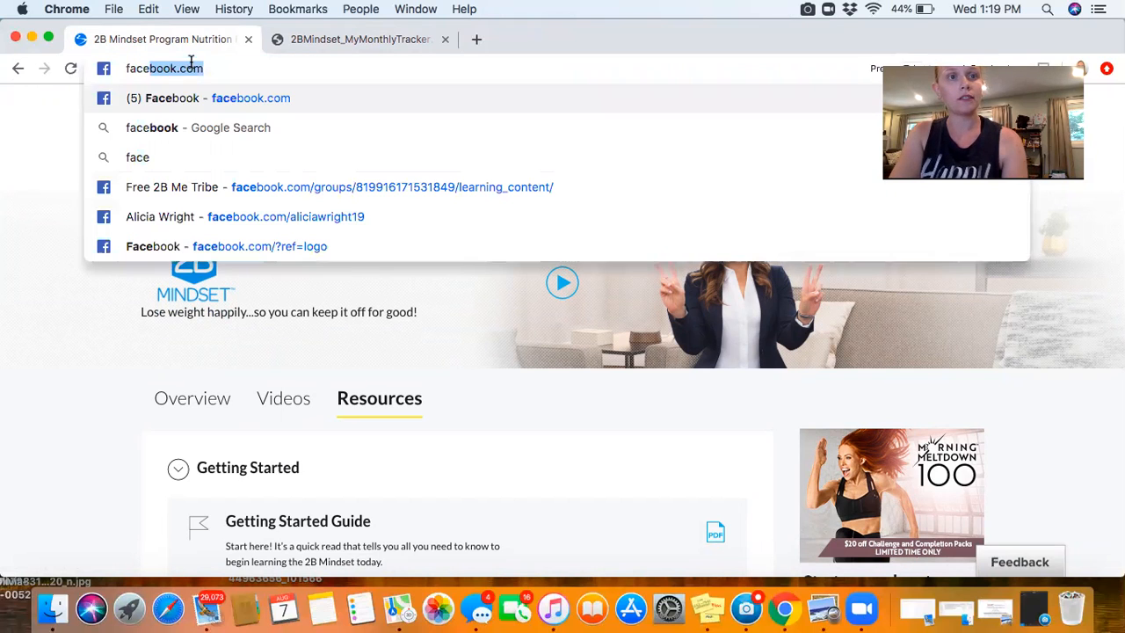
mouse_move(207, 186)
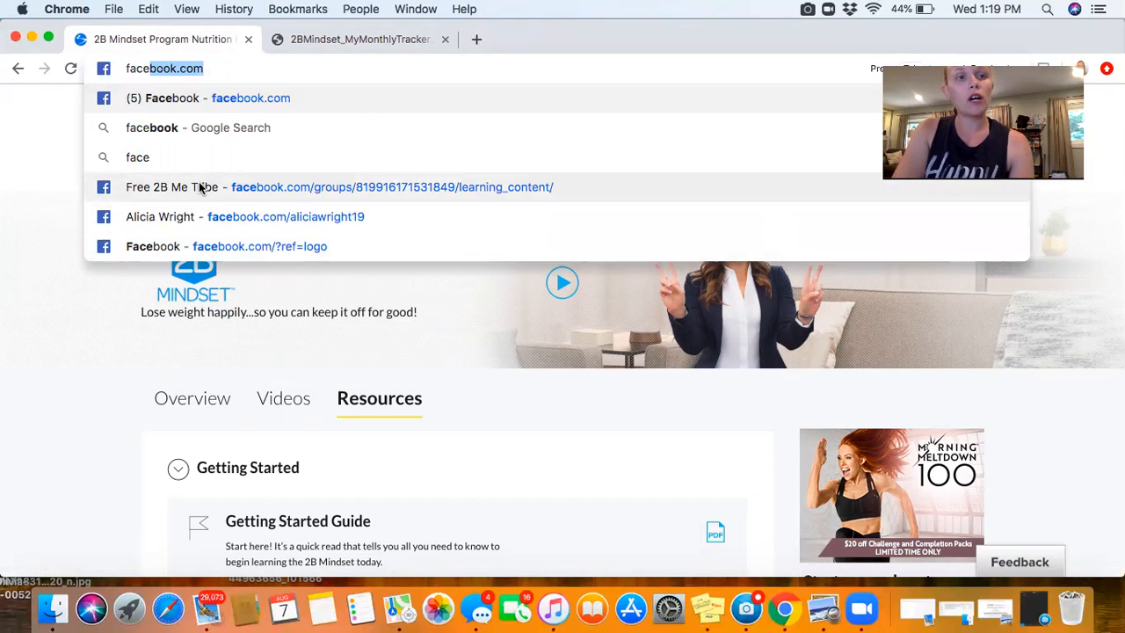
- Open the Free 2B Me Tribe Facebook group and look over its Units page
left_click(343, 186)
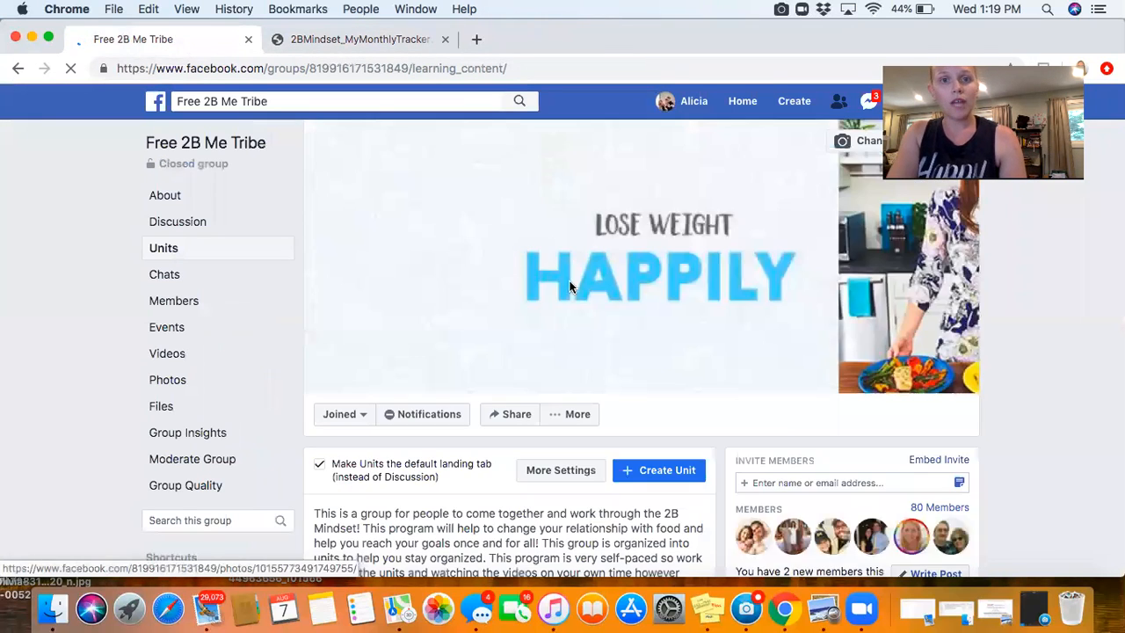
scroll("down", 3)
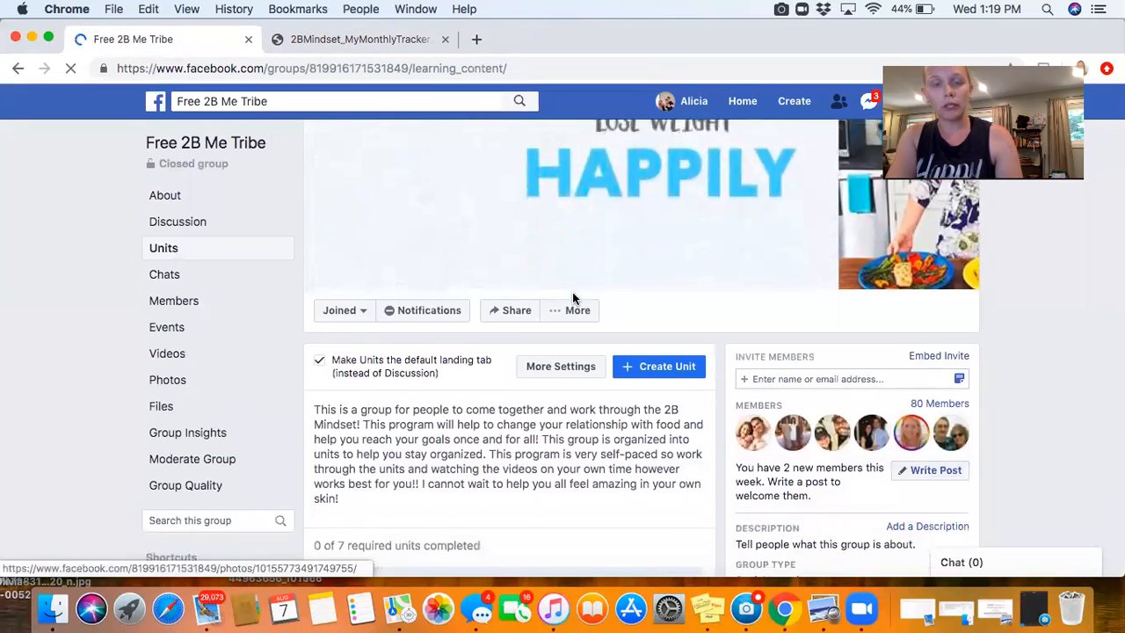
scroll("down", 3)
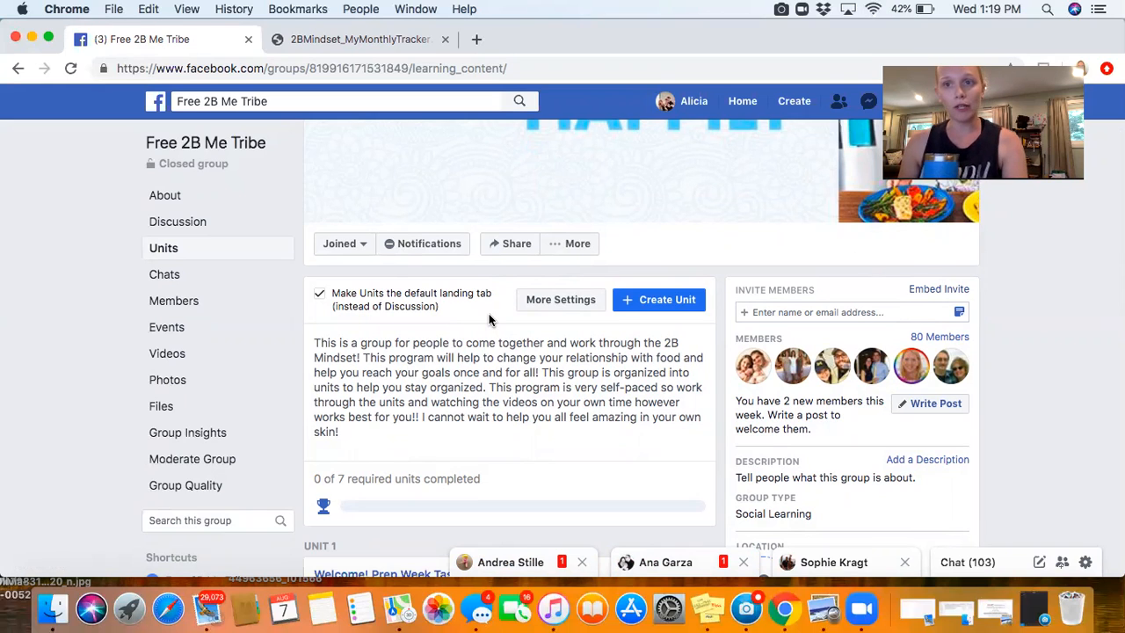
mouse_move(277, 278)
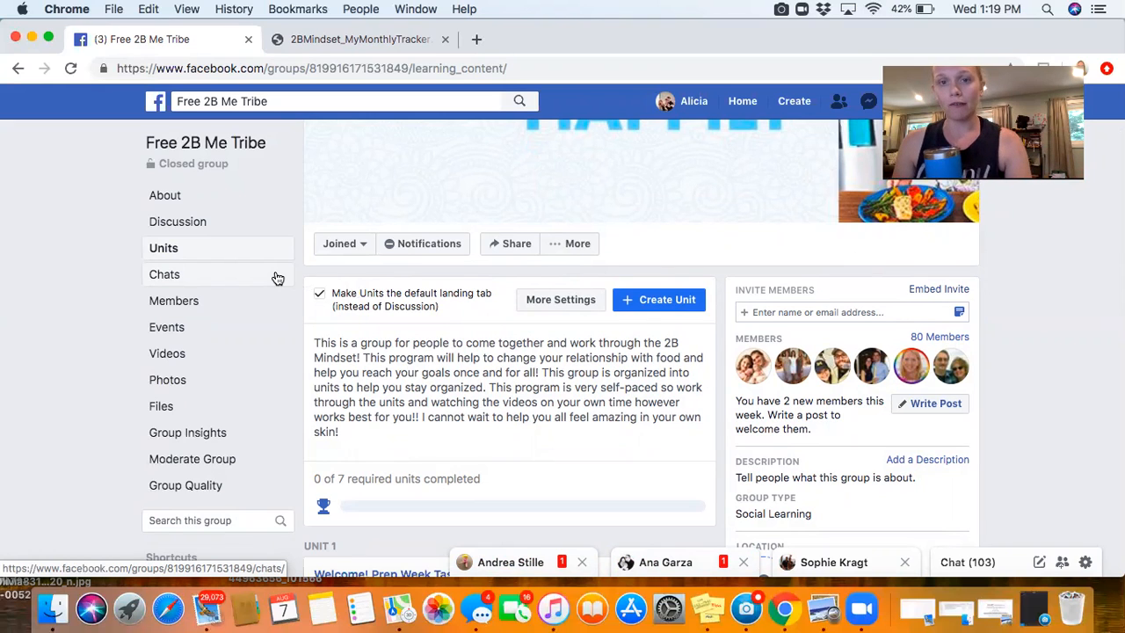
mouse_move(389, 337)
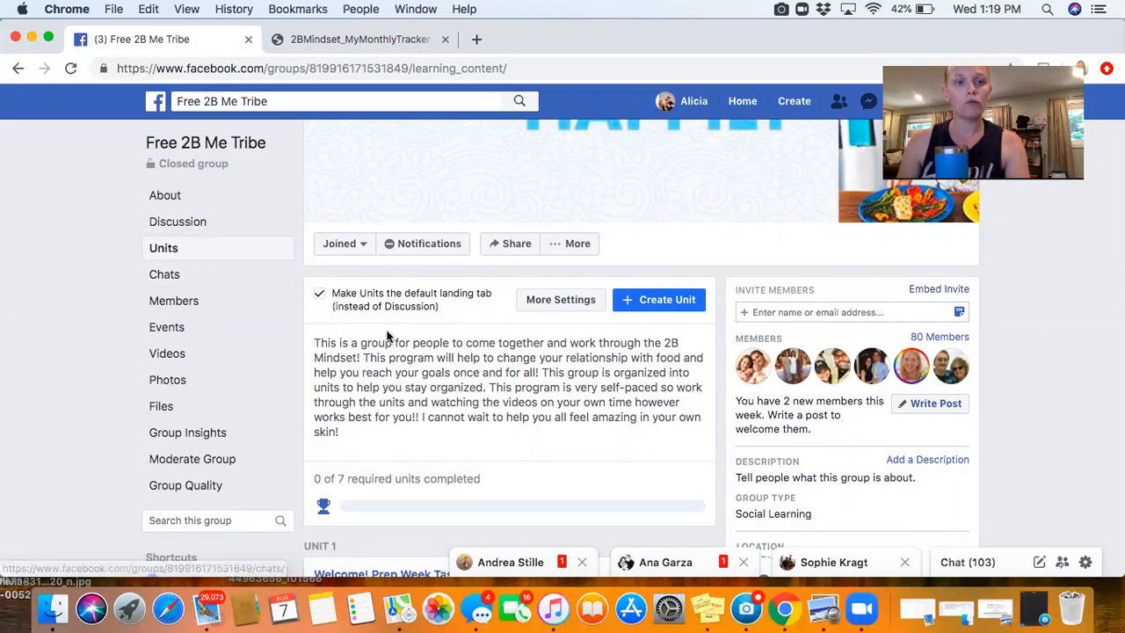
mouse_move(161, 248)
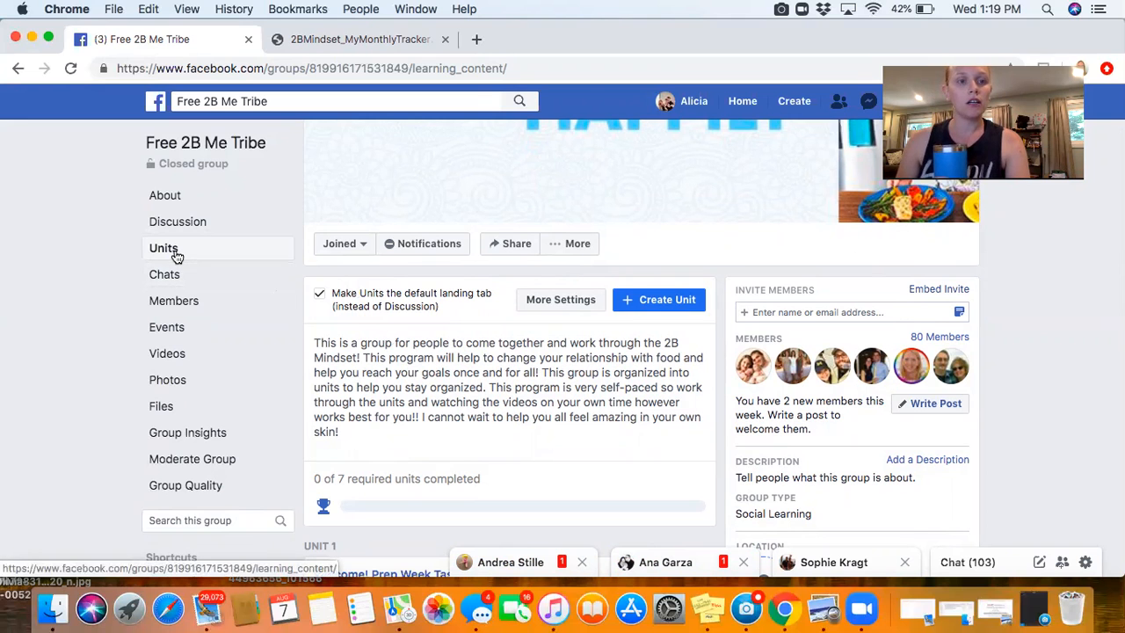
- Scroll the Units feed and open Prep Week Post 1
scroll("down", 3)
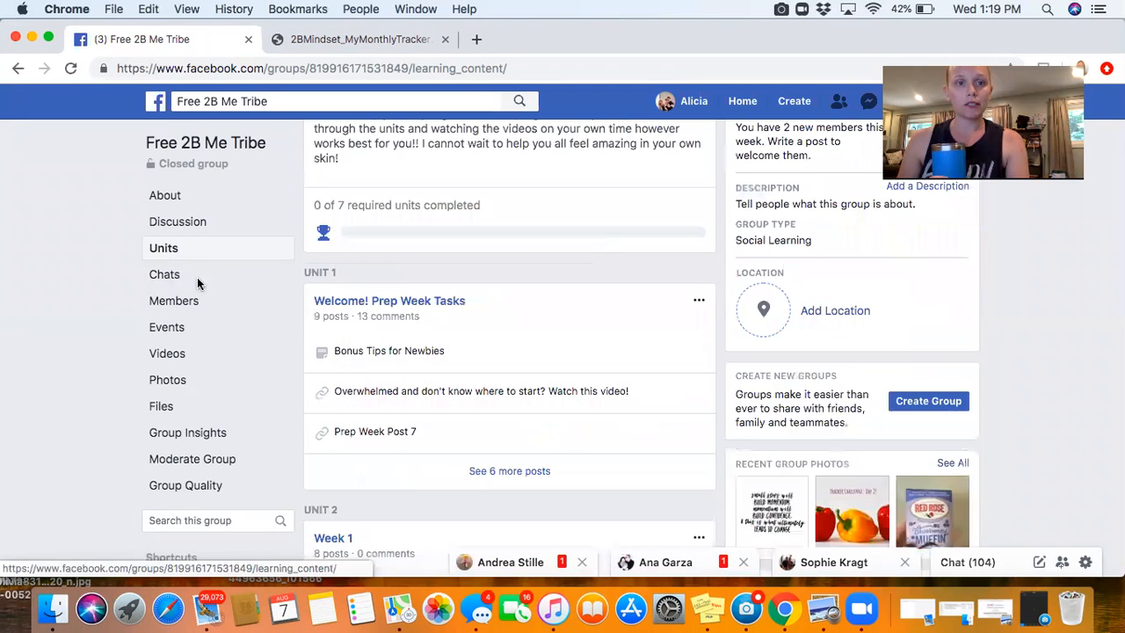
scroll("up", 3)
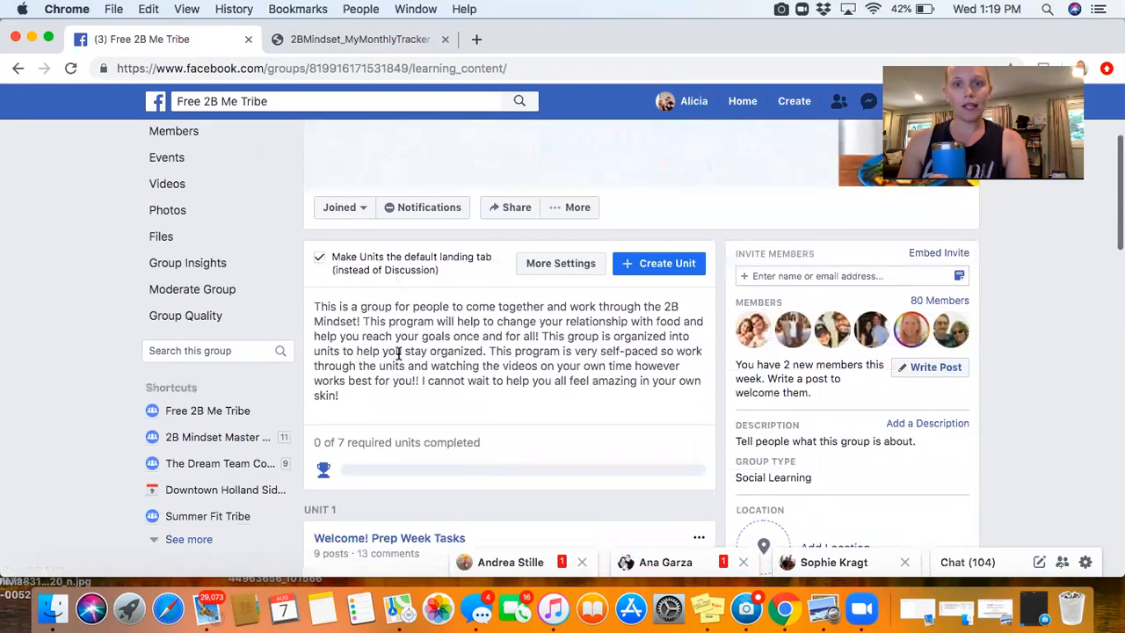
scroll("down", 3)
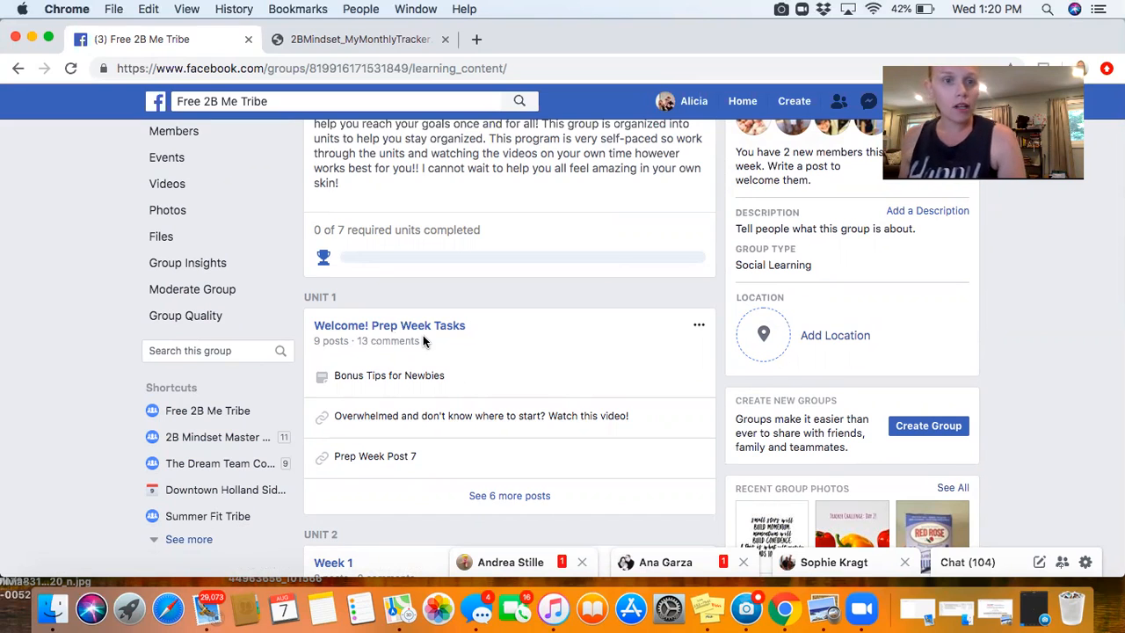
scroll("down", 3)
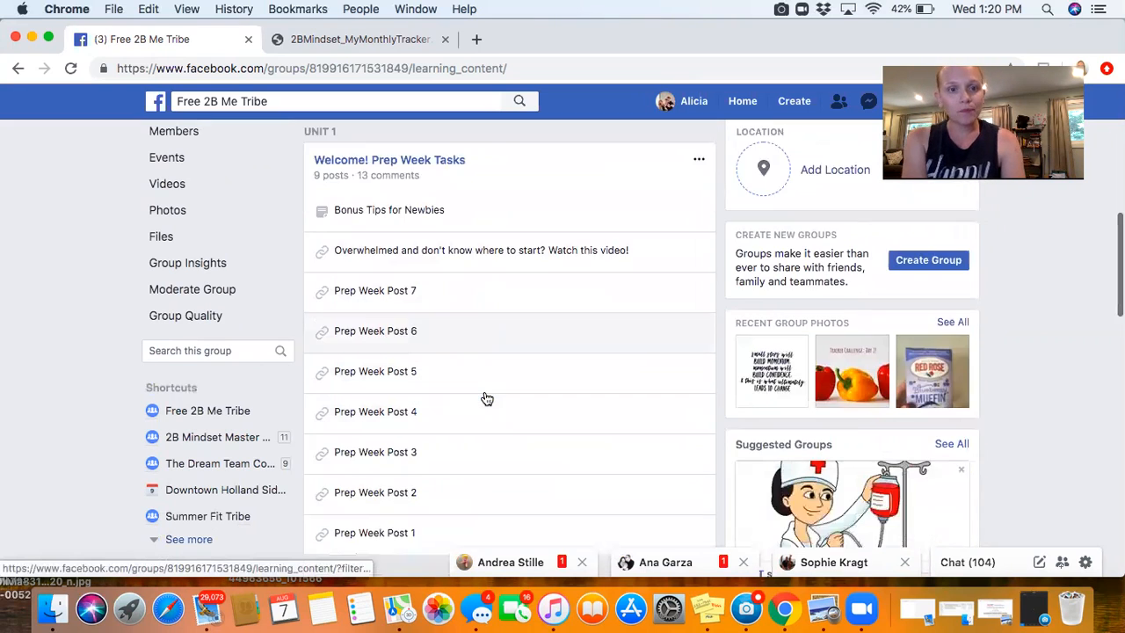
scroll("down", 3)
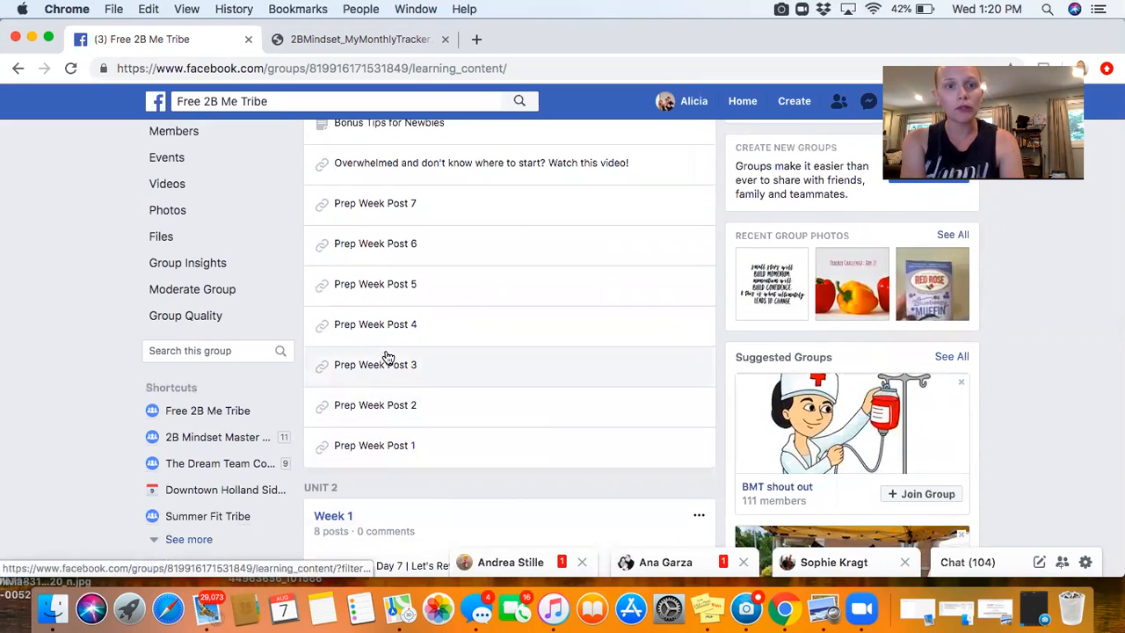
mouse_move(377, 445)
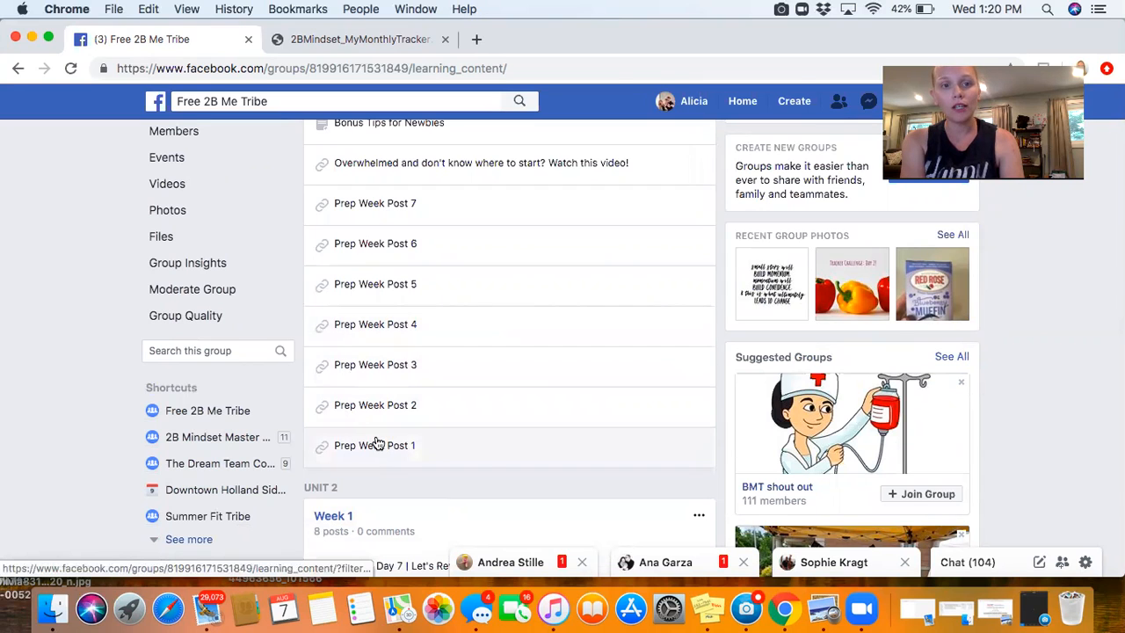
left_click(375, 445)
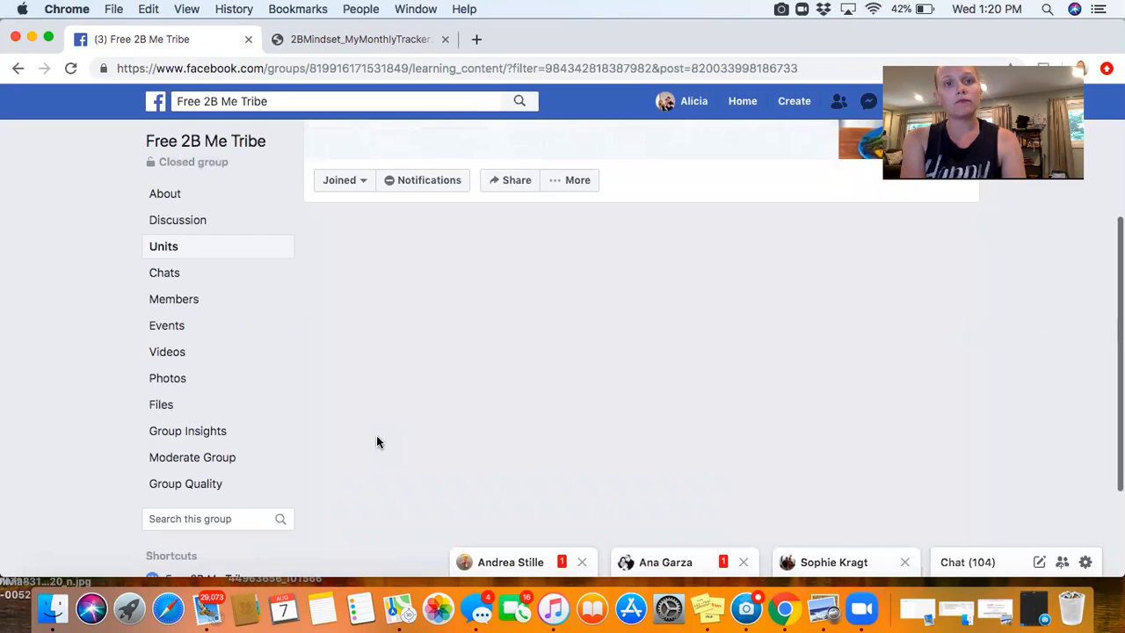
- Read down through Prep Week Posts 1–3 to Prep Week Post 4
scroll("up", 3)
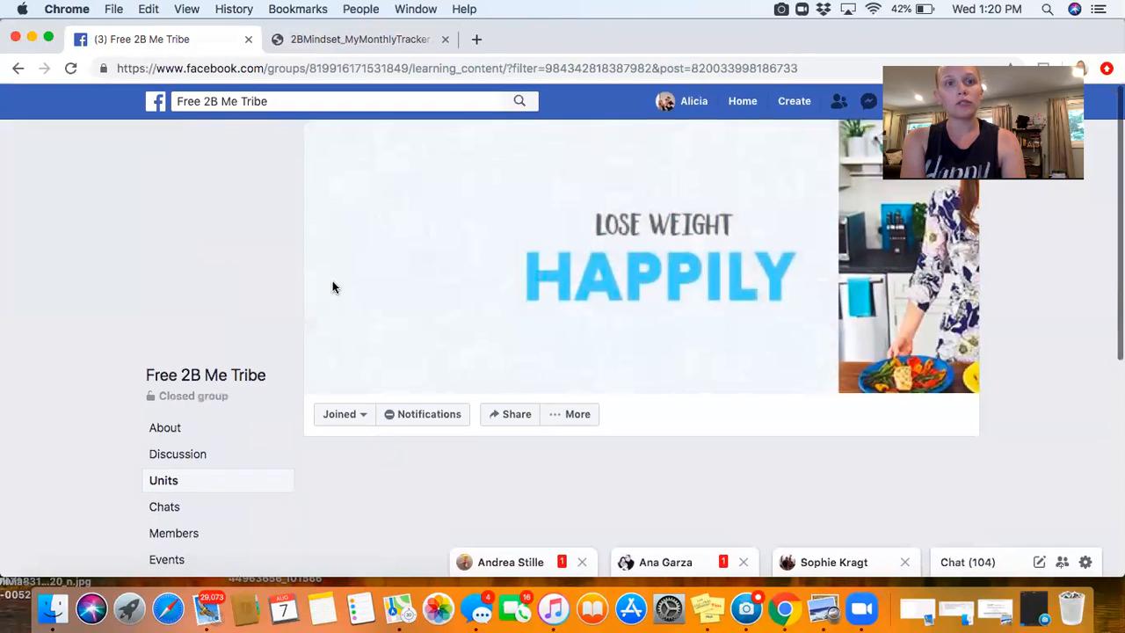
scroll("down", 3)
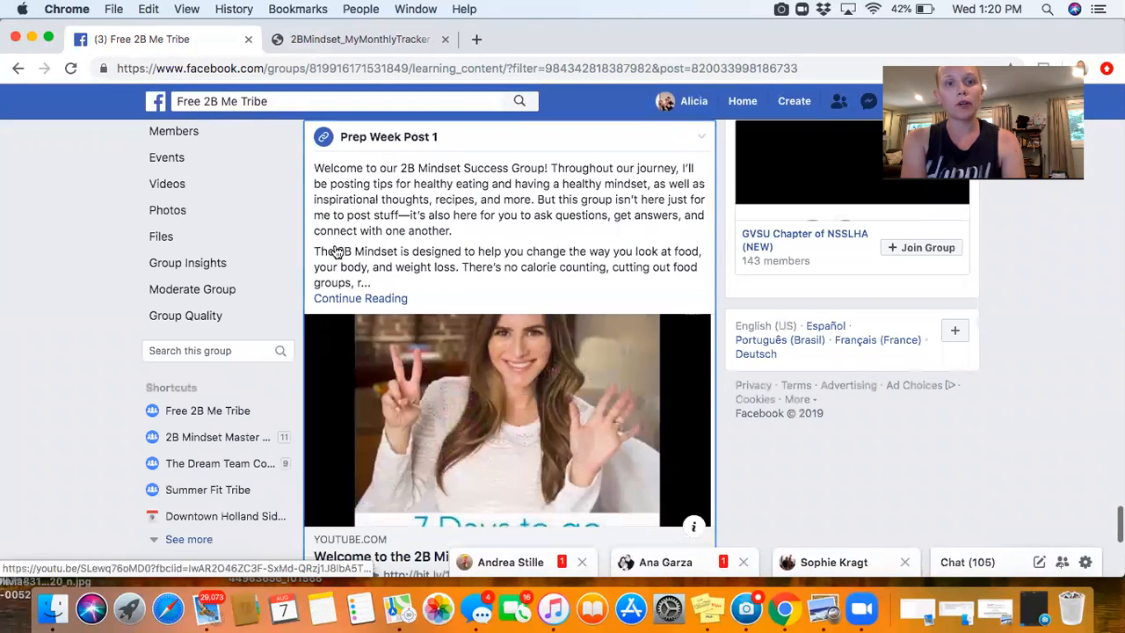
scroll("up", 3)
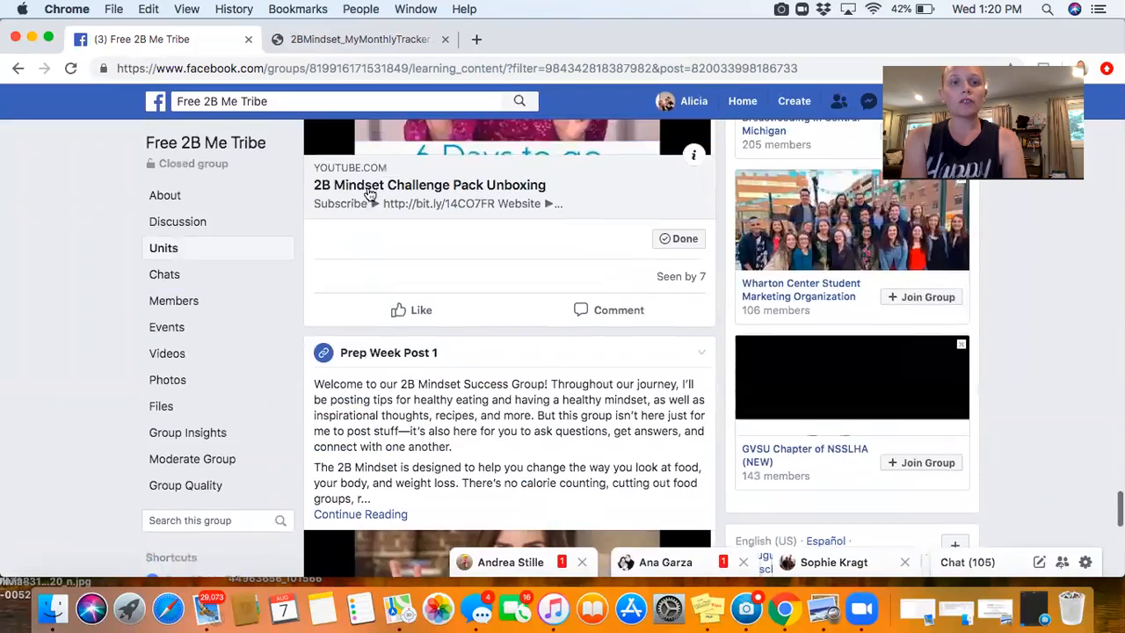
scroll("down", 3)
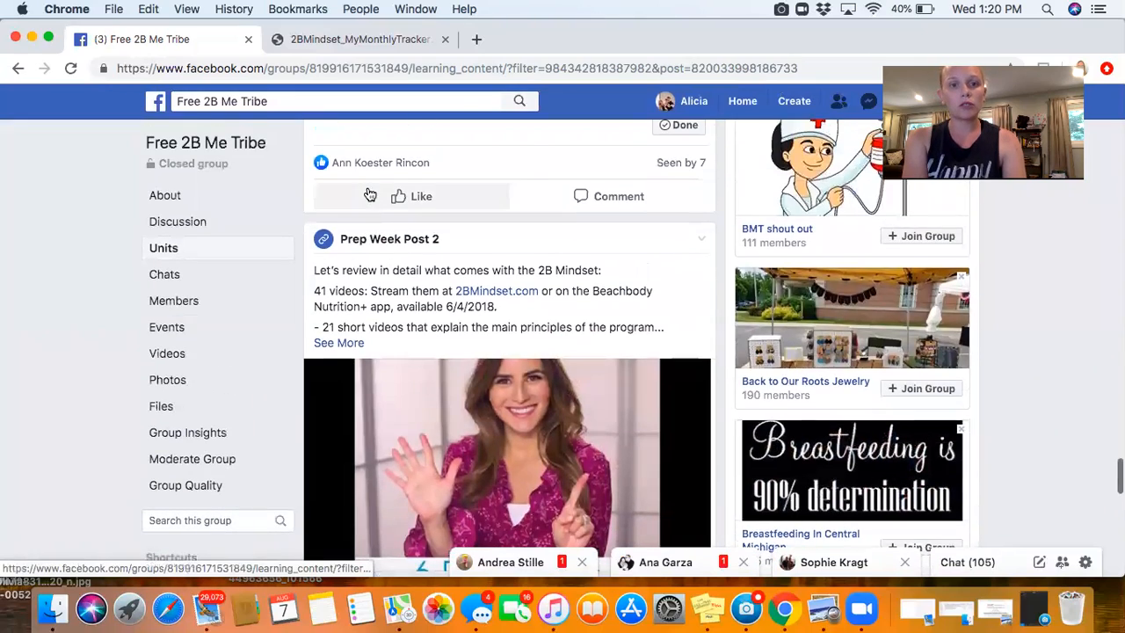
scroll("down", 3)
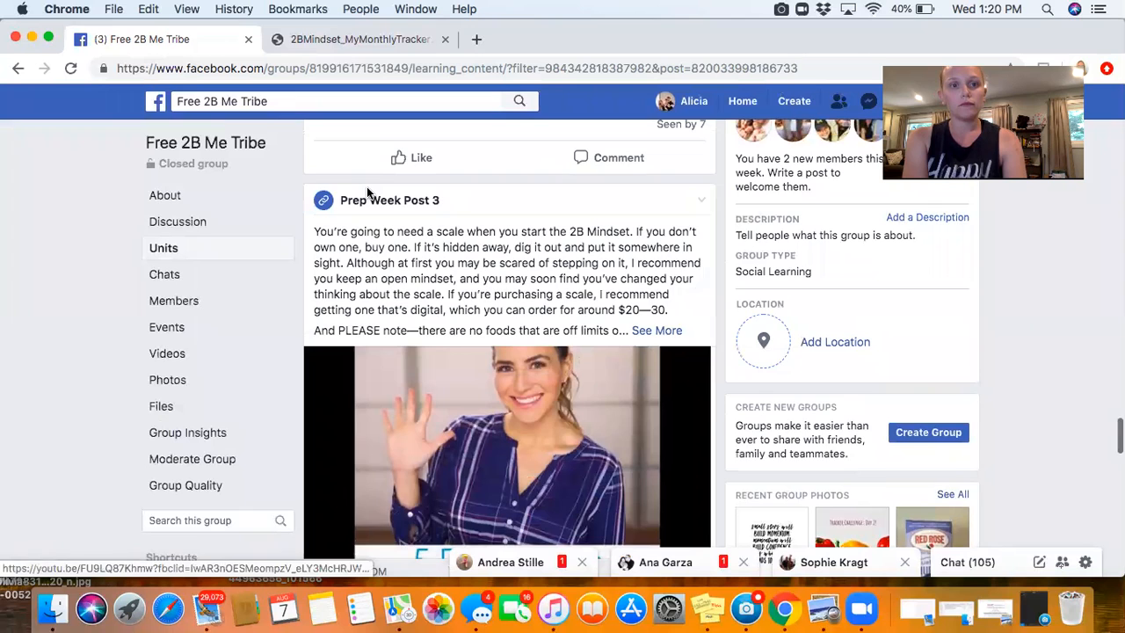
scroll("down", 3)
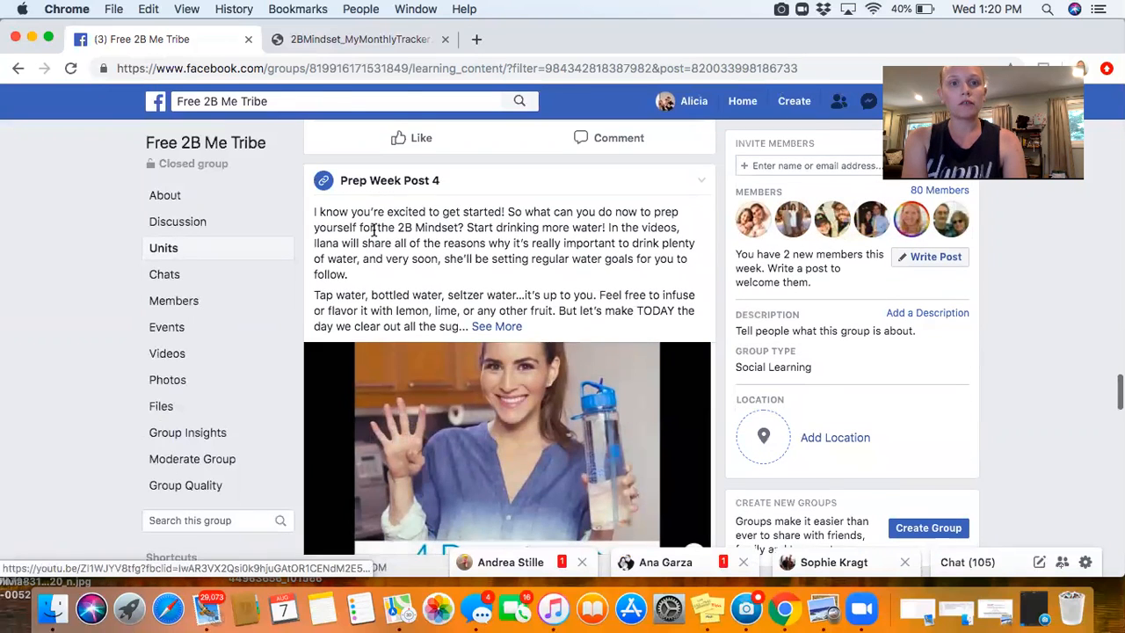
scroll("down", 3)
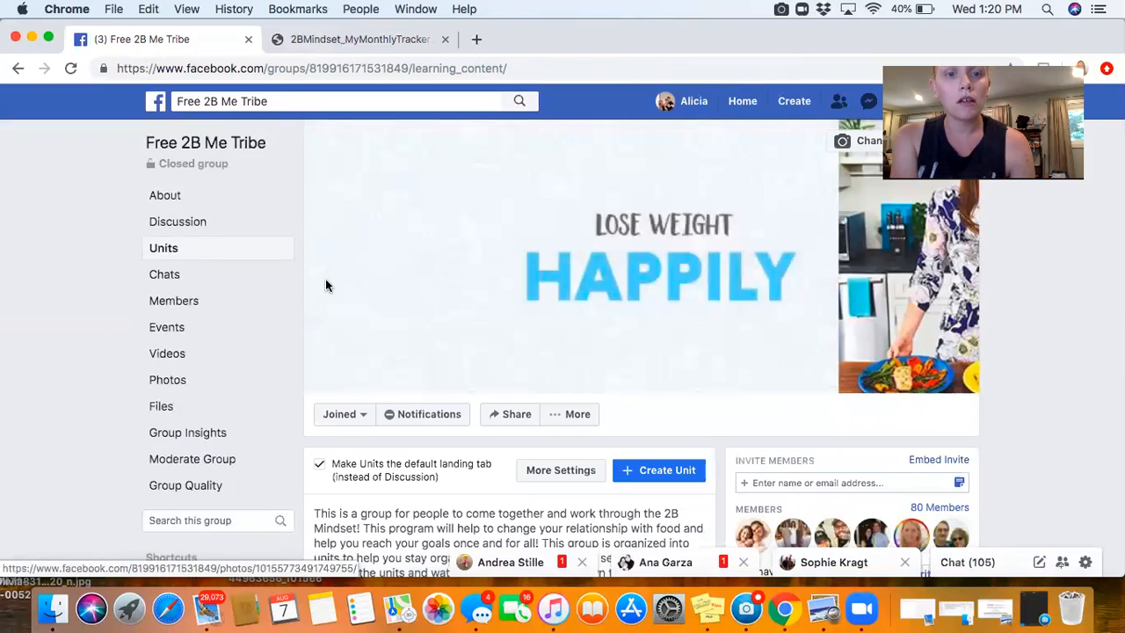
- Scroll to Unit 5 HELP! and show its 6 remaining posts so all nine are listed
scroll("down", 3)
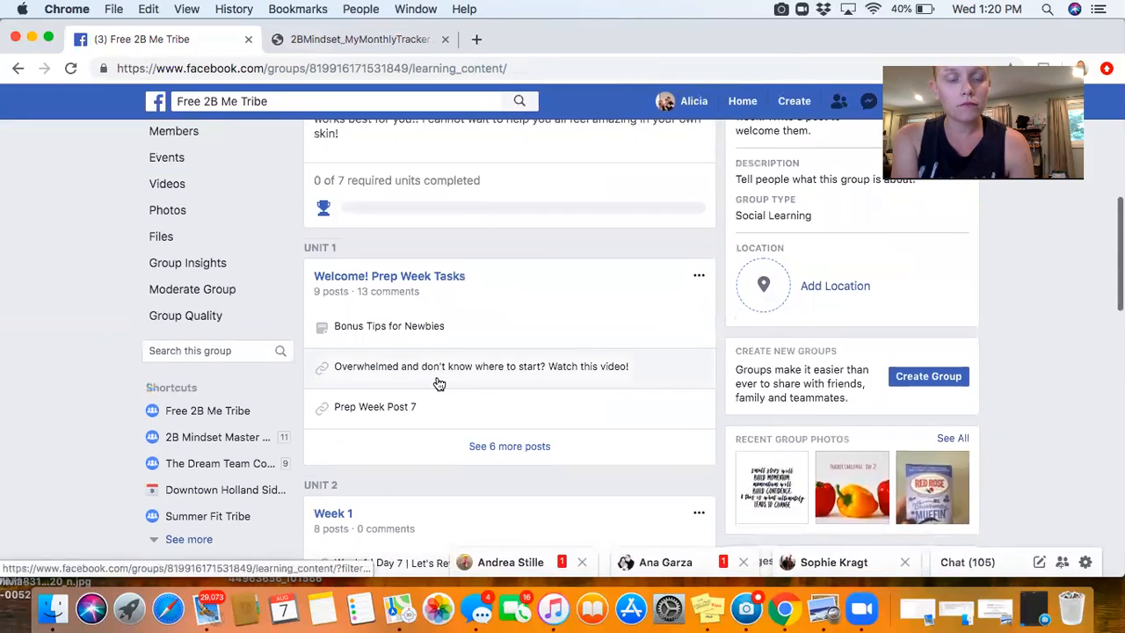
scroll("down", 3)
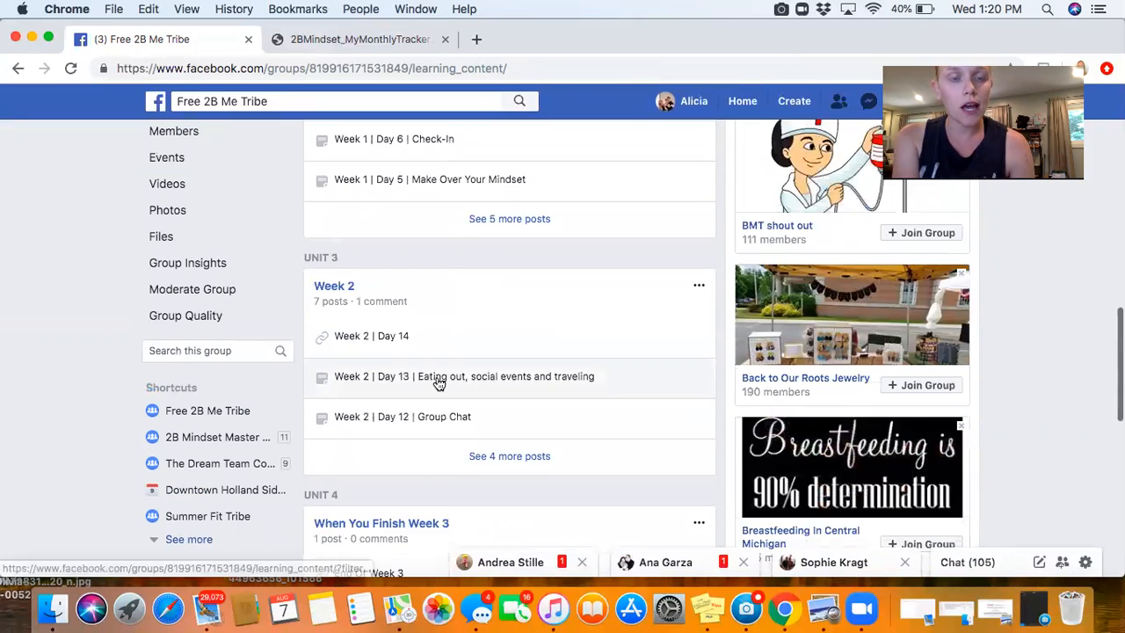
scroll("down", 3)
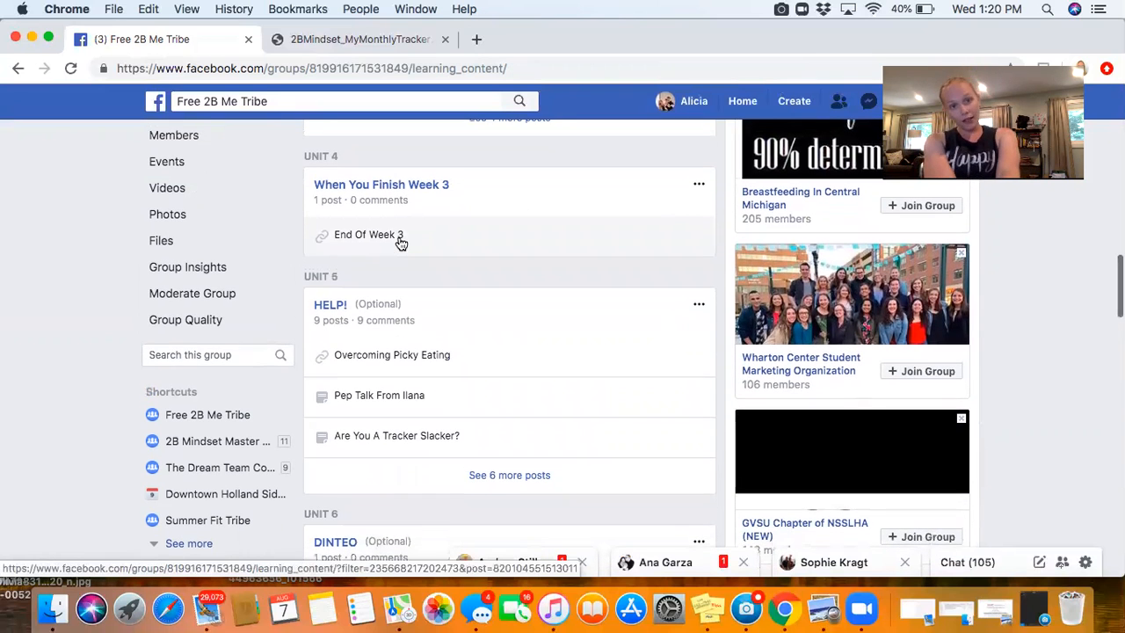
mouse_move(513, 492)
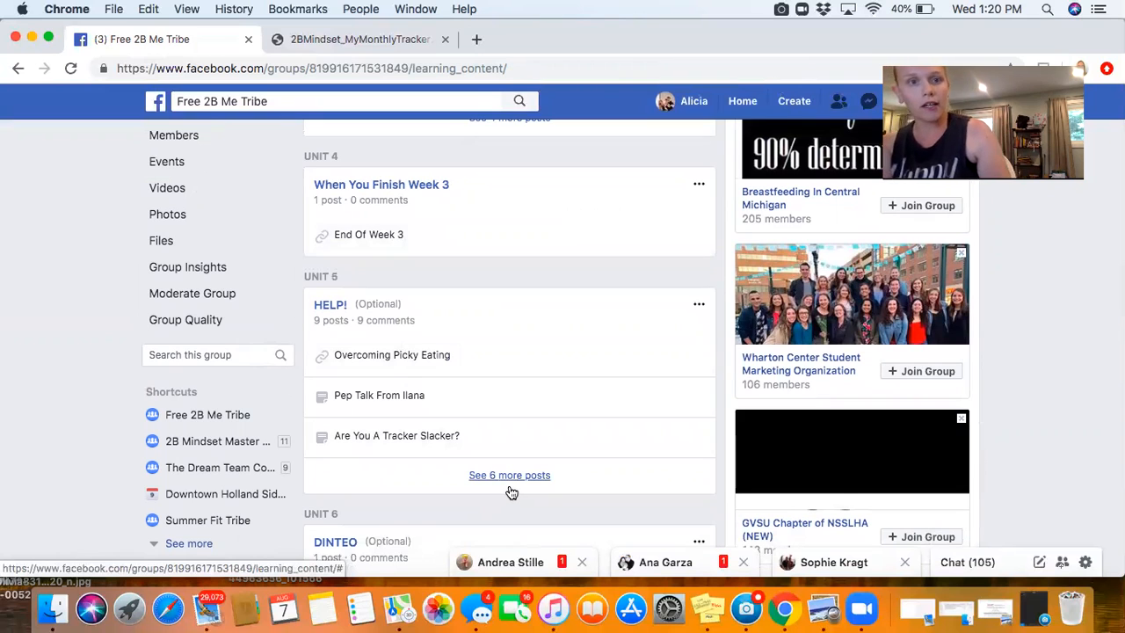
left_click(509, 474)
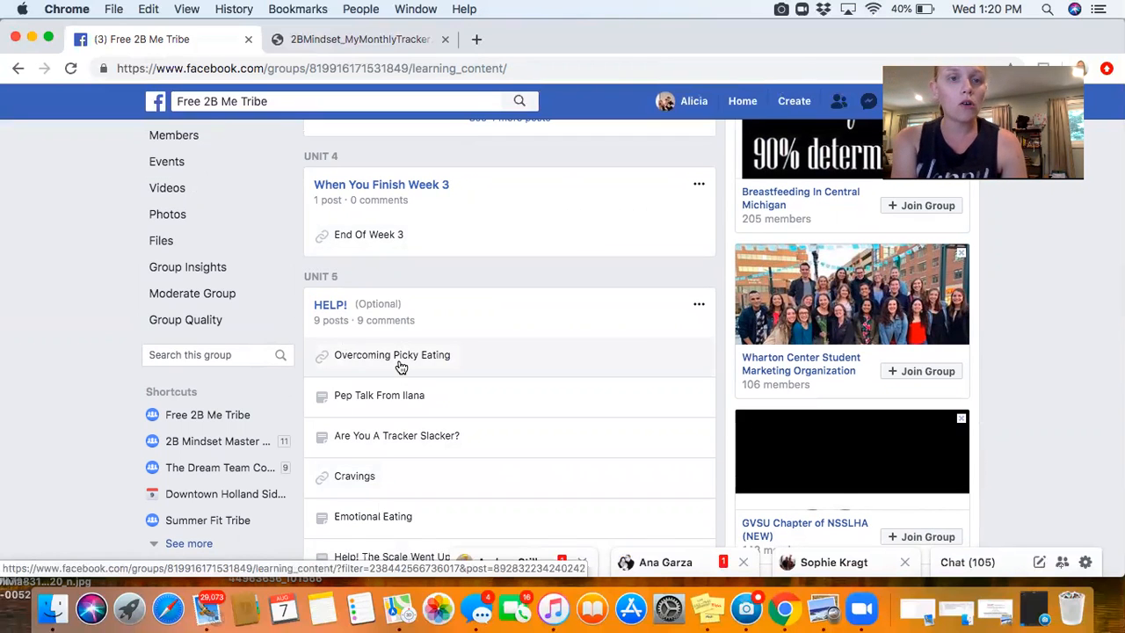
scroll("down", 3)
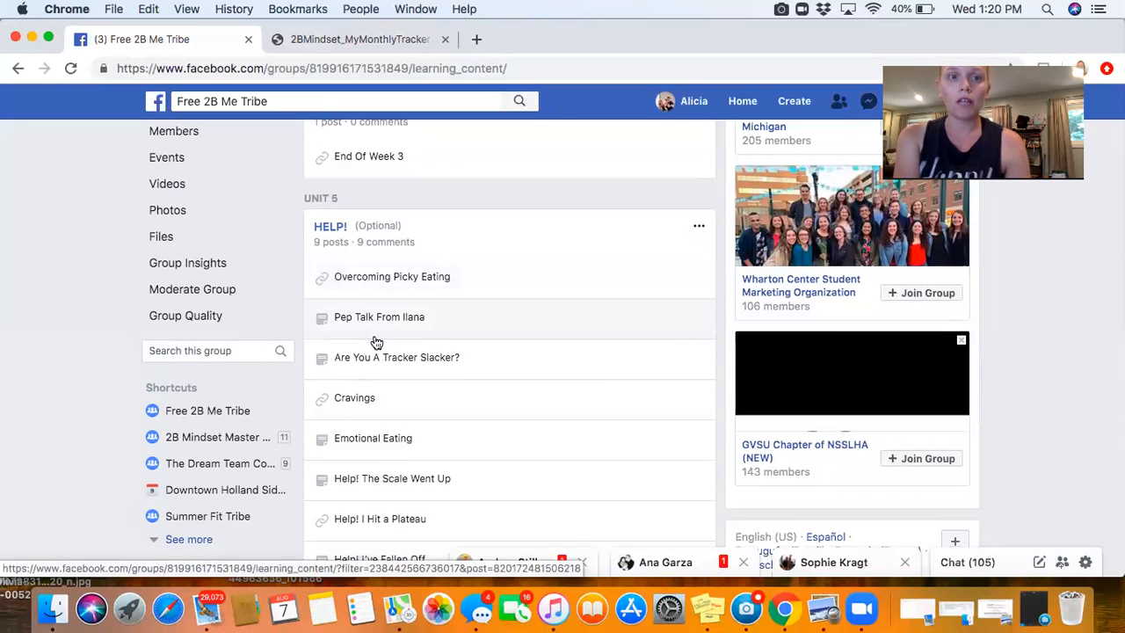
mouse_move(383, 369)
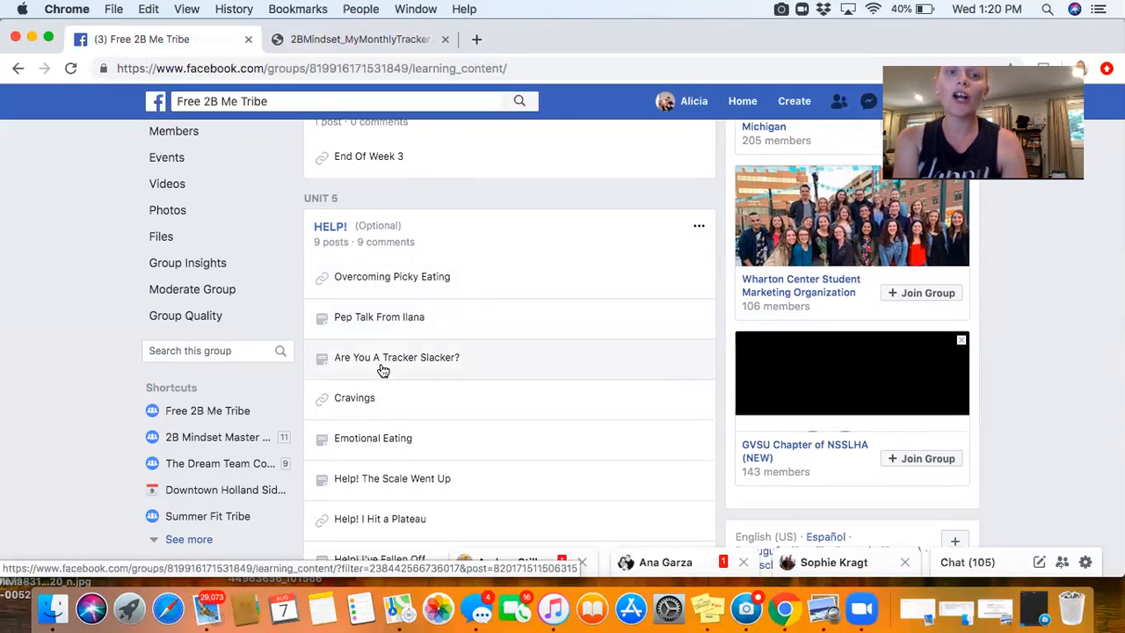
scroll("down", 3)
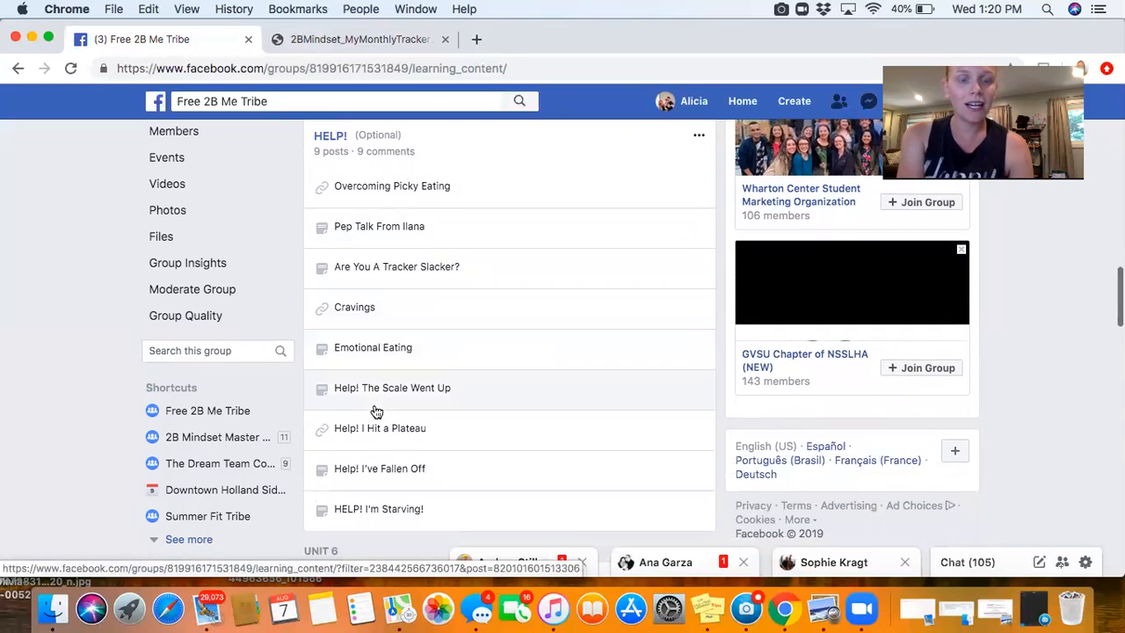
scroll("down", 3)
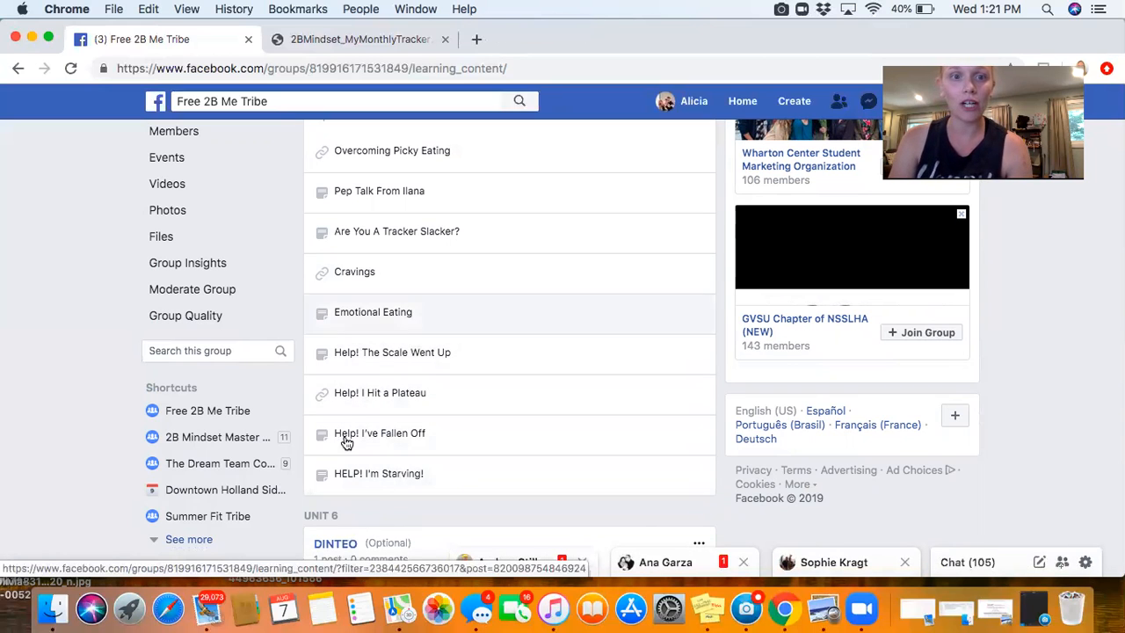
mouse_move(461, 416)
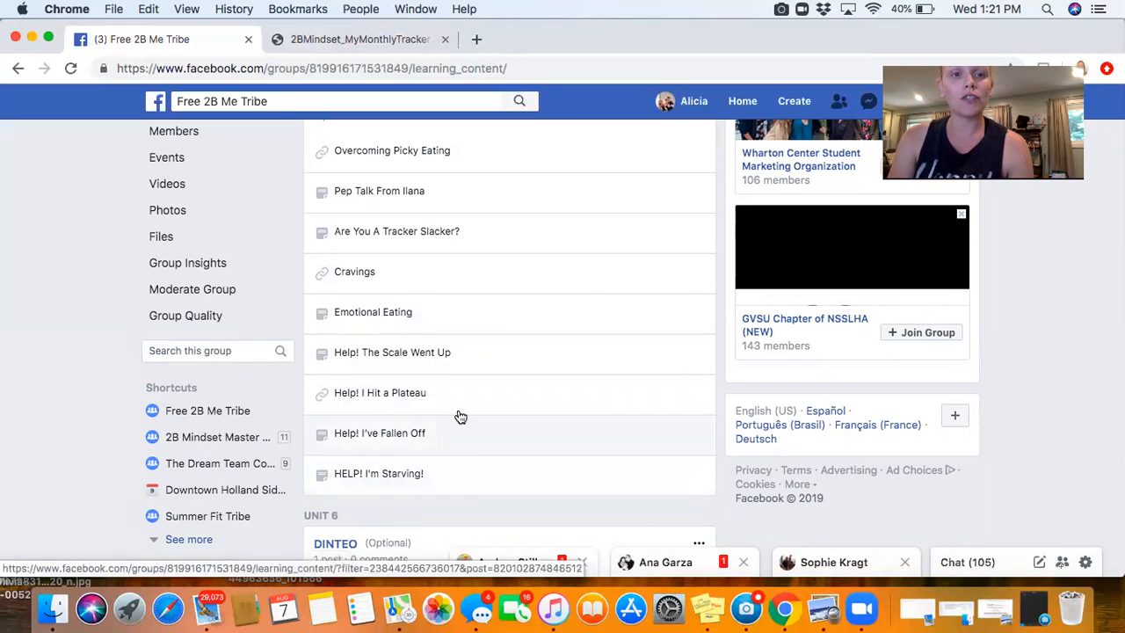
- Scroll down through Units 6–11 to reach the Q&A's with Ilana unit
scroll("down", 3)
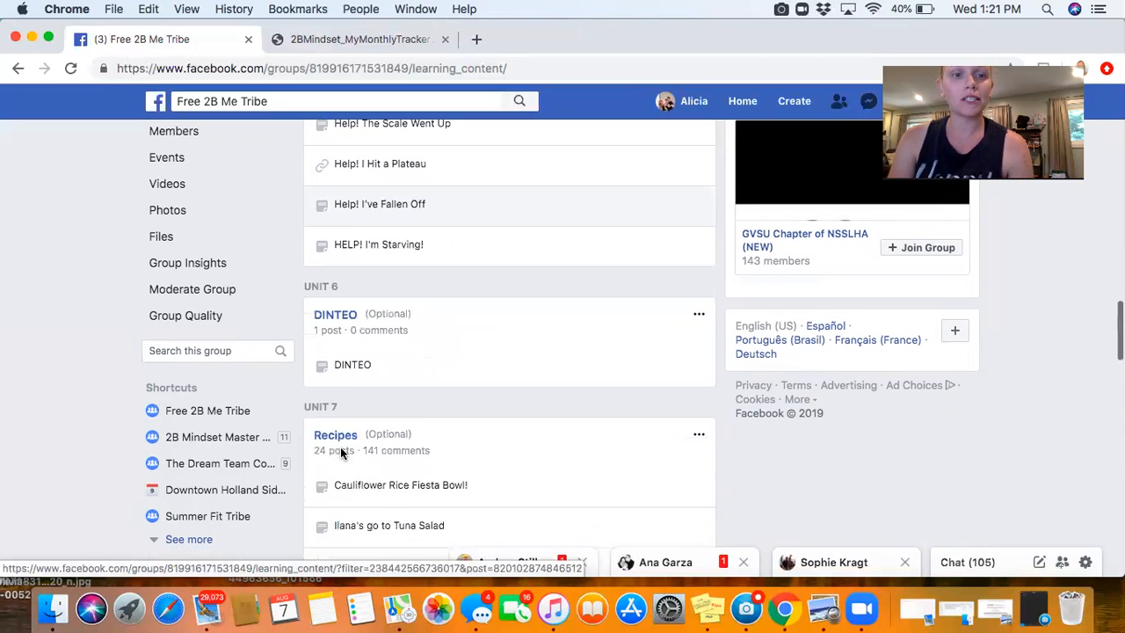
scroll("down", 3)
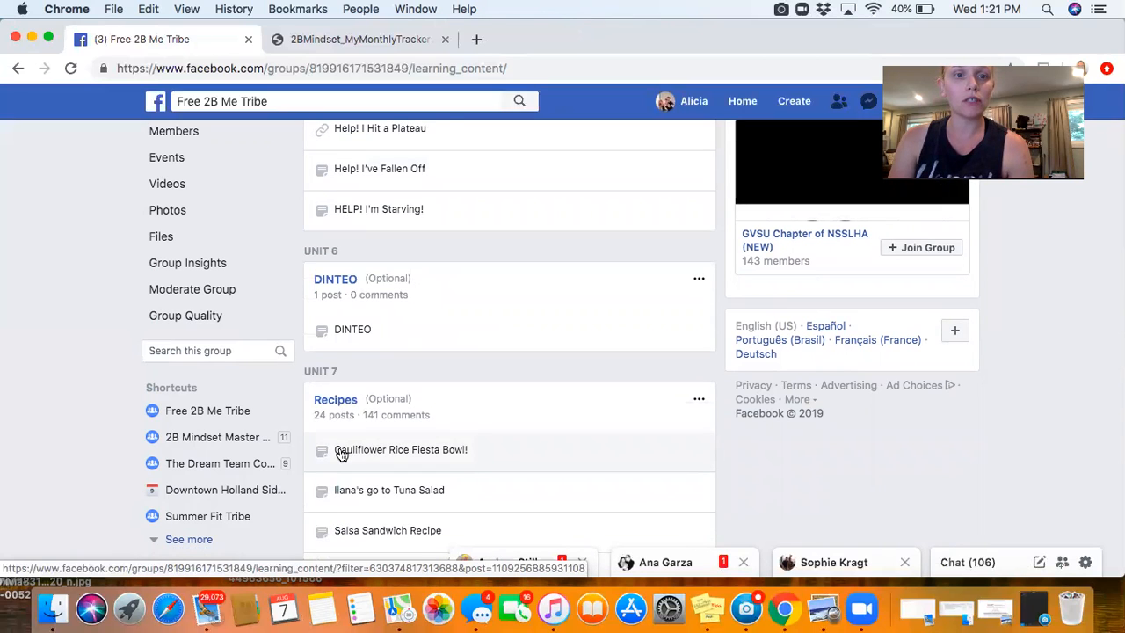
scroll("down", 3)
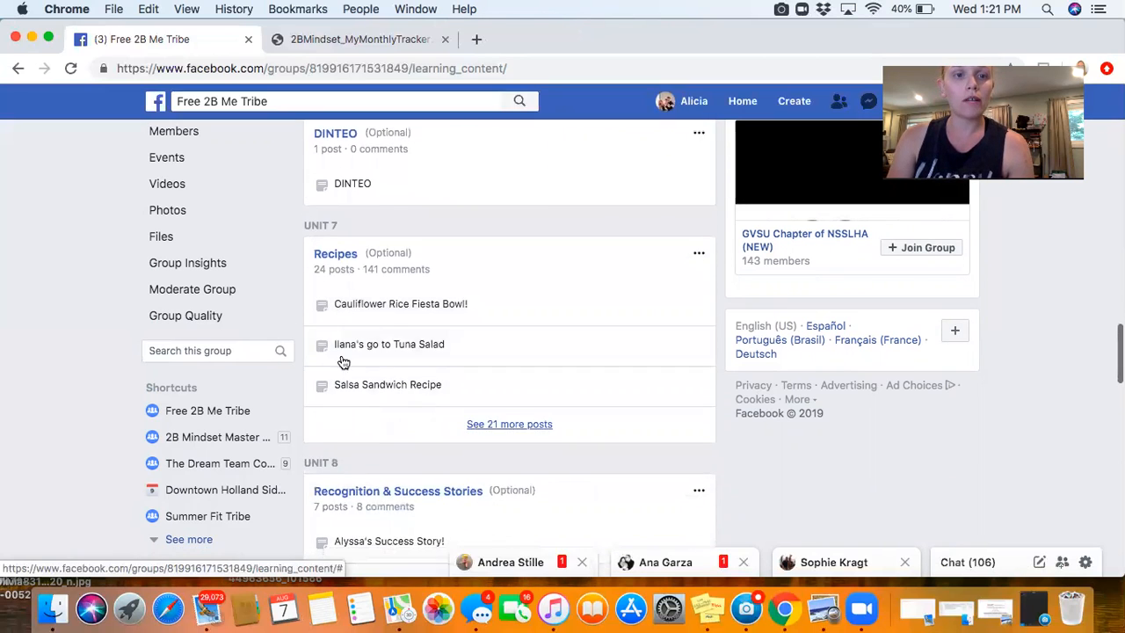
scroll("down", 3)
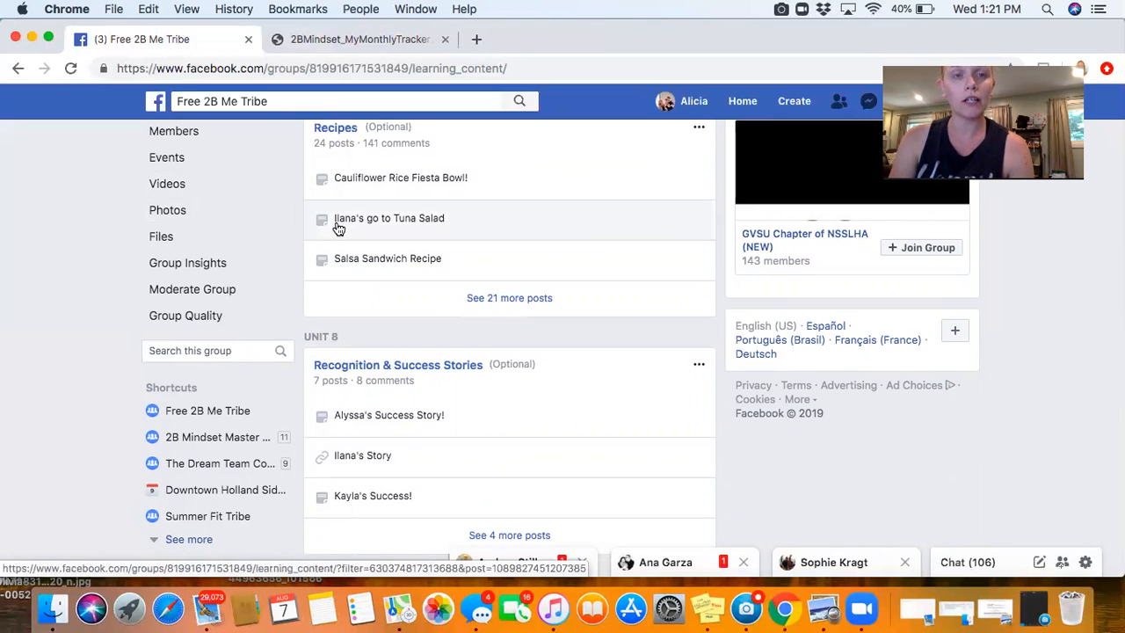
scroll("down", 3)
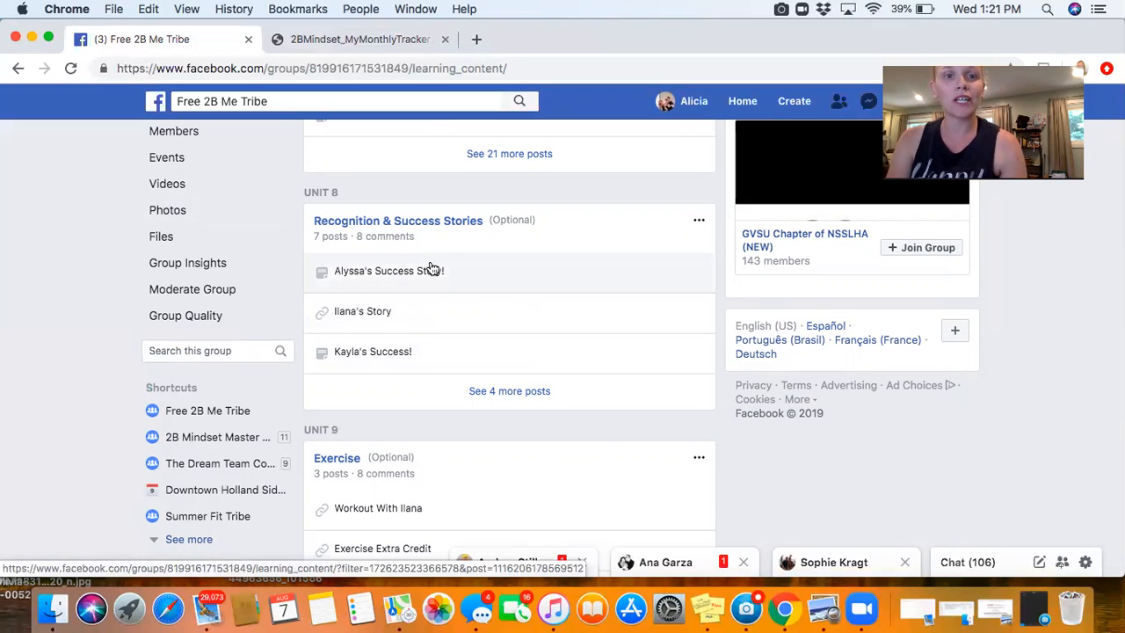
scroll("down", 3)
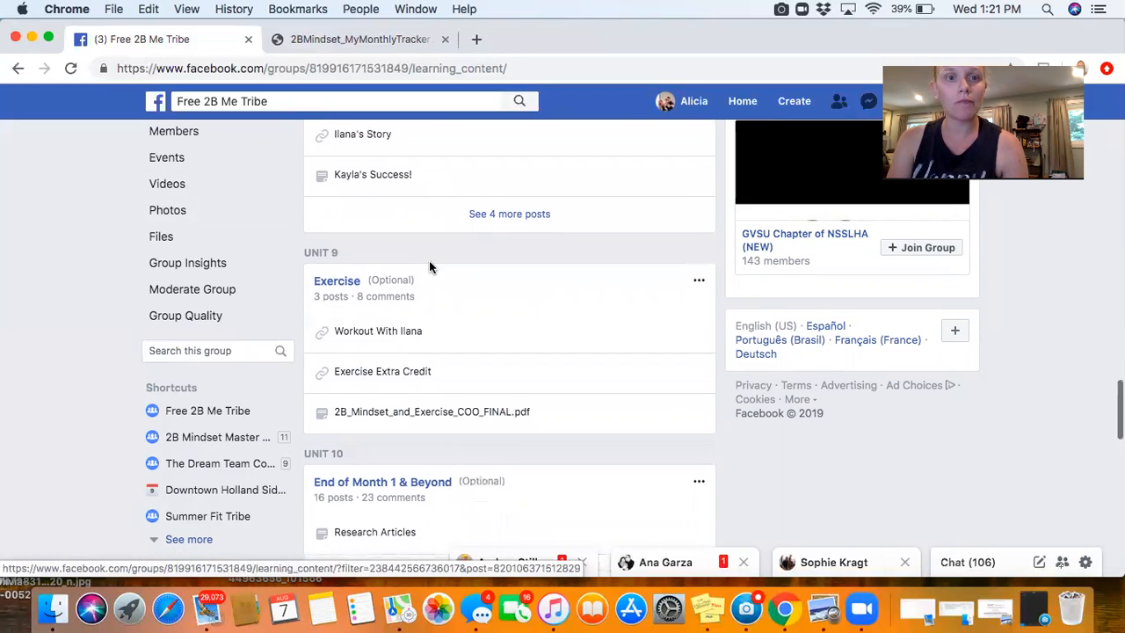
scroll("down", 3)
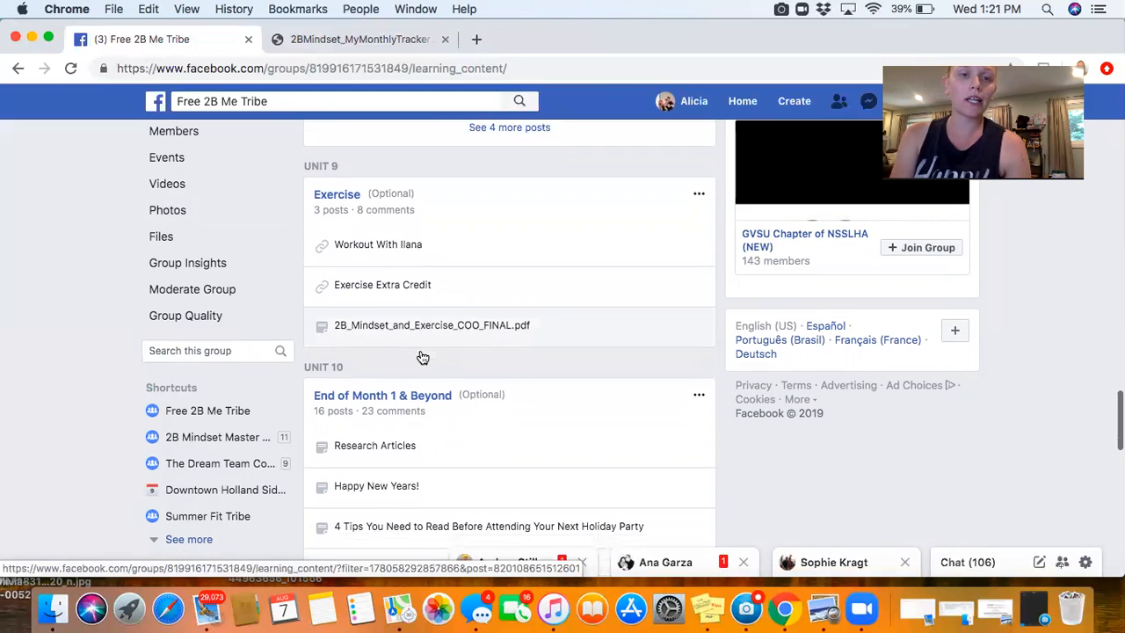
scroll("down", 3)
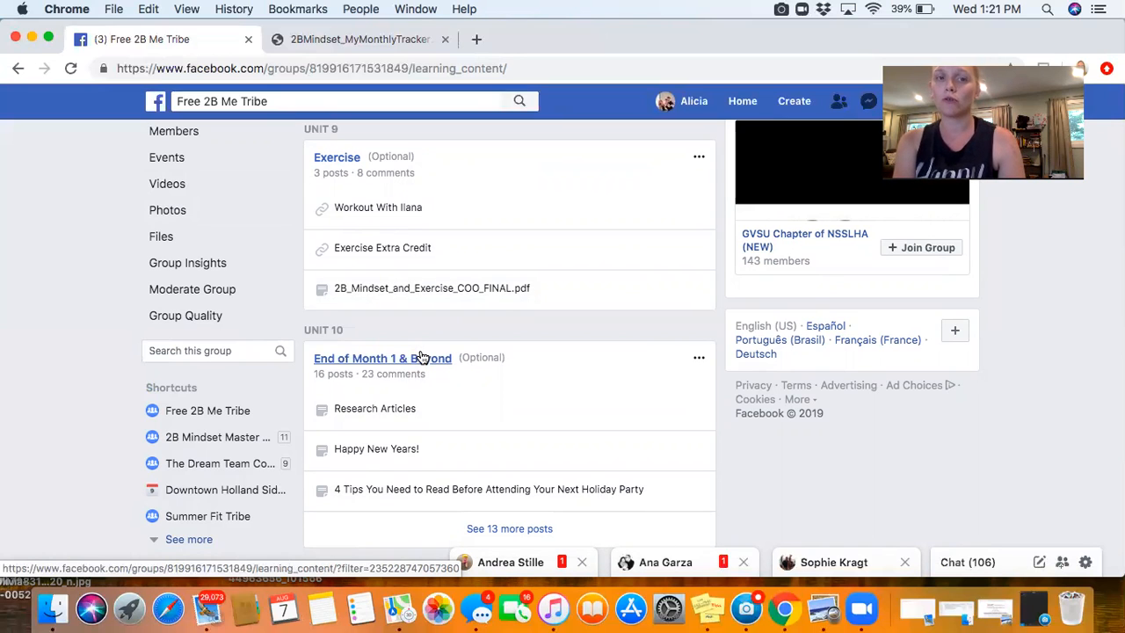
scroll("down", 3)
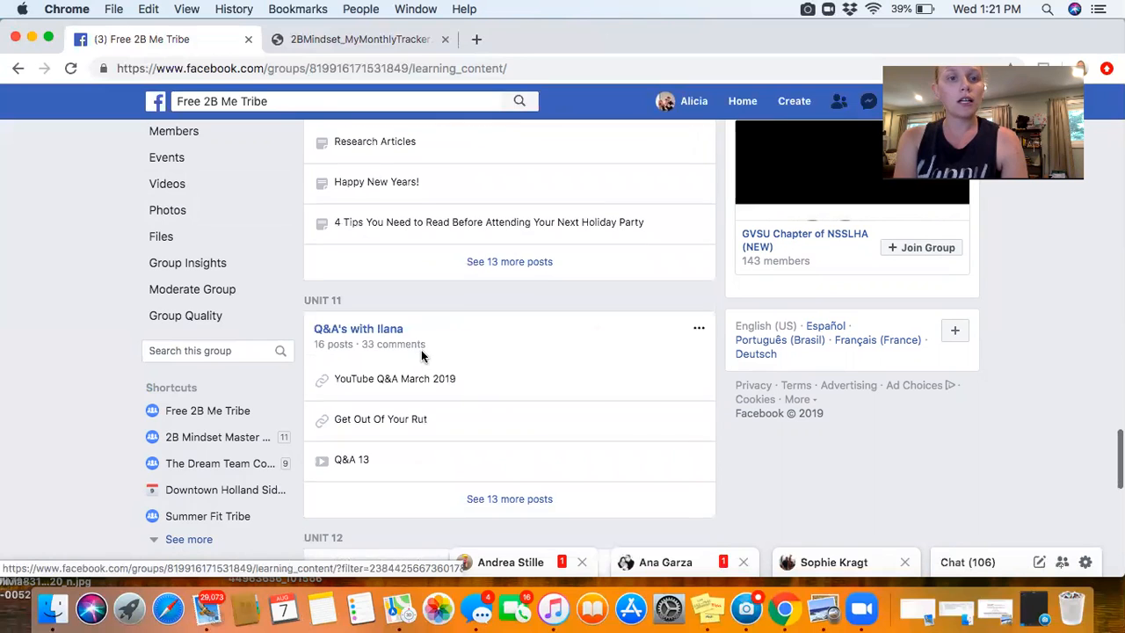
scroll("down", 3)
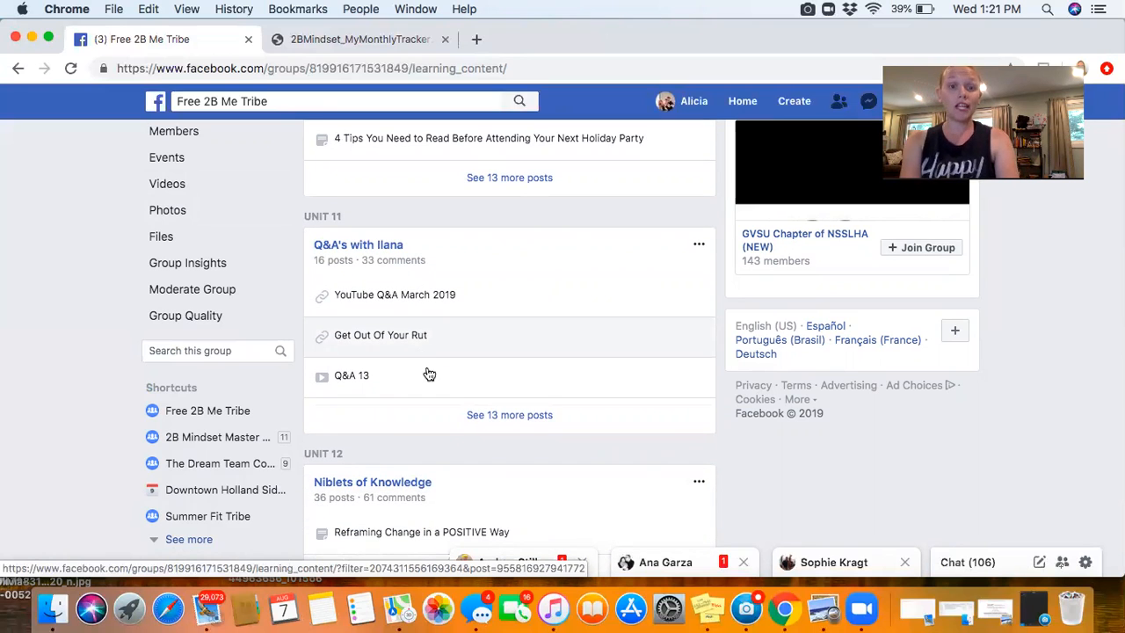
- Show the 13 remaining Q&A posts and scroll through the expanded list
left_click(509, 415)
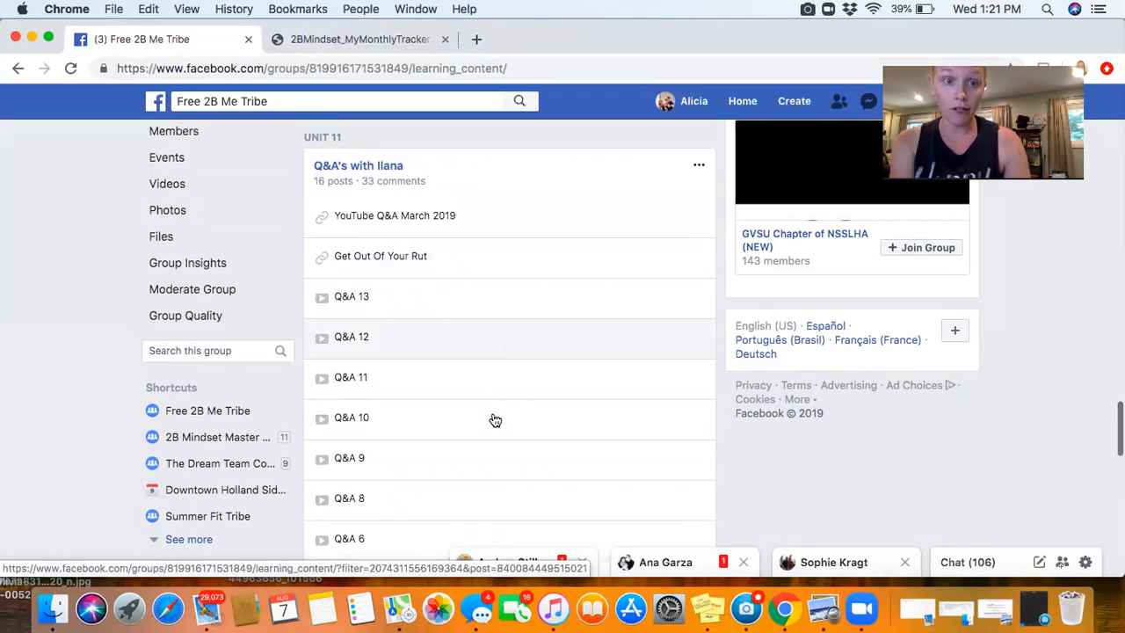
scroll("down", 3)
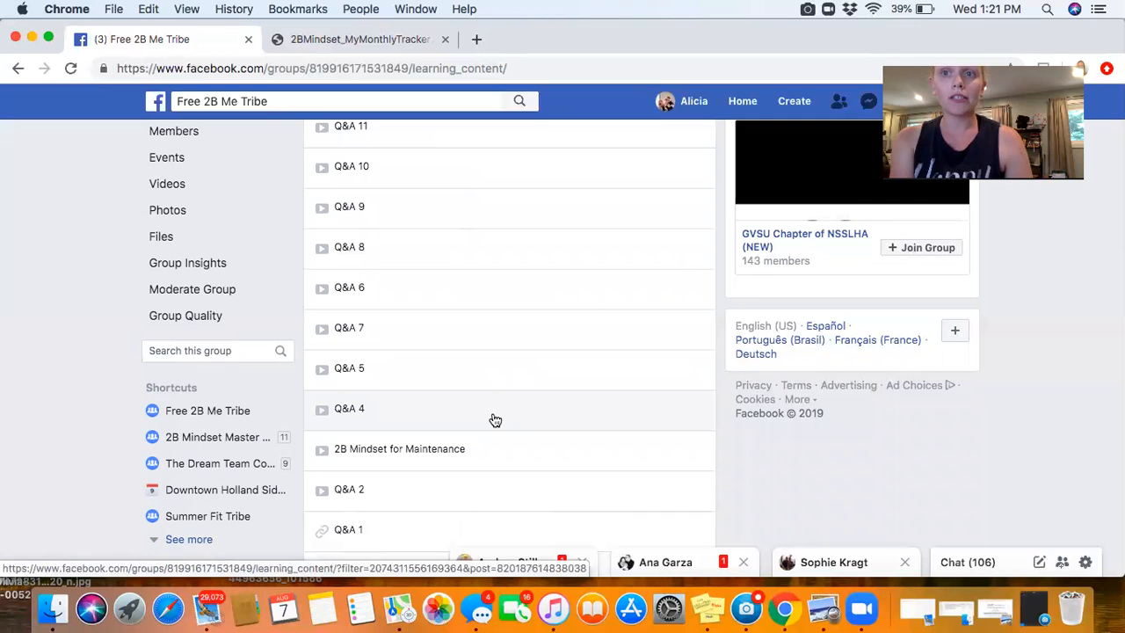
scroll("down", 3)
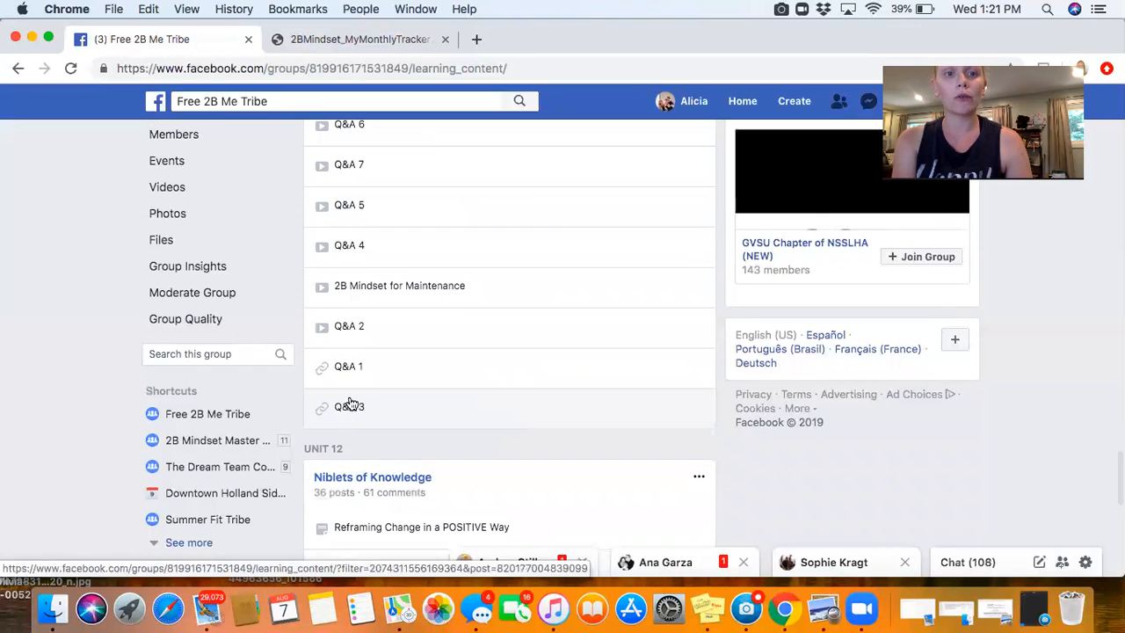
- Scroll to the Q&A 1 post and expand its description to the full six-topic list
left_click(348, 406)
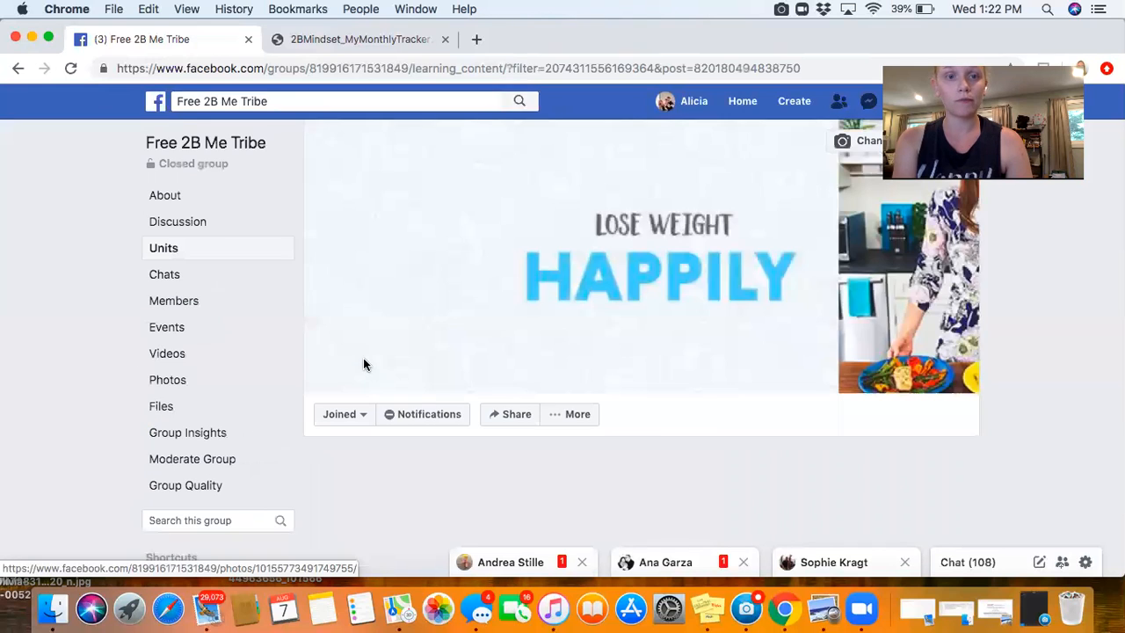
scroll("down", 3)
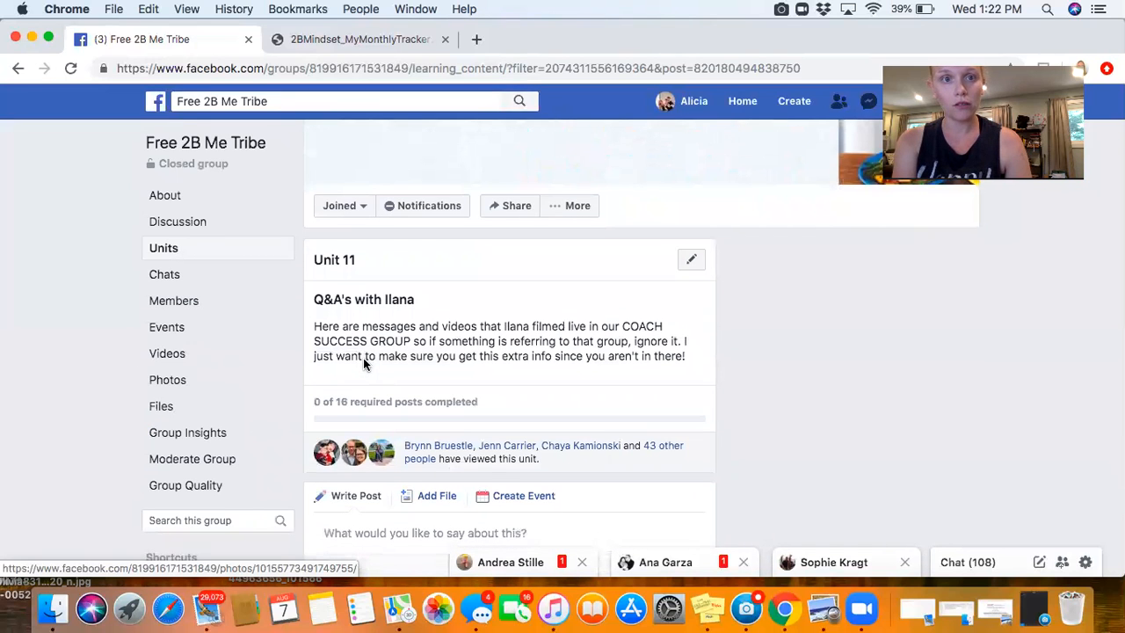
scroll("down", 3)
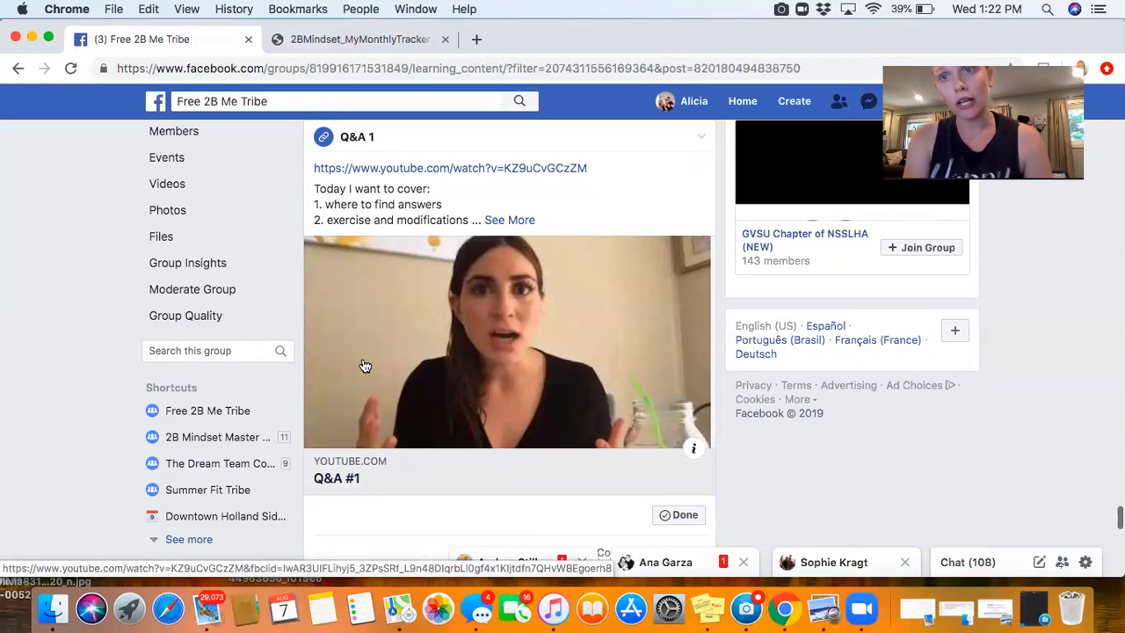
mouse_move(693, 448)
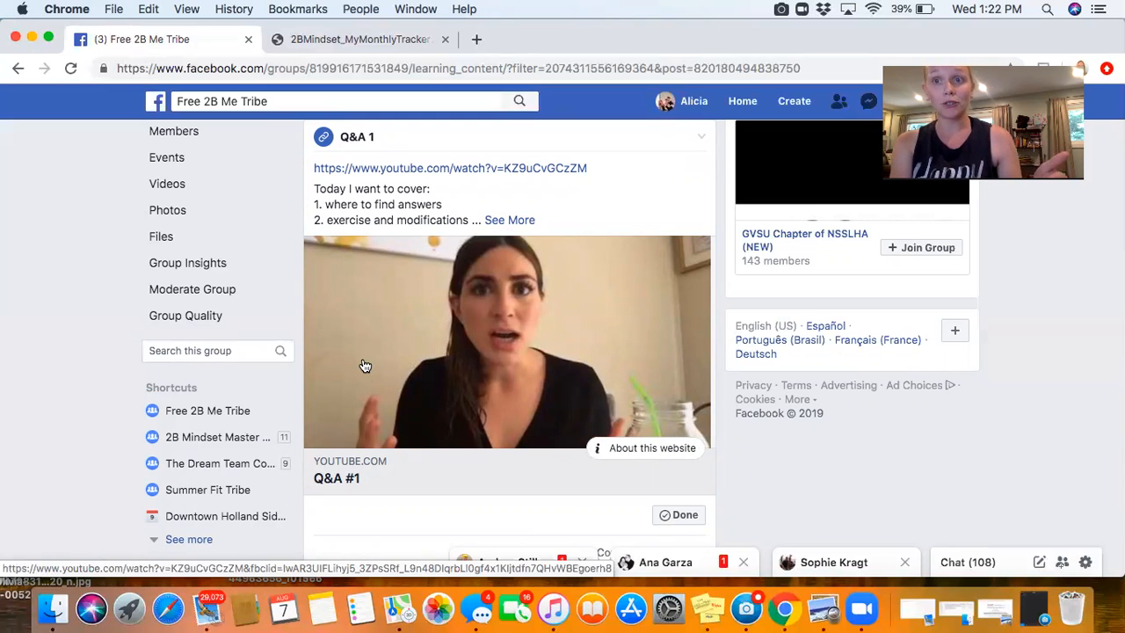
mouse_move(369, 423)
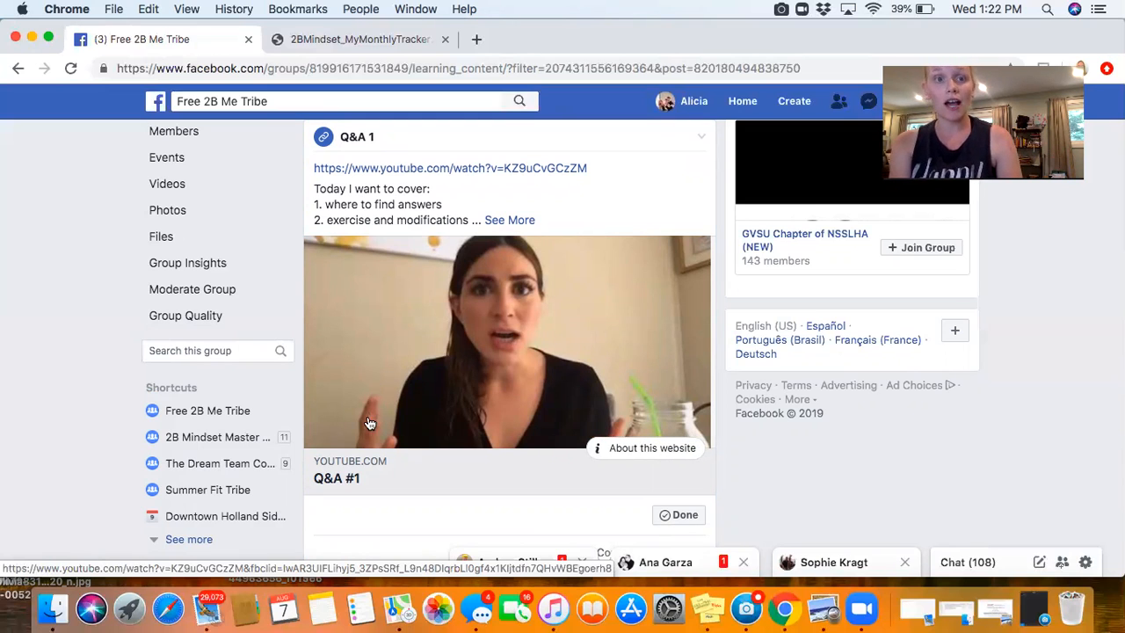
scroll("down", 3)
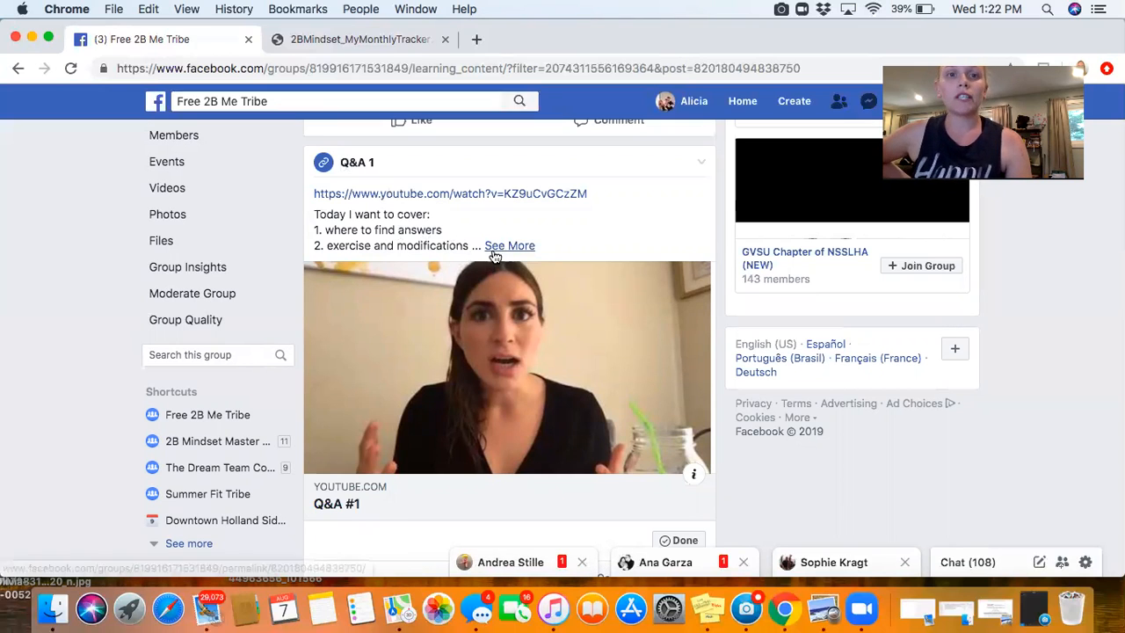
left_click(510, 246)
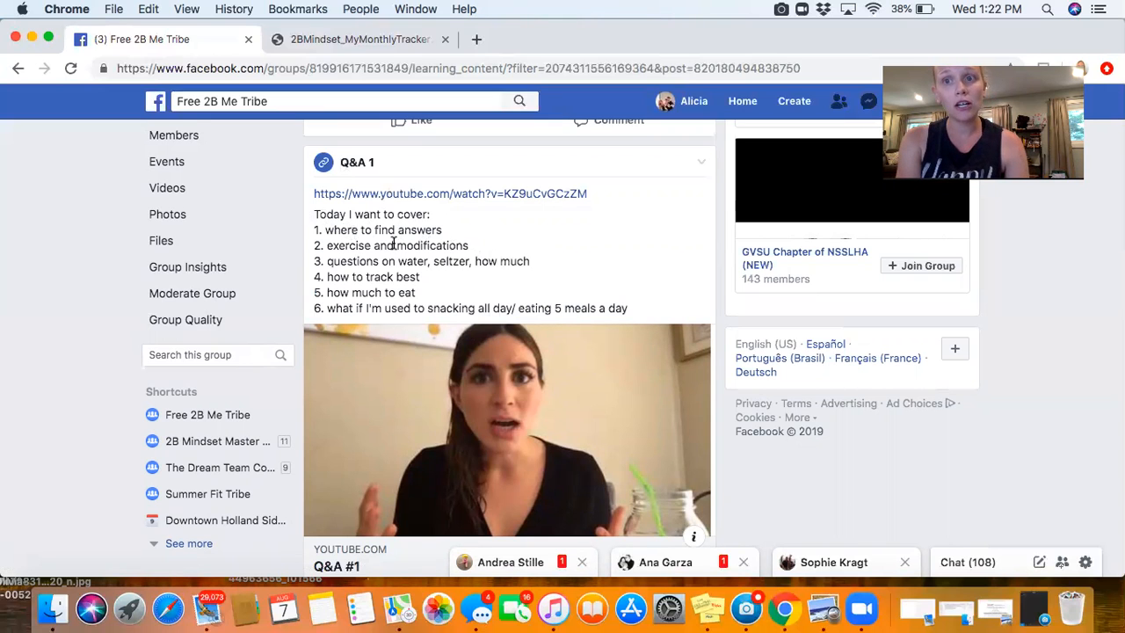
scroll("down", 3)
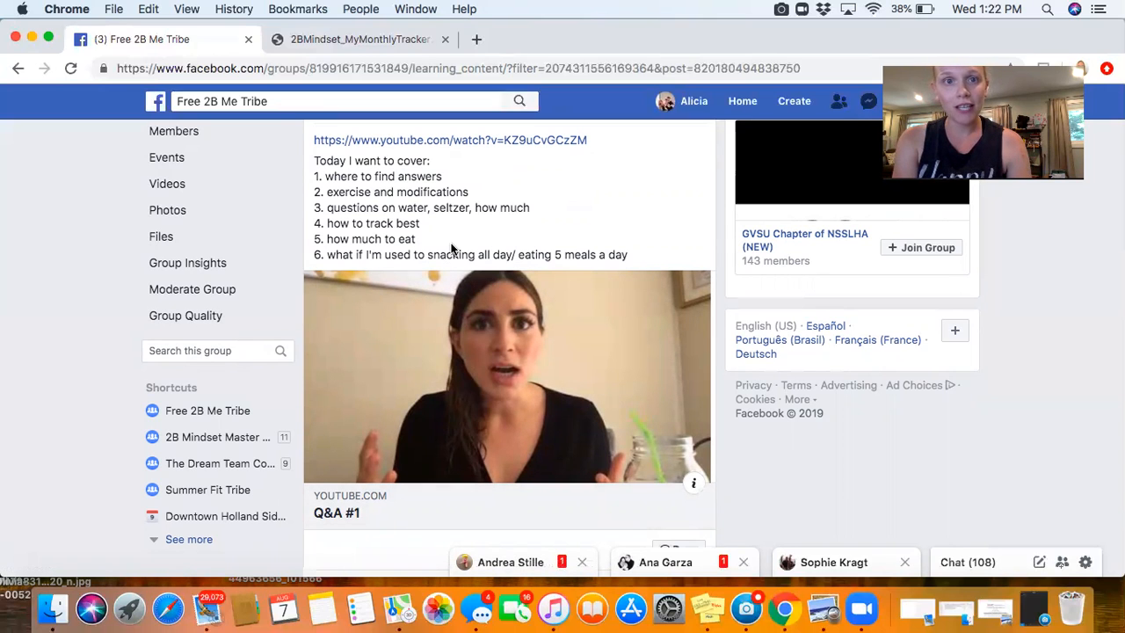
scroll("down", 3)
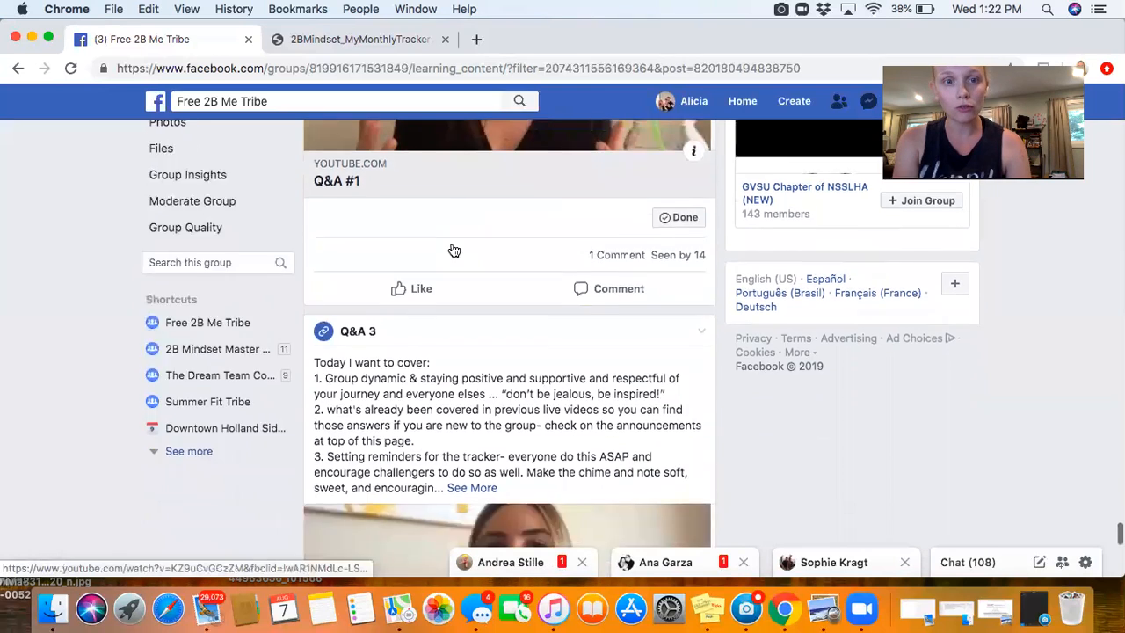
scroll("down", 3)
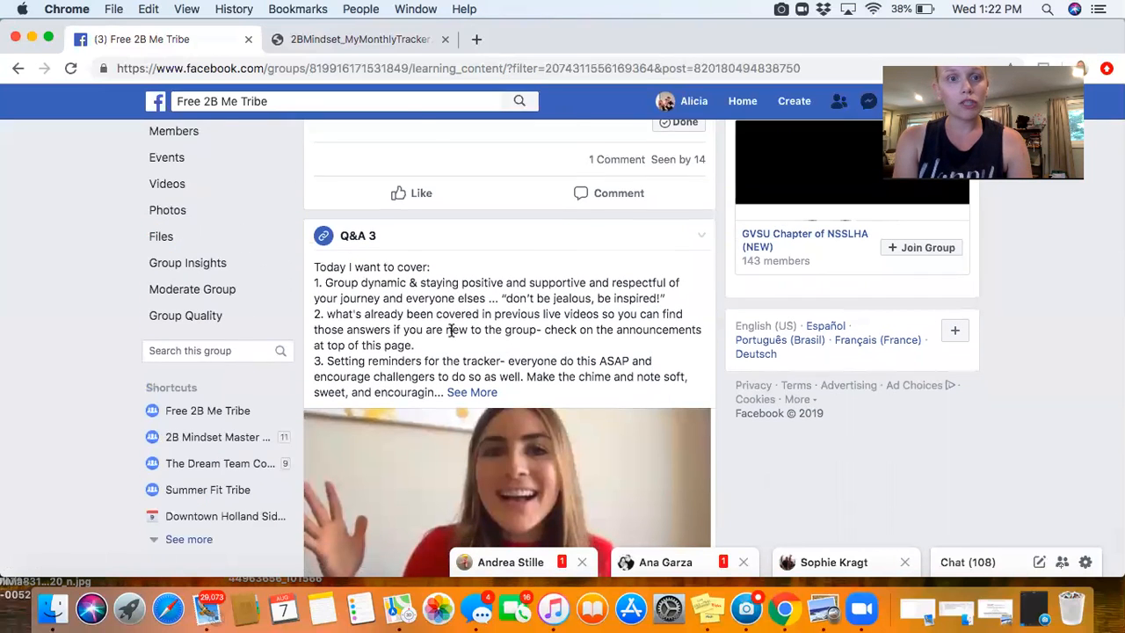
scroll("down", 3)
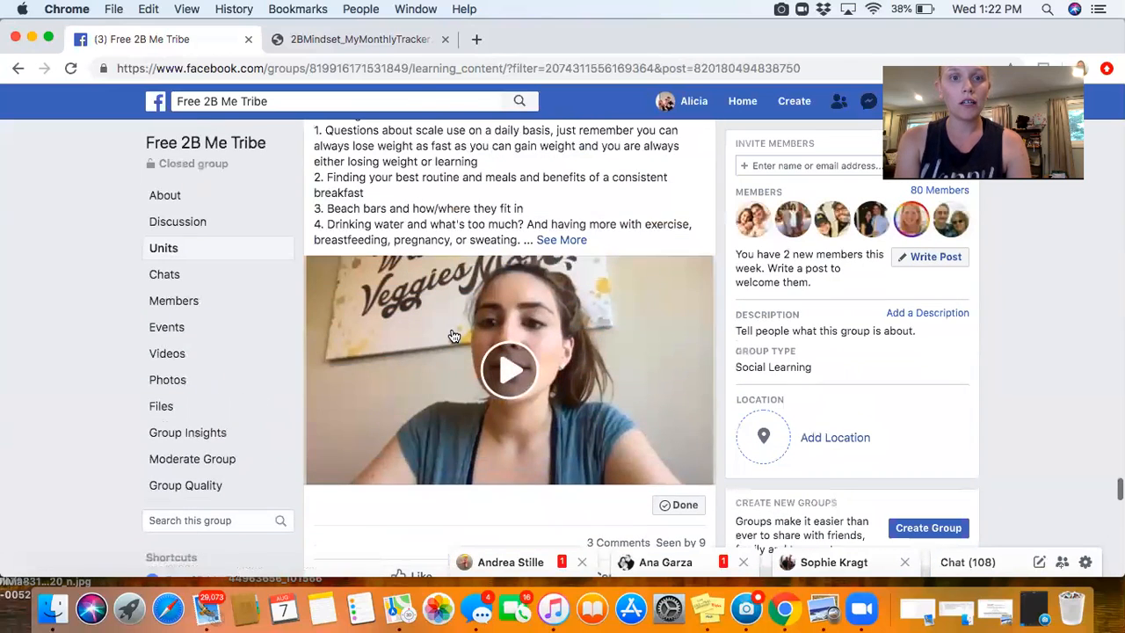
scroll("up", 3)
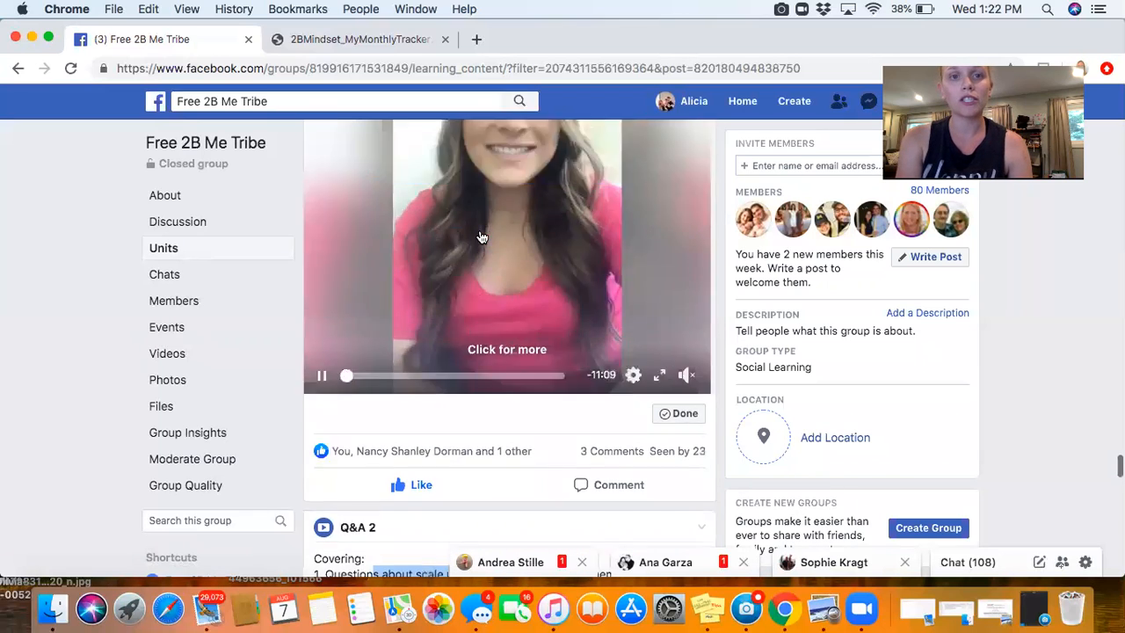
scroll("down", 3)
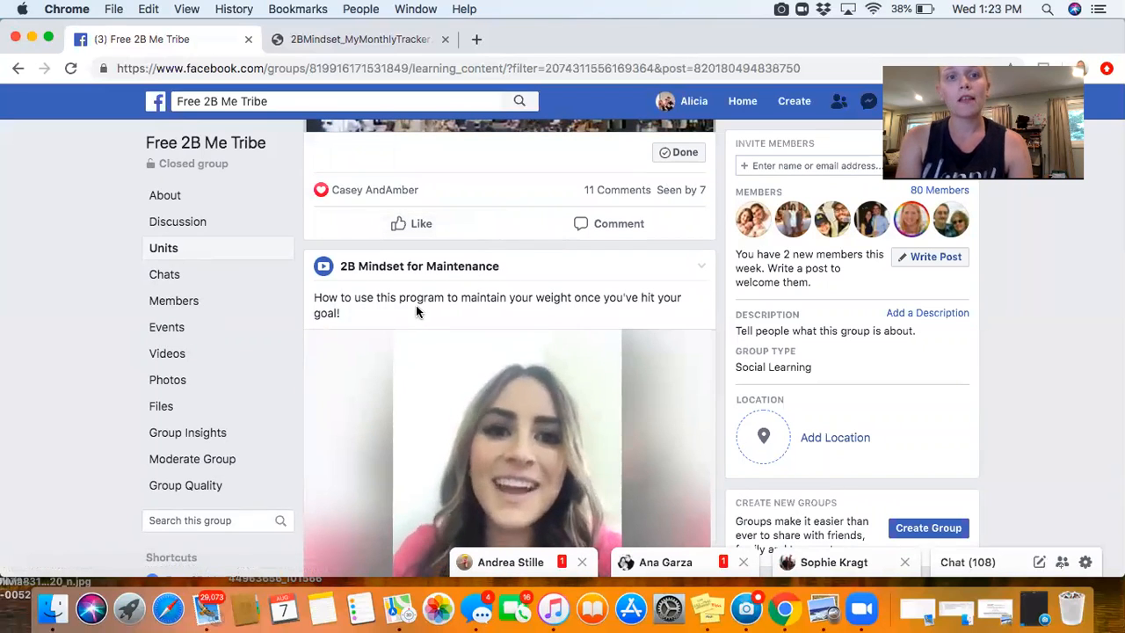
scroll("down", 3)
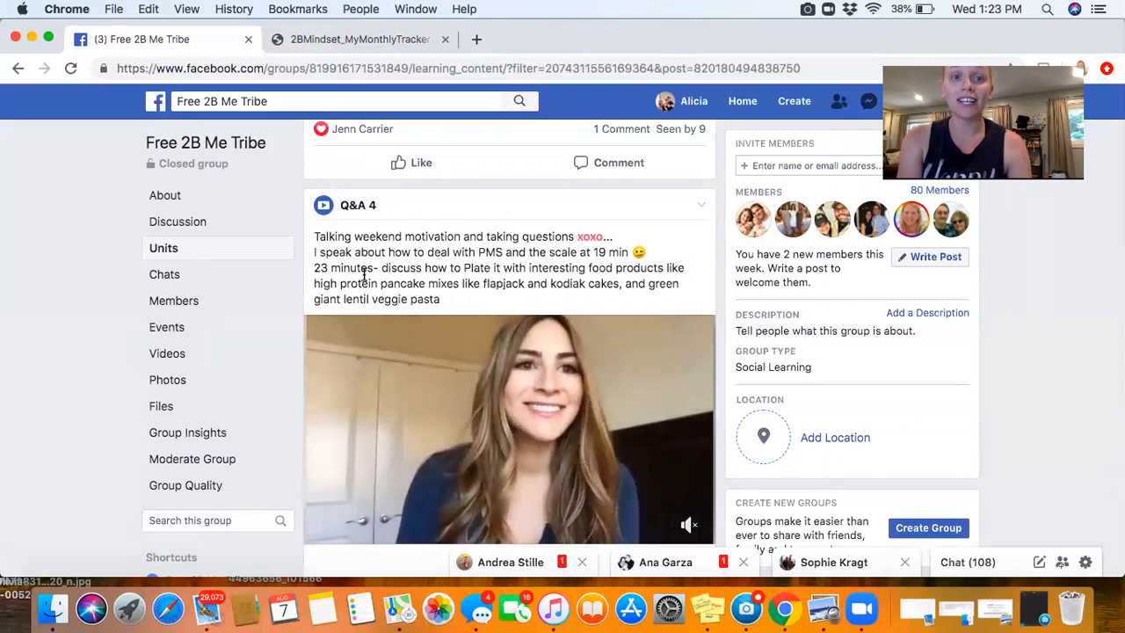
scroll("down", 3)
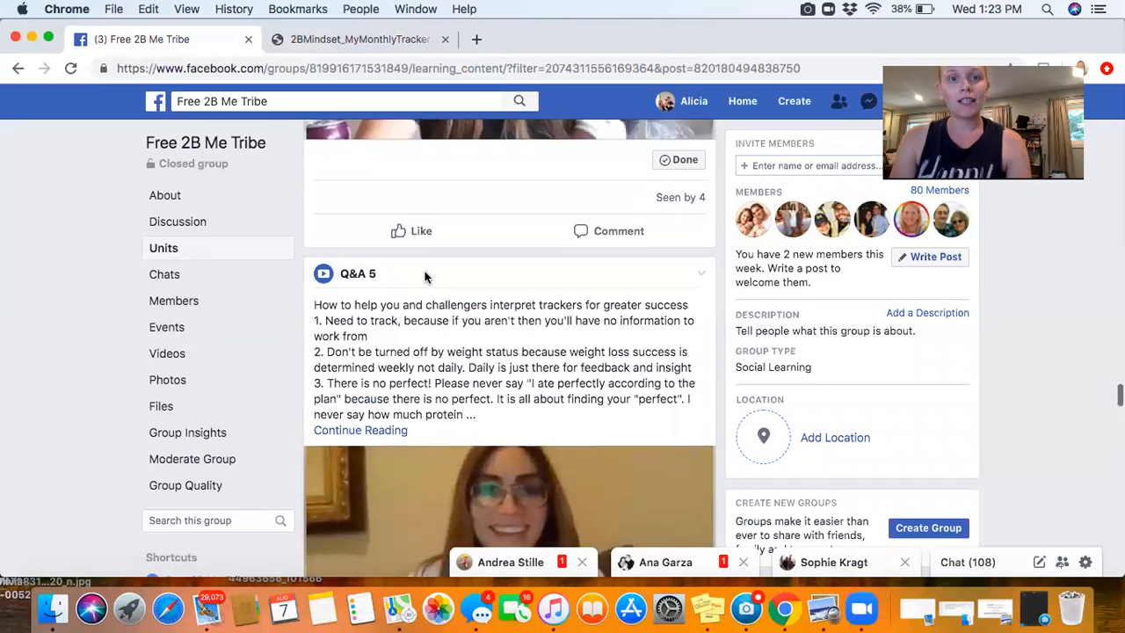
scroll("down", 3)
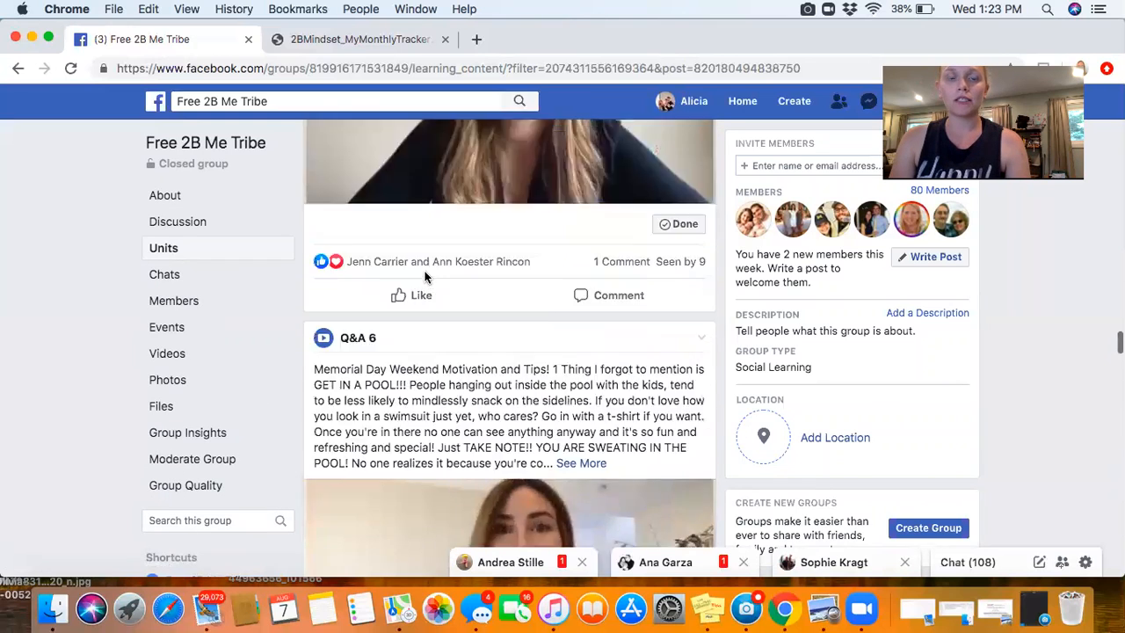
scroll("down", 3)
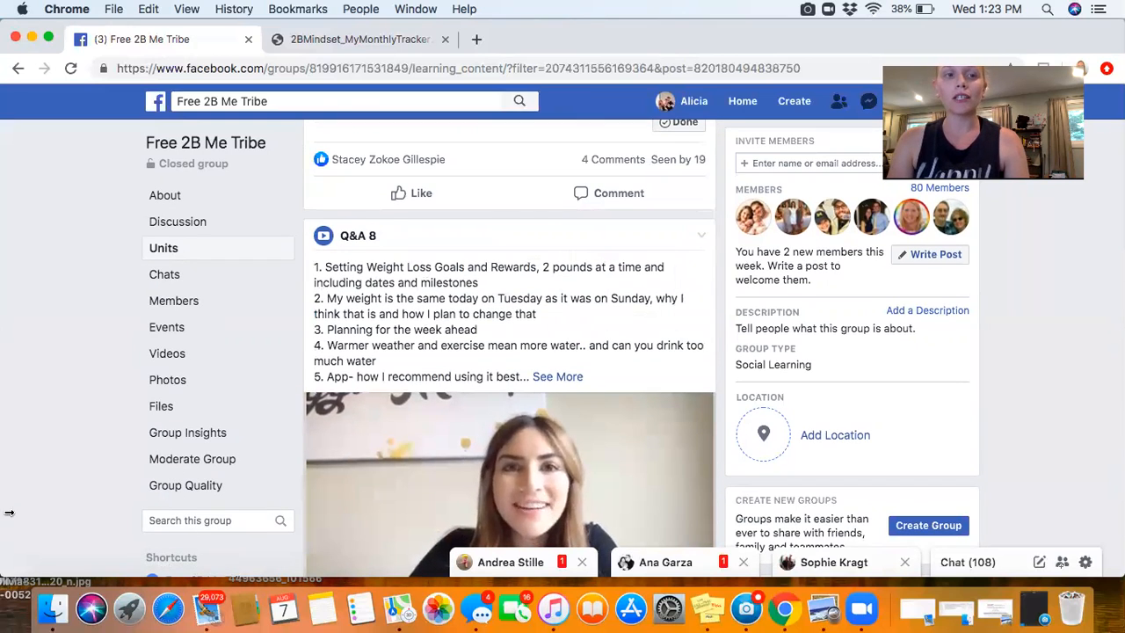
mouse_move(165, 246)
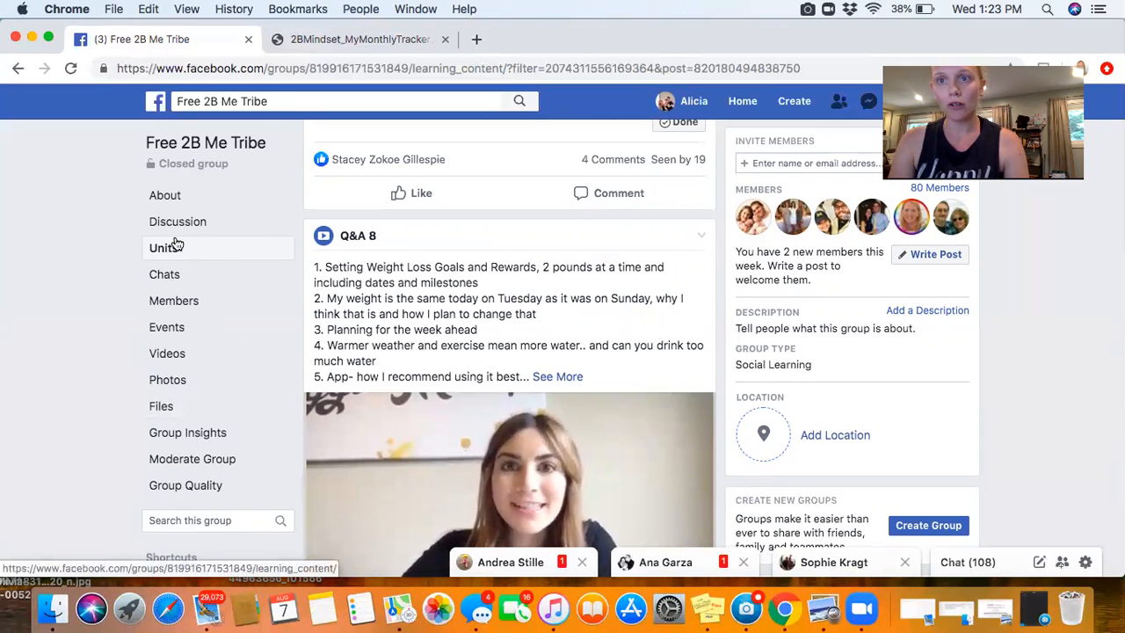
mouse_move(162, 246)
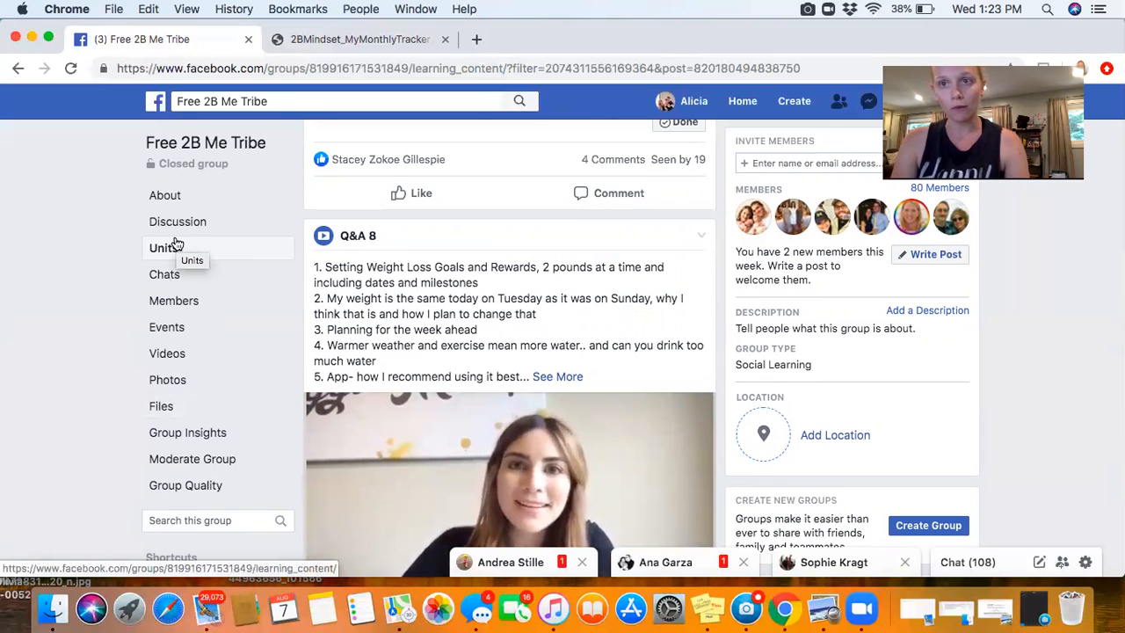
scroll("down", 3)
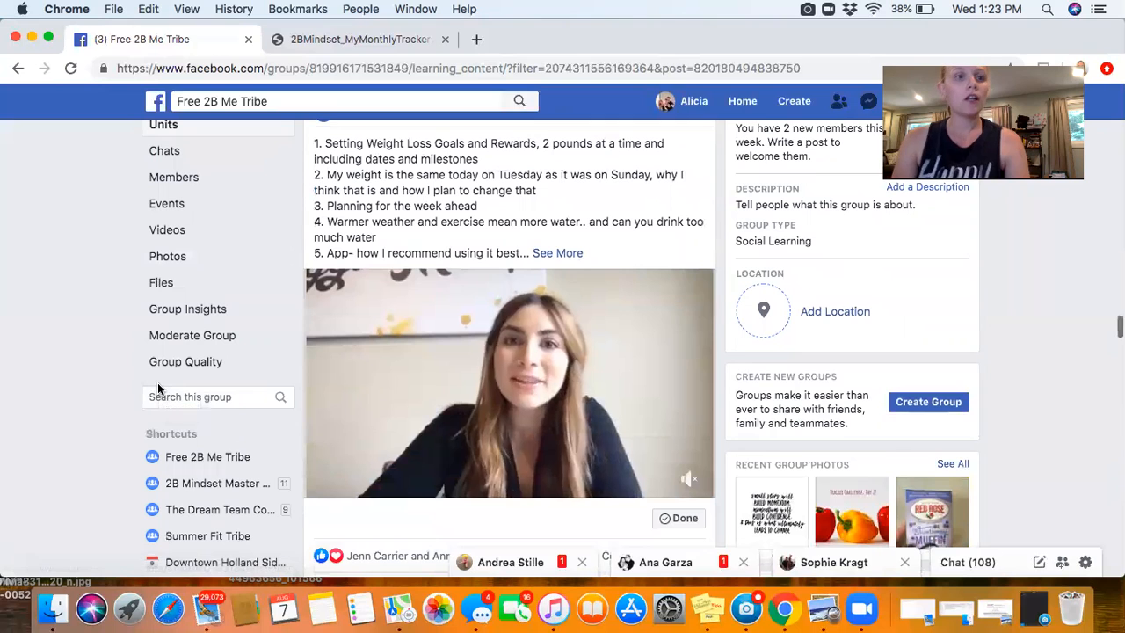
left_click(211, 397)
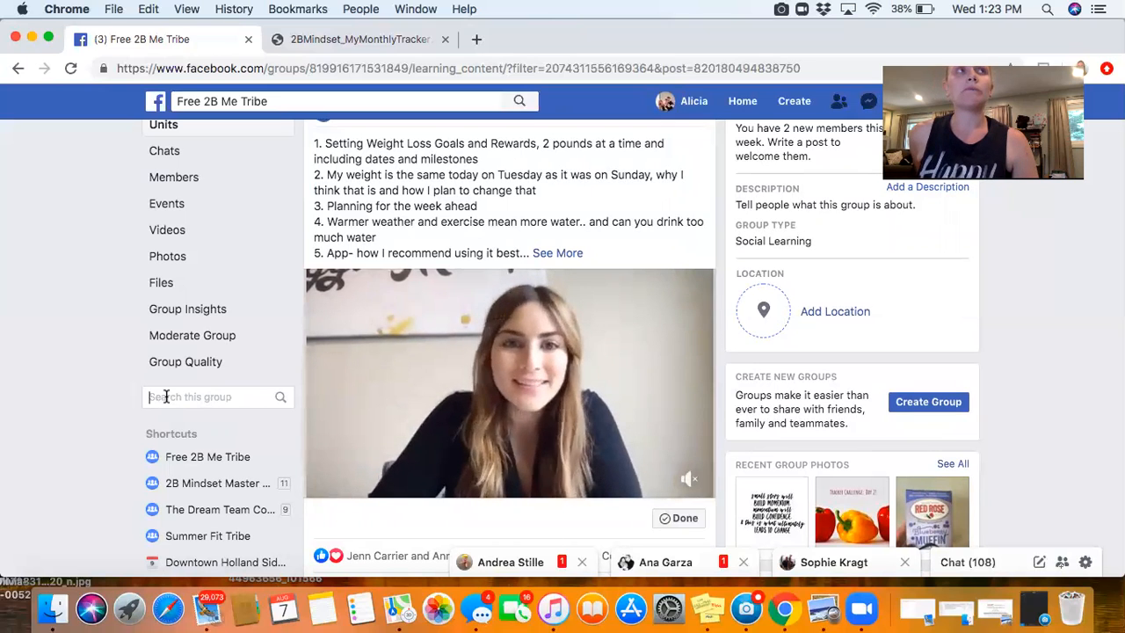
type("em")
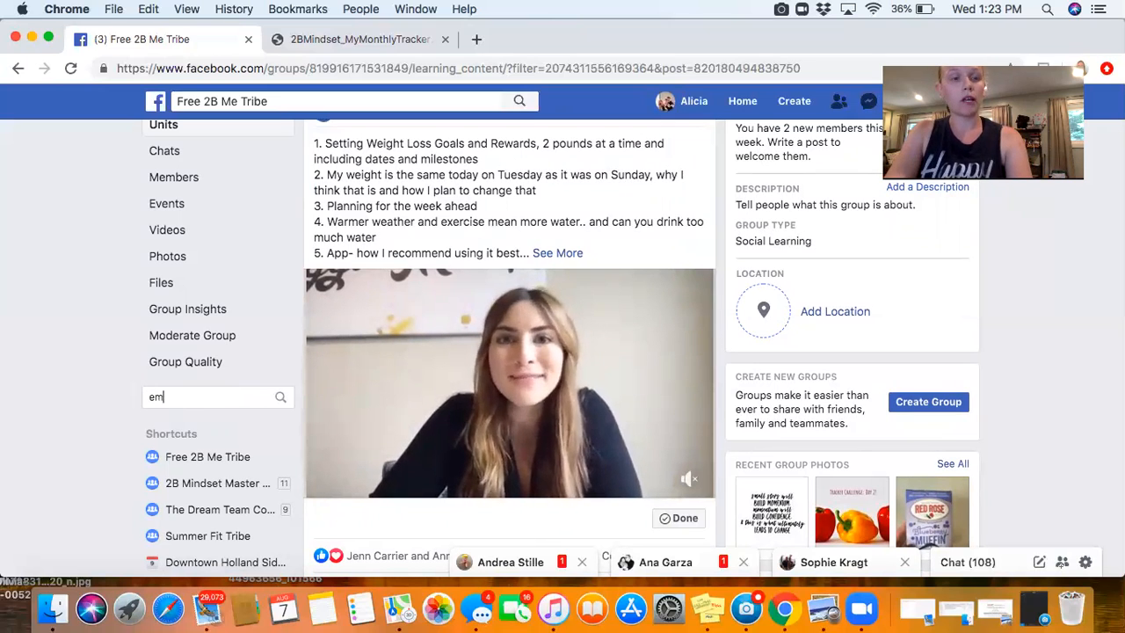
type("otional eating")
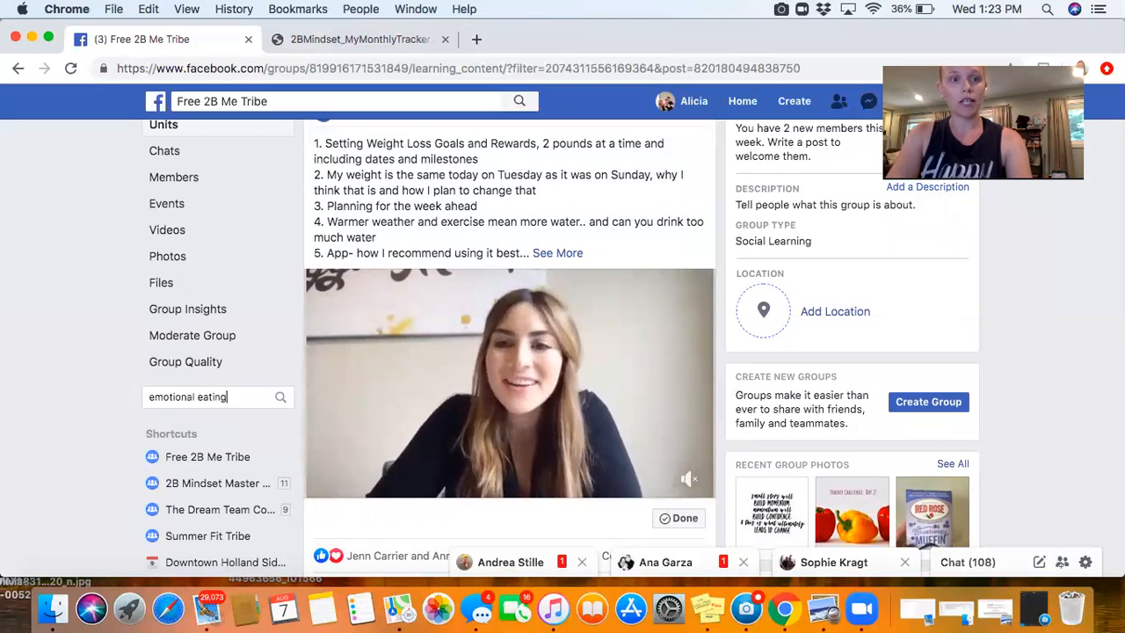
left_click(281, 397)
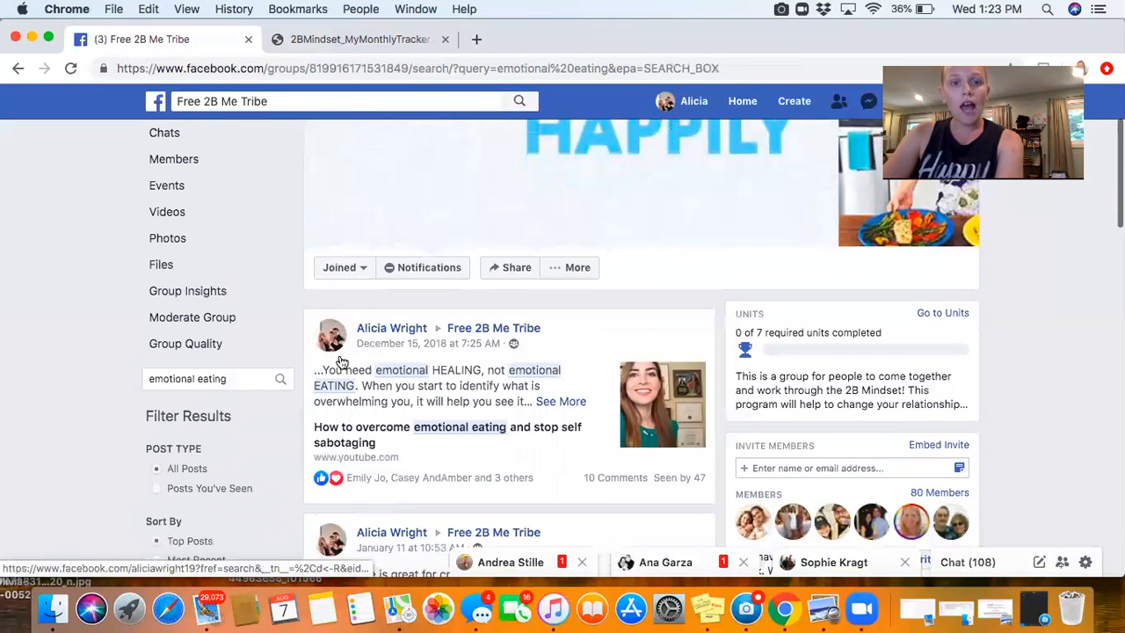
scroll("down", 3)
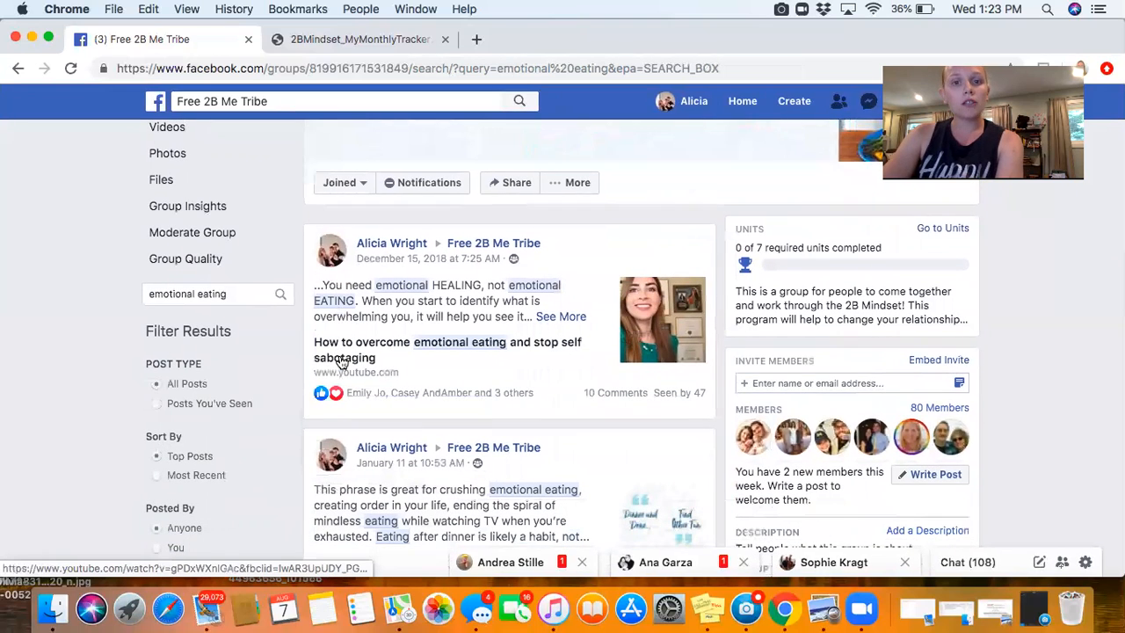
mouse_move(457, 348)
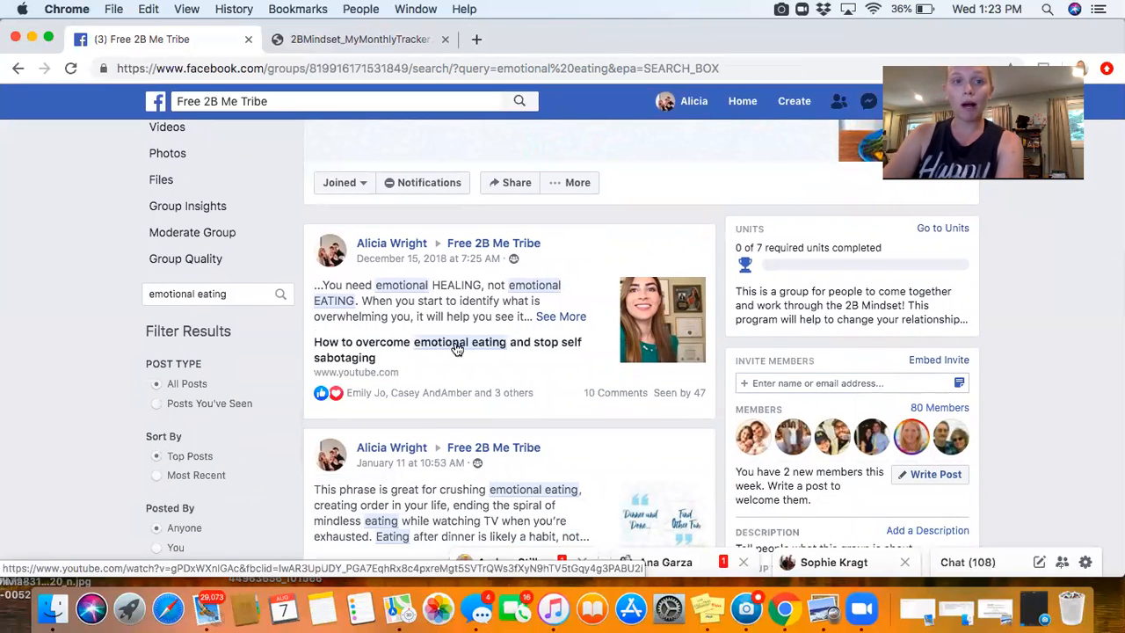
scroll("down", 3)
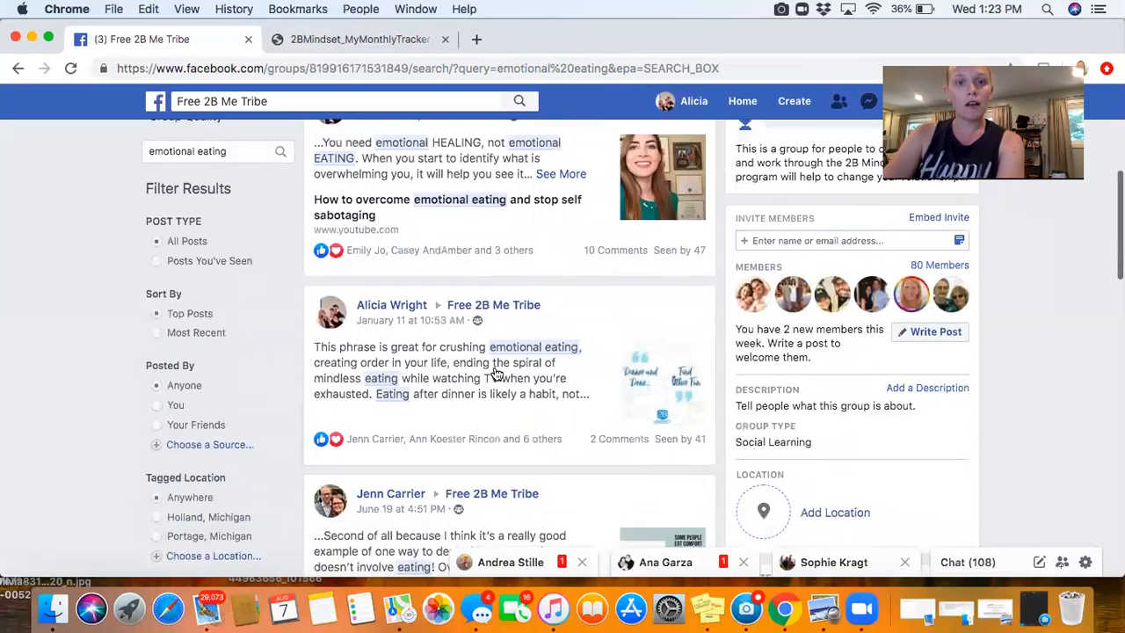
scroll("down", 3)
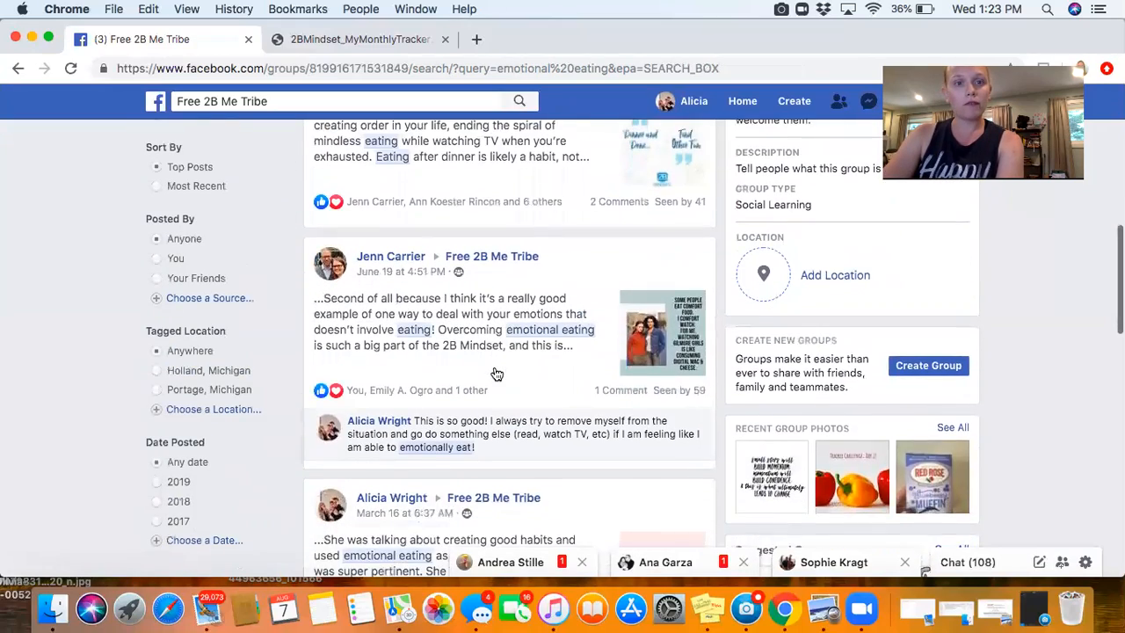
scroll("down", 3)
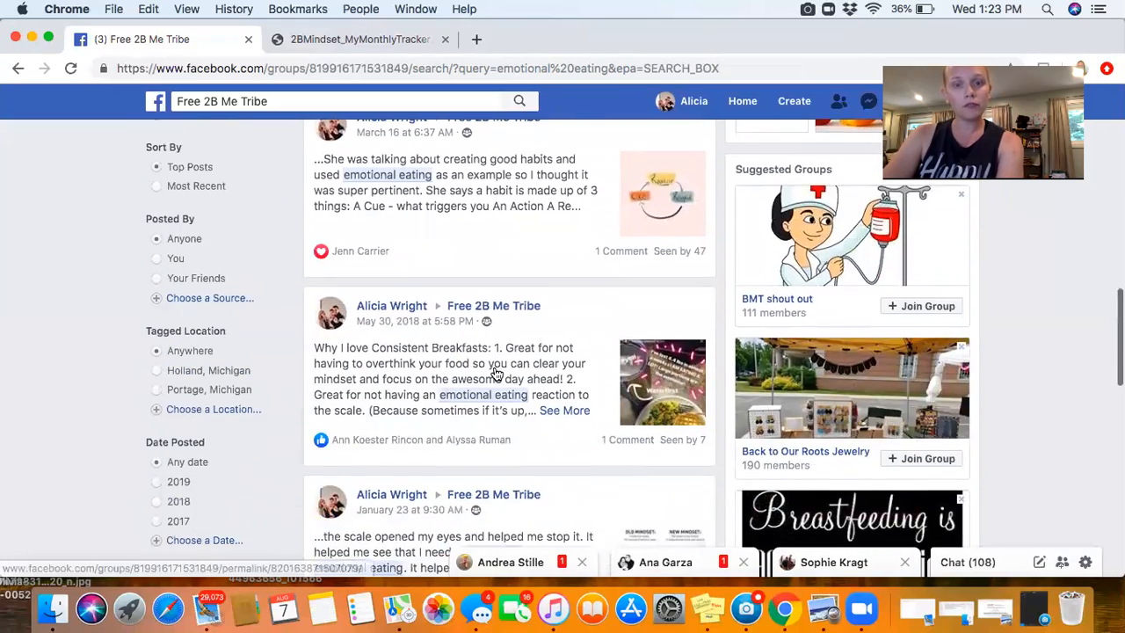
scroll("down", 3)
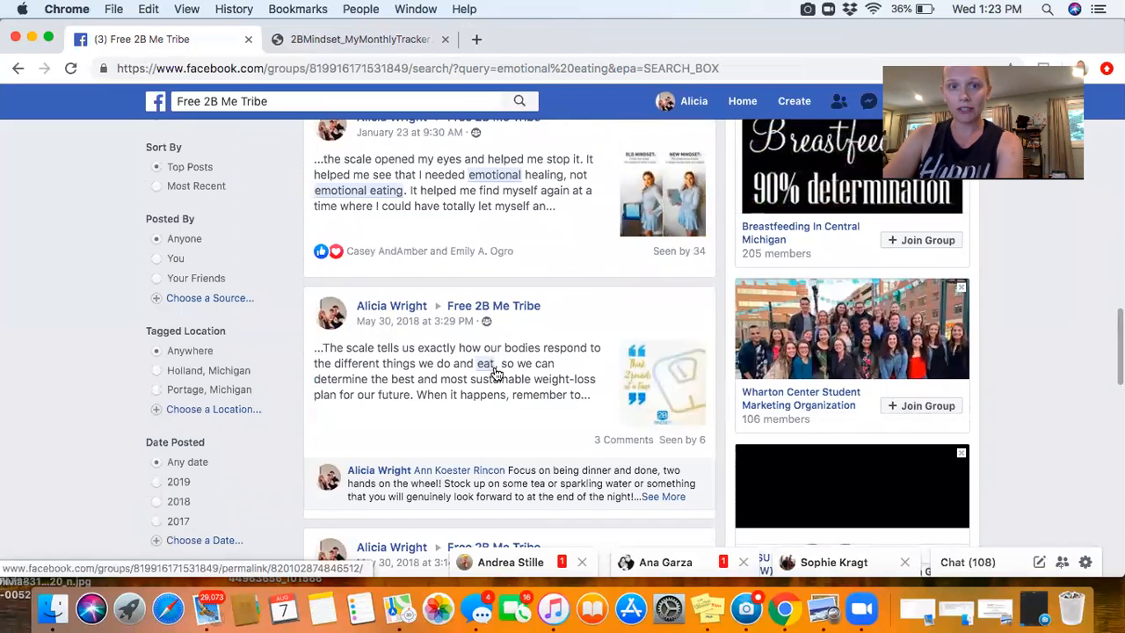
scroll("down", 3)
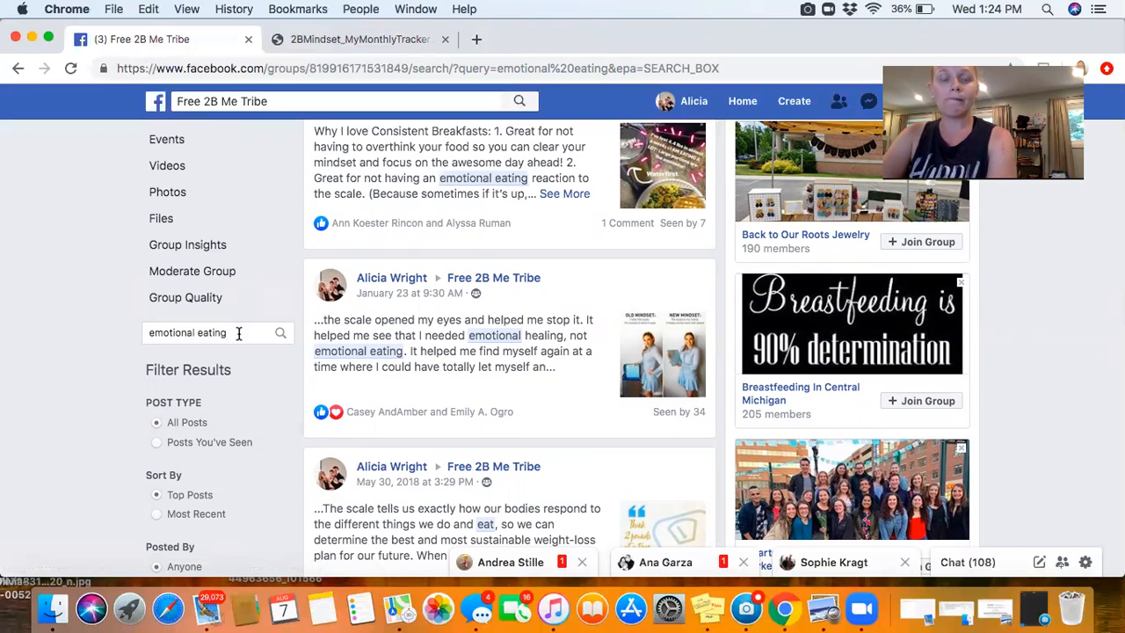
mouse_move(172, 324)
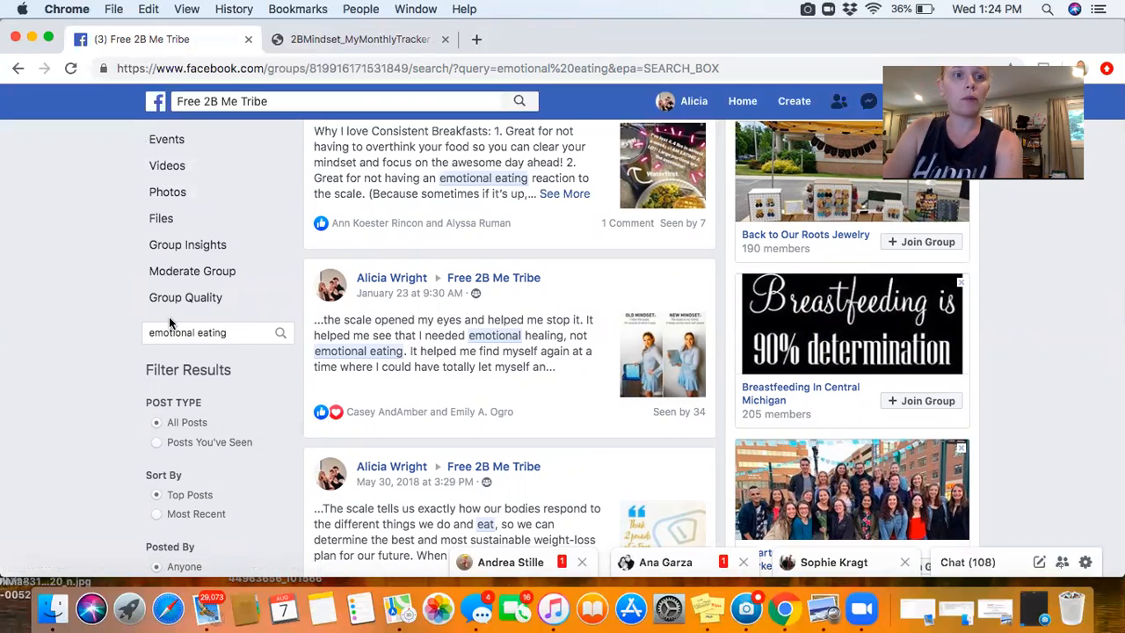
- Open the group's Files list from the left sidebar and scroll down through older PDFs
scroll("up", 3)
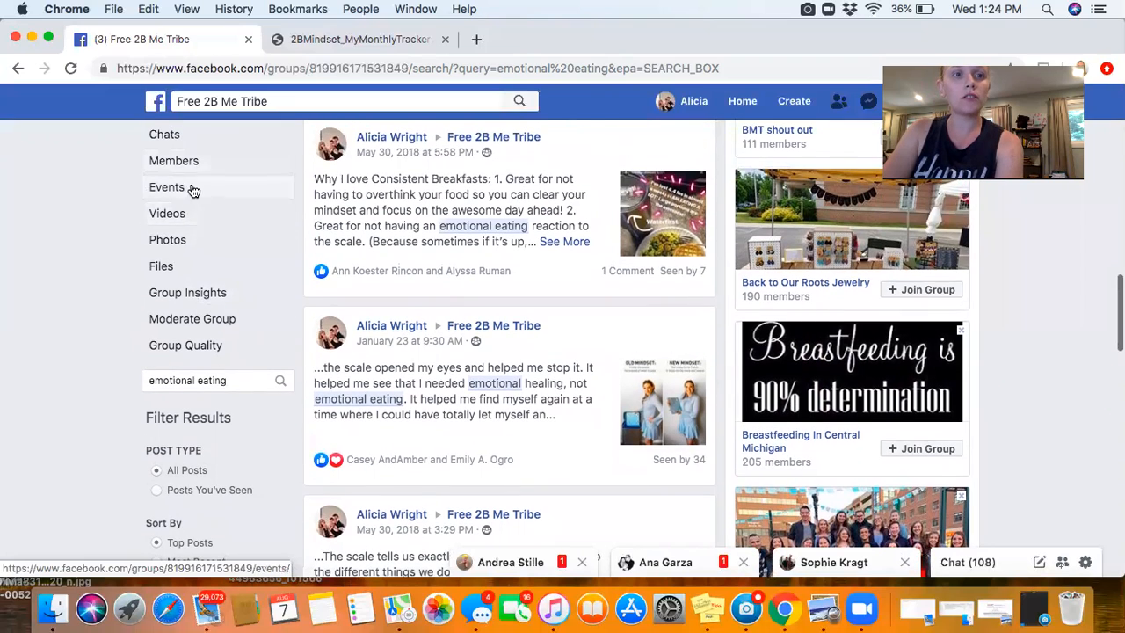
left_click(162, 265)
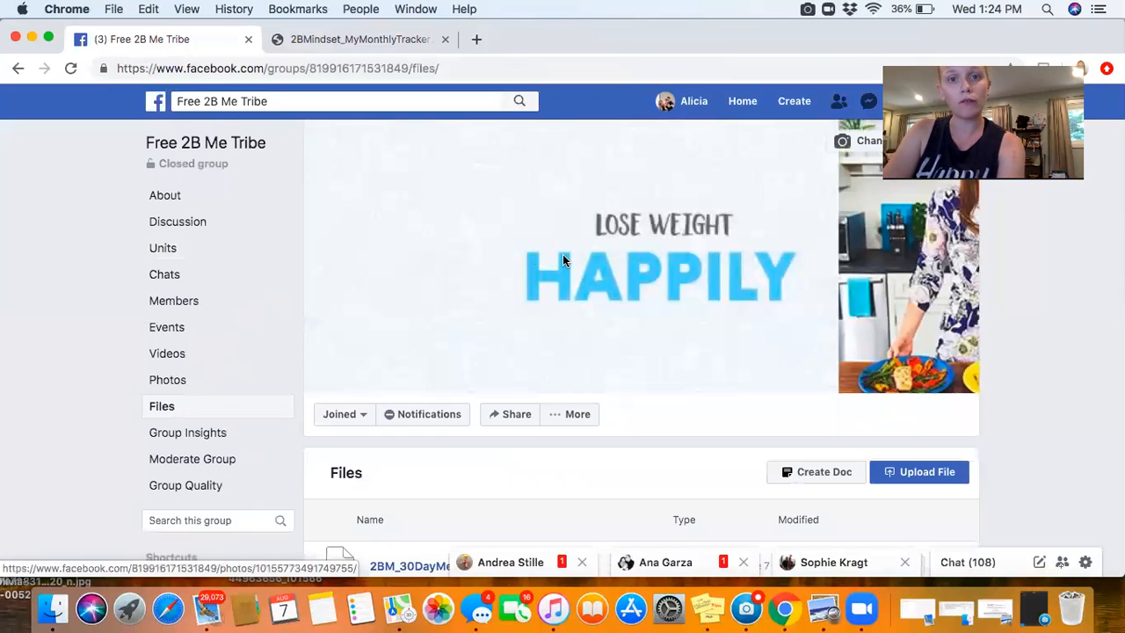
scroll("down", 3)
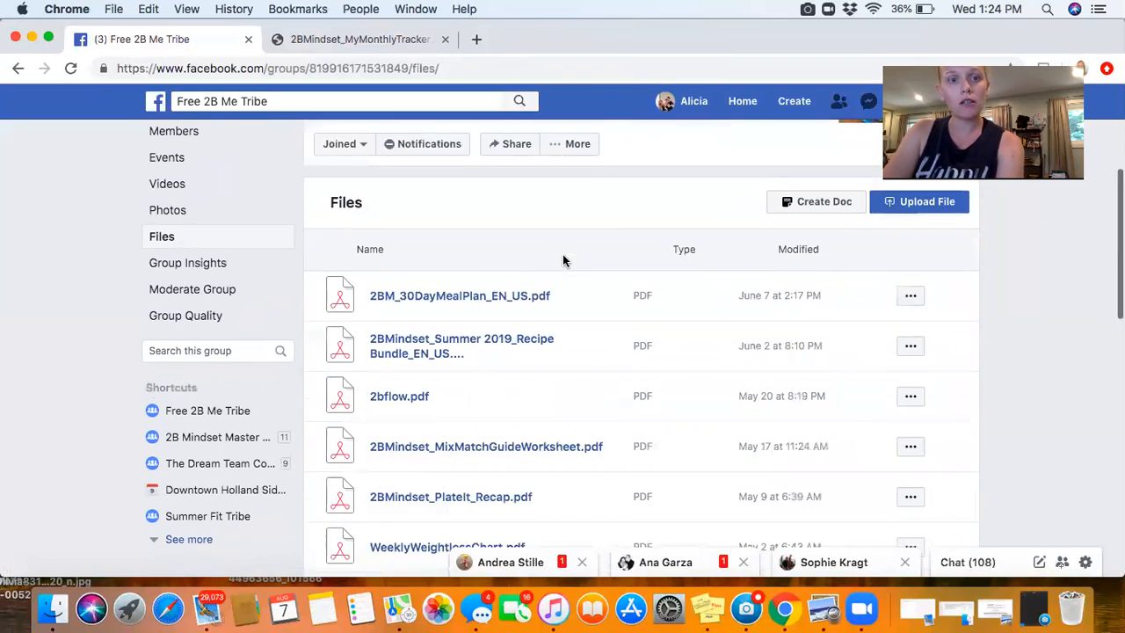
scroll("down", 3)
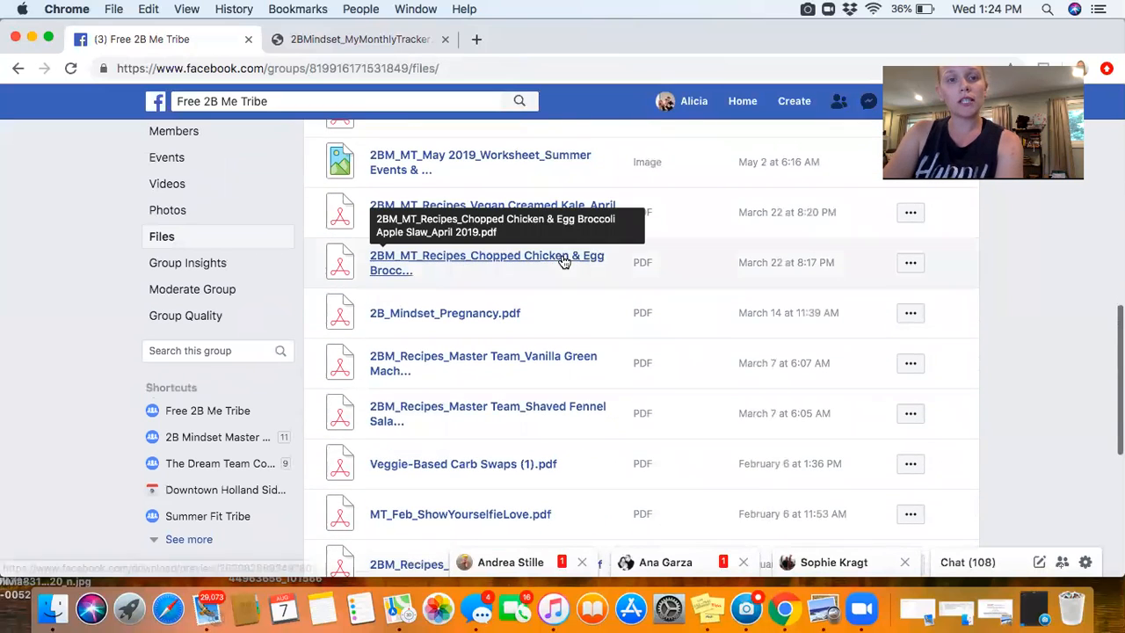
scroll("down", 3)
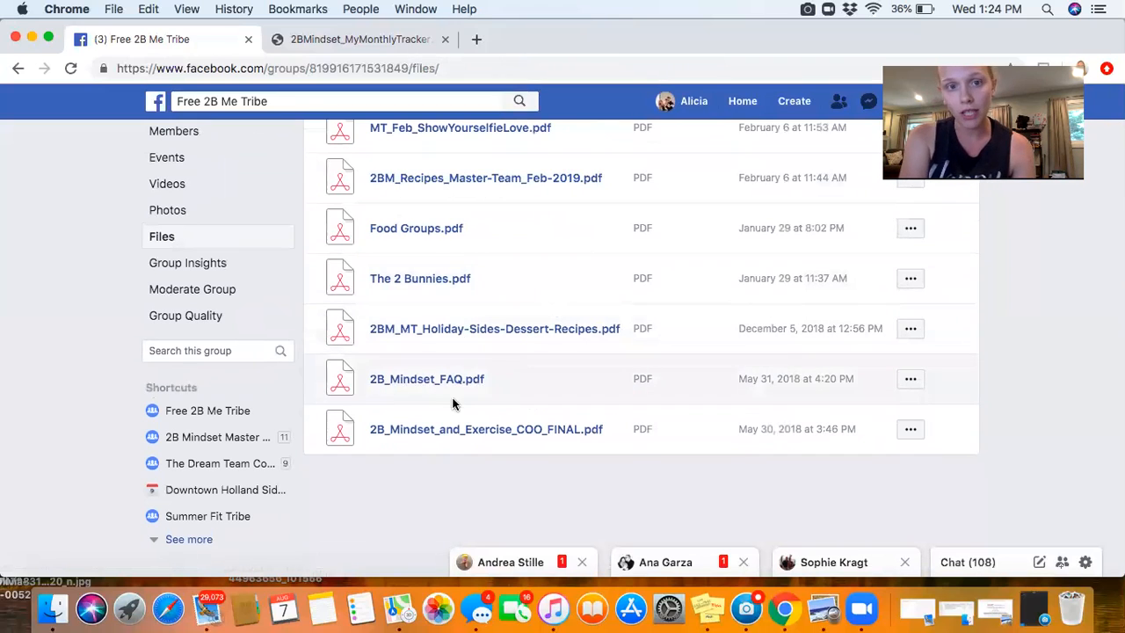
mouse_move(418, 296)
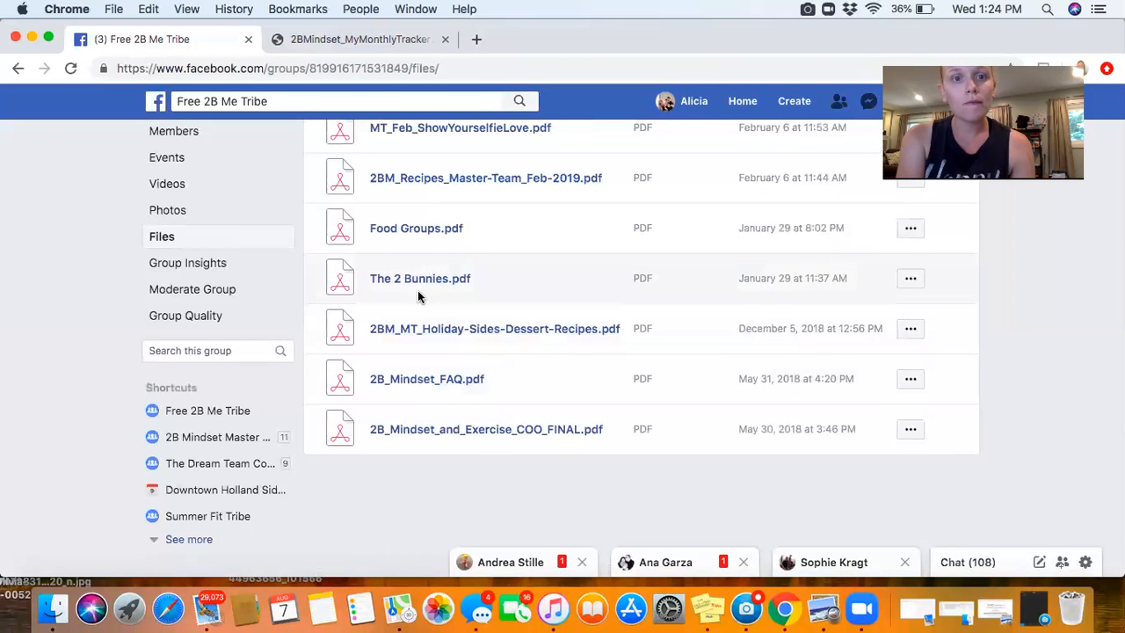
mouse_move(420, 277)
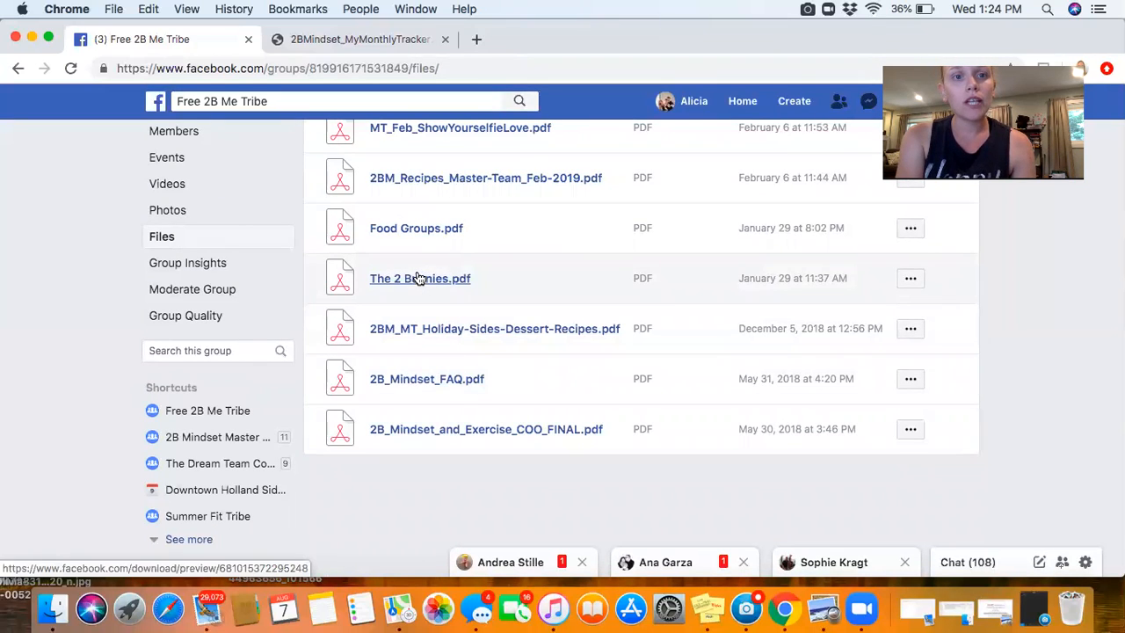
mouse_move(415, 228)
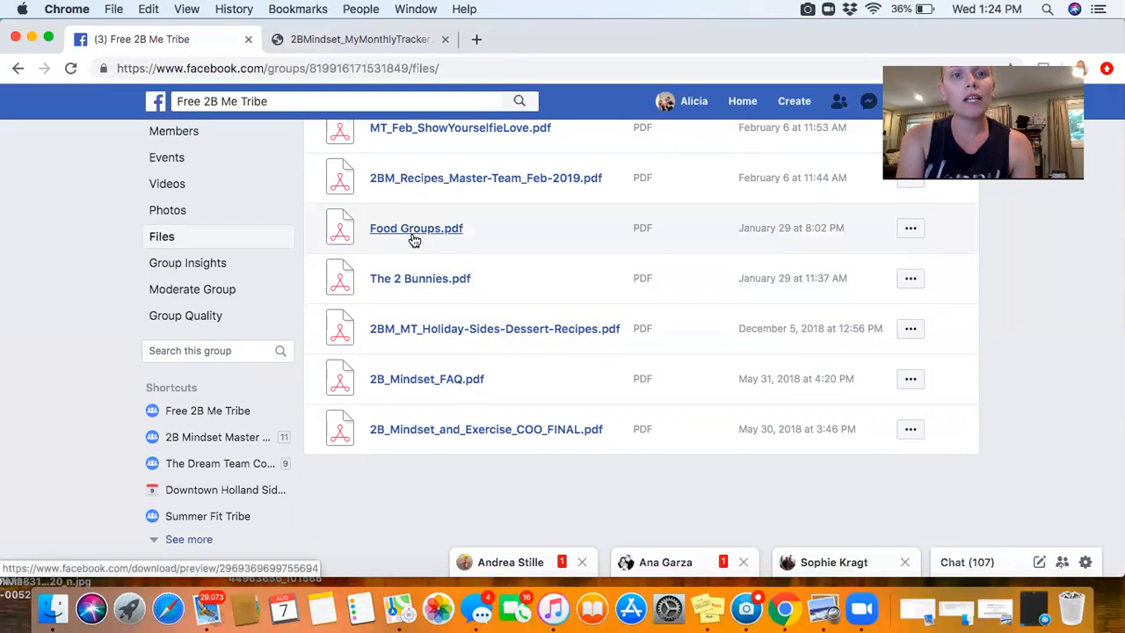
- Scroll the Files list back up to the newest documents
scroll("up", 3)
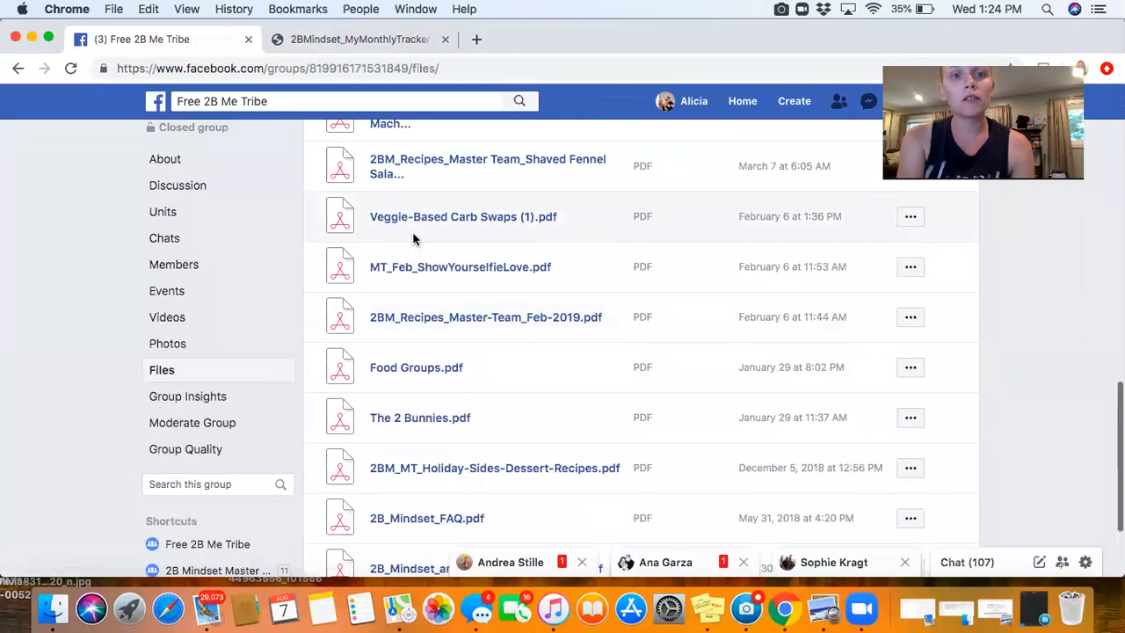
scroll("up", 3)
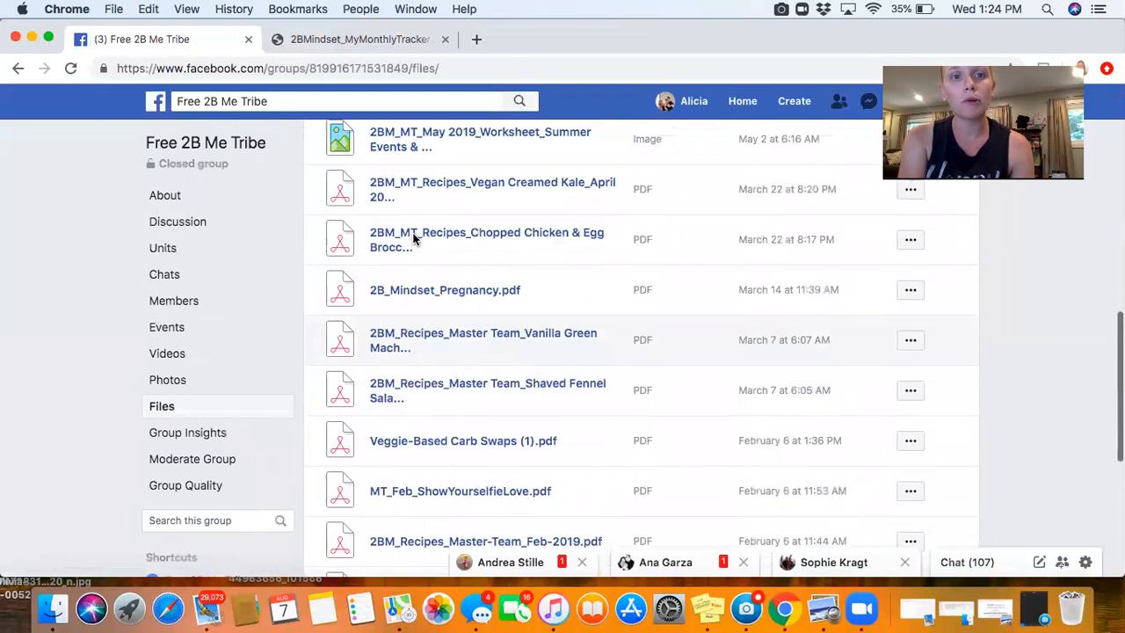
scroll("up", 3)
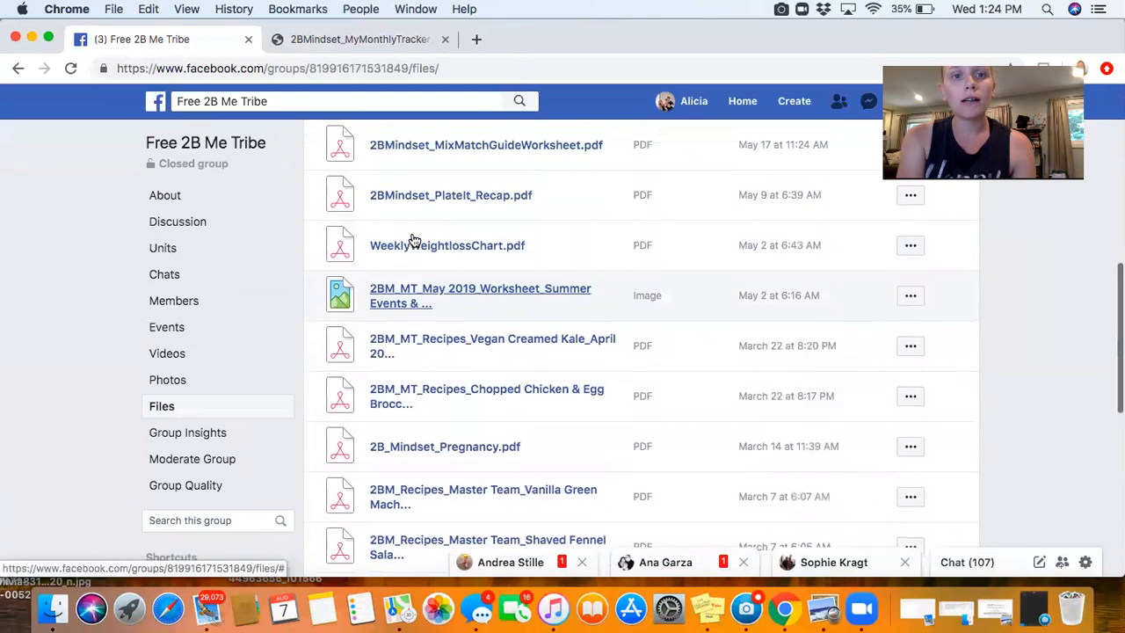
scroll("up", 3)
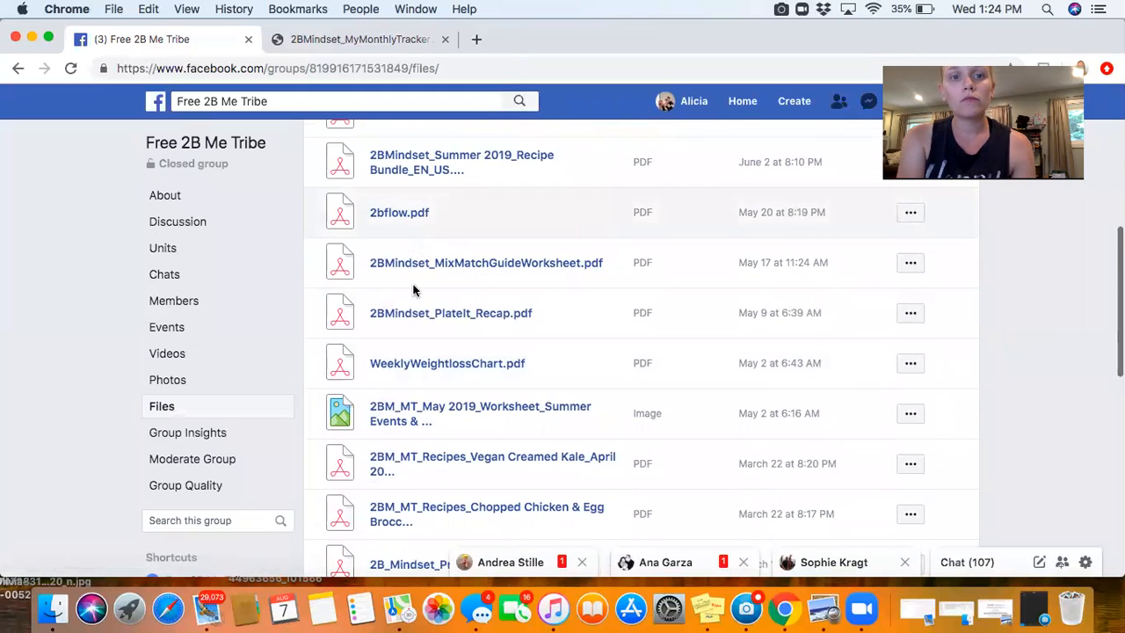
scroll("up", 3)
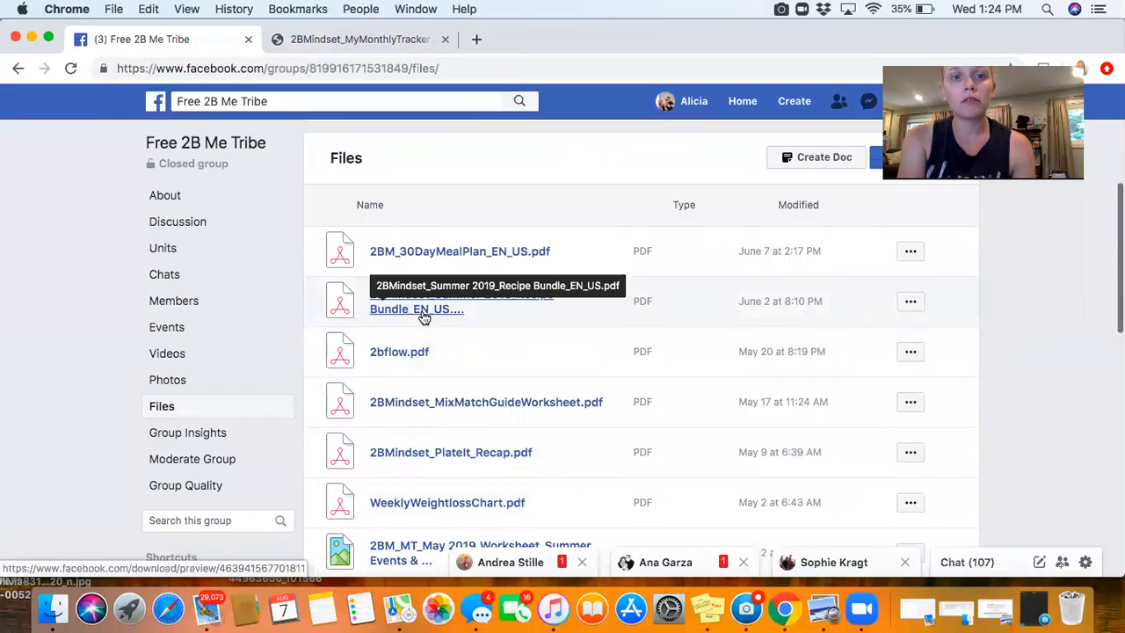
mouse_move(429, 260)
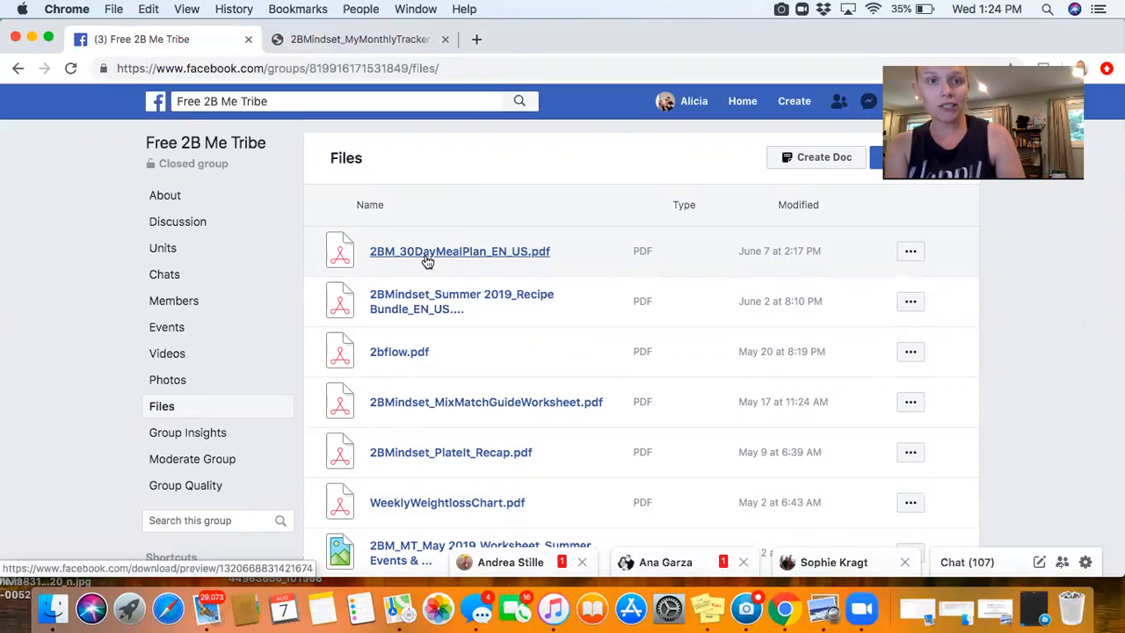
mouse_move(569, 232)
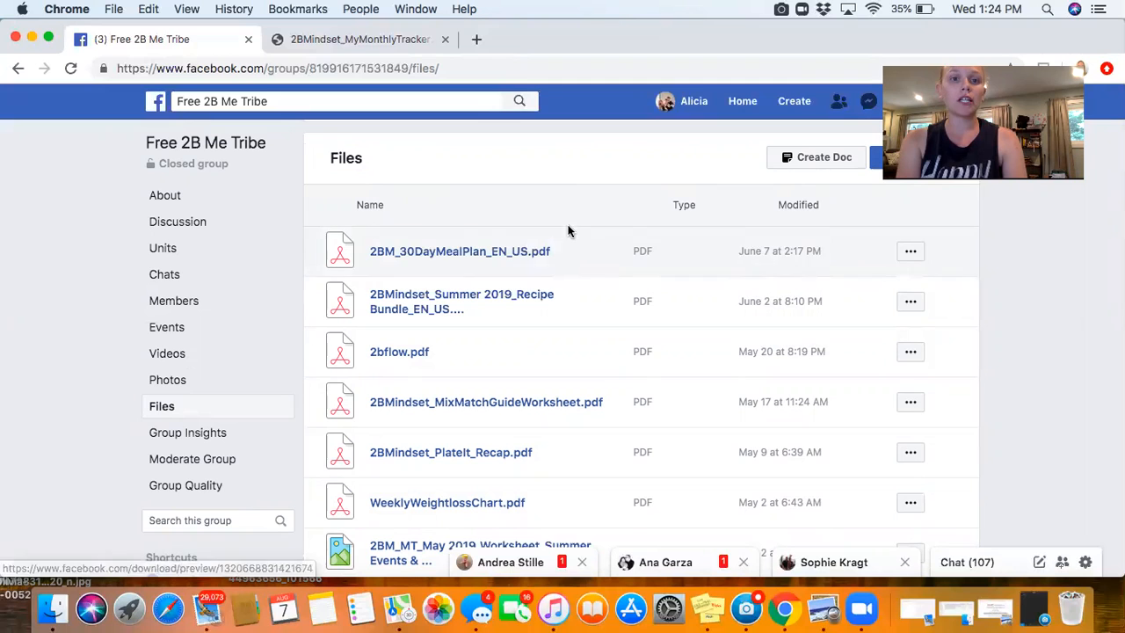
mouse_move(235, 292)
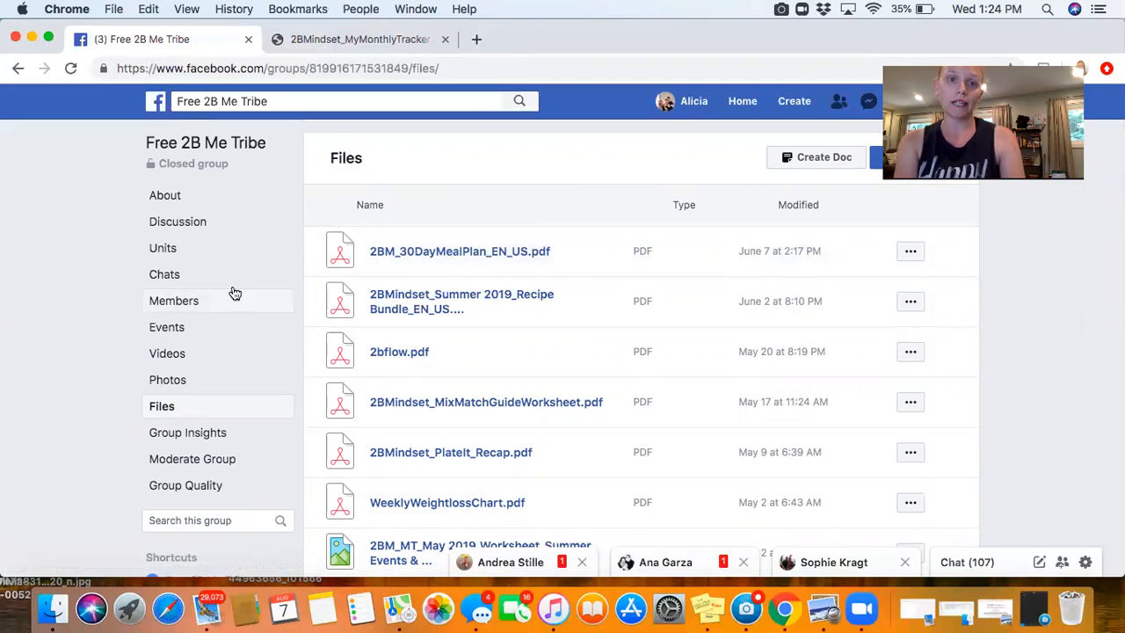
mouse_move(541, 390)
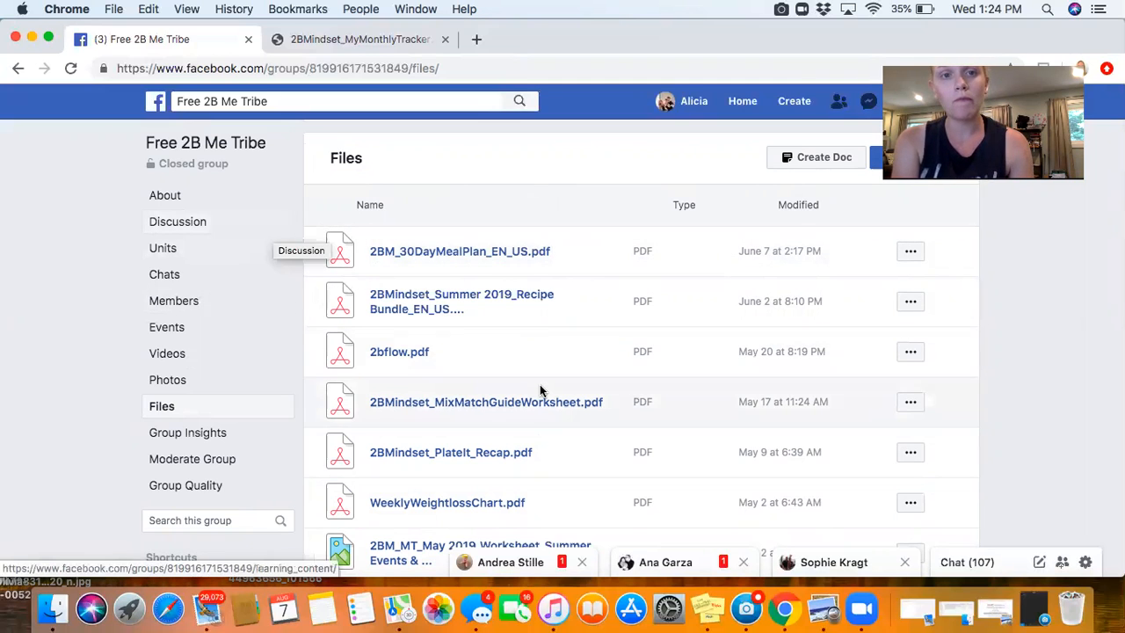
mouse_move(331, 288)
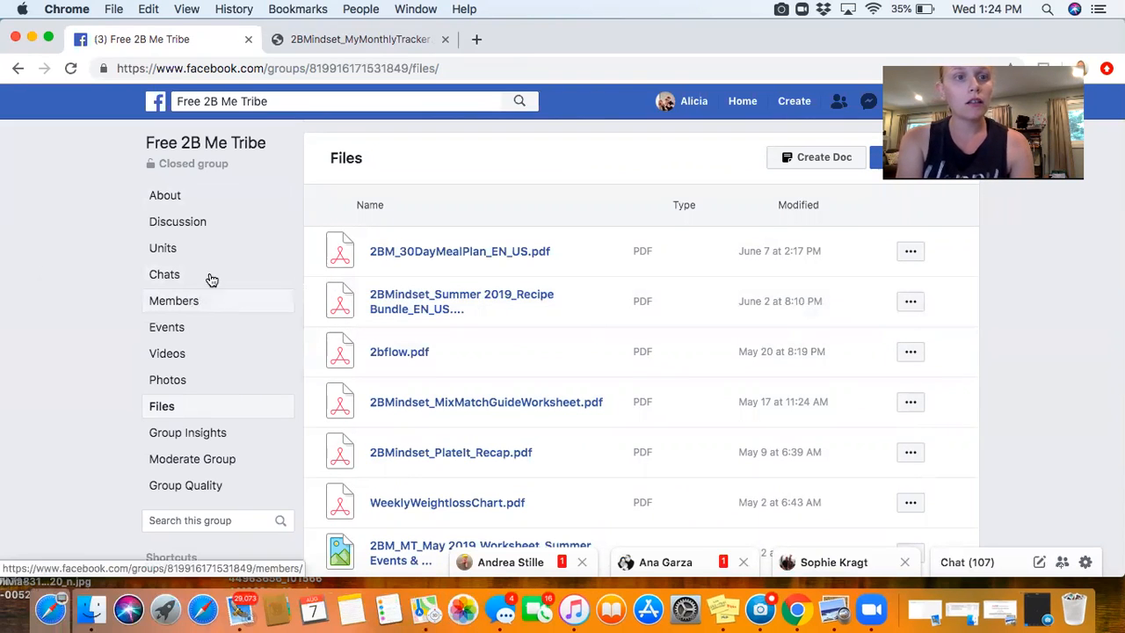
mouse_move(165, 195)
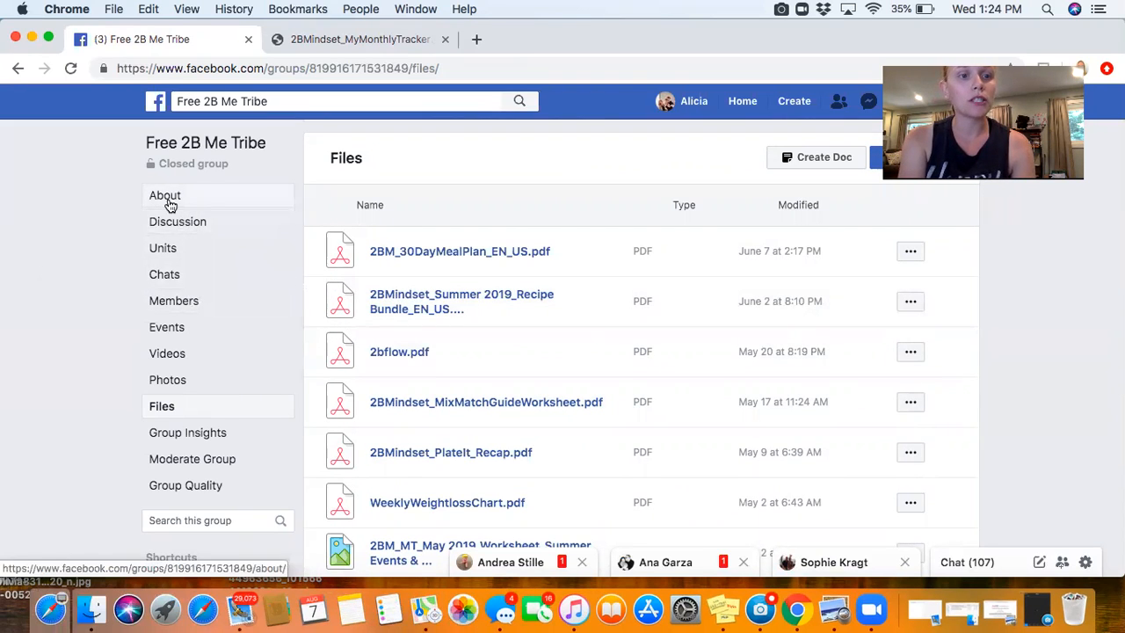
mouse_move(206, 143)
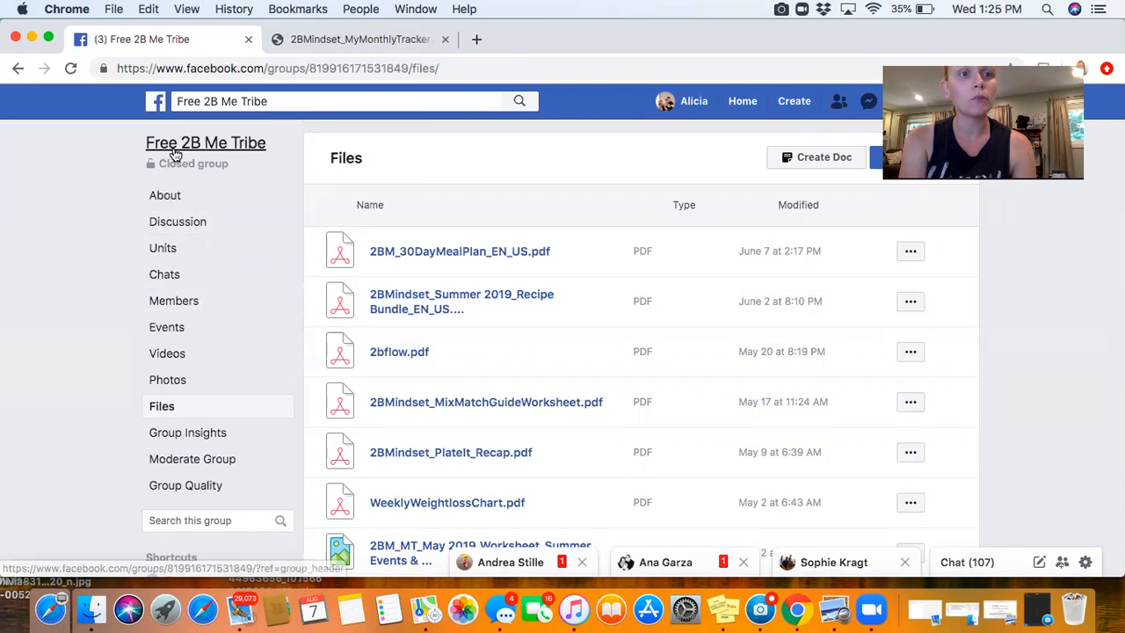
- Open the Free 2B Me Tribe group's main Discussion feed from the sidebar
left_click(179, 221)
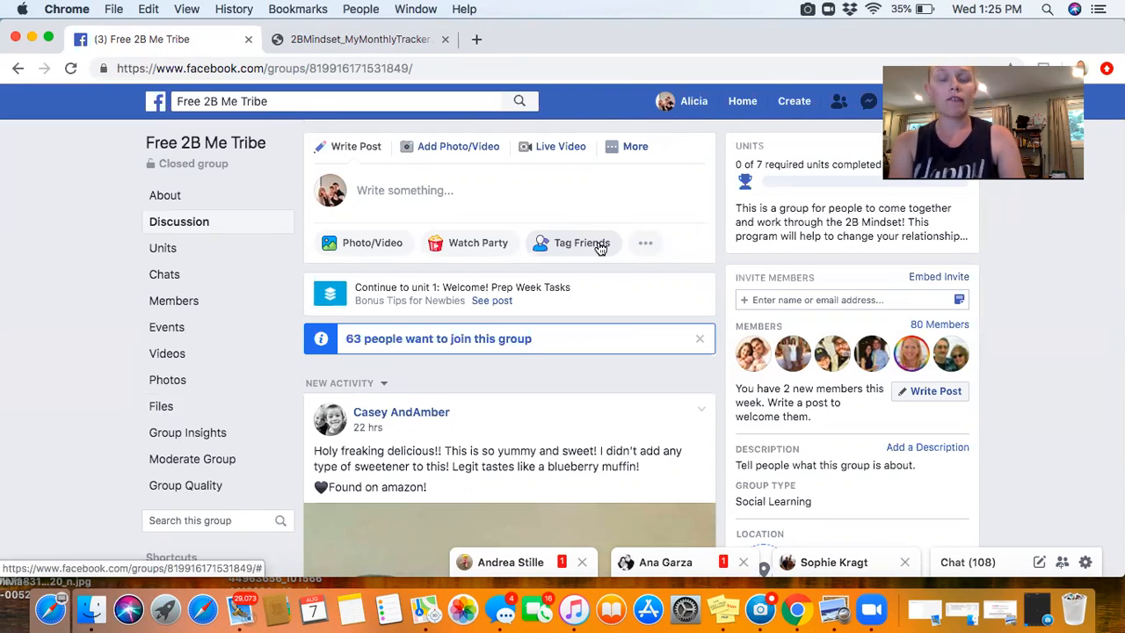
mouse_move(636, 126)
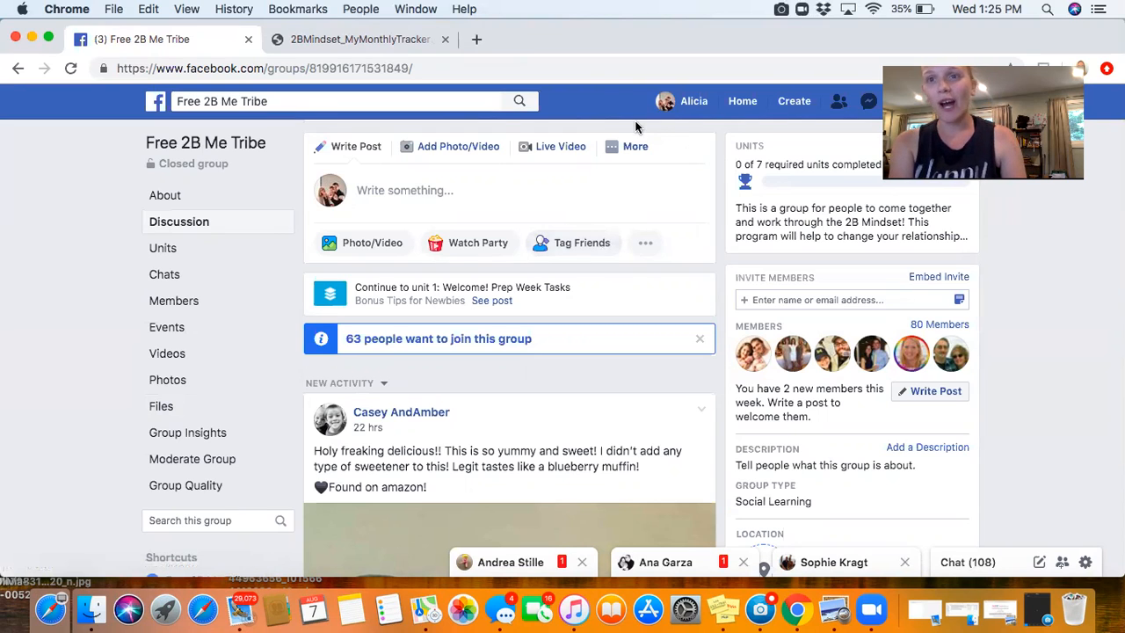